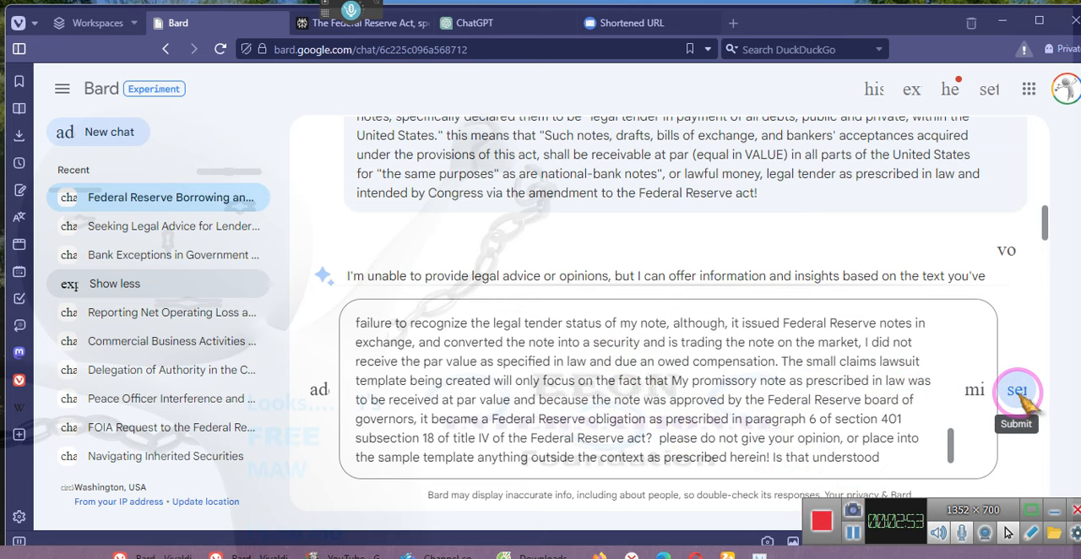
mouse_move(1022, 397)
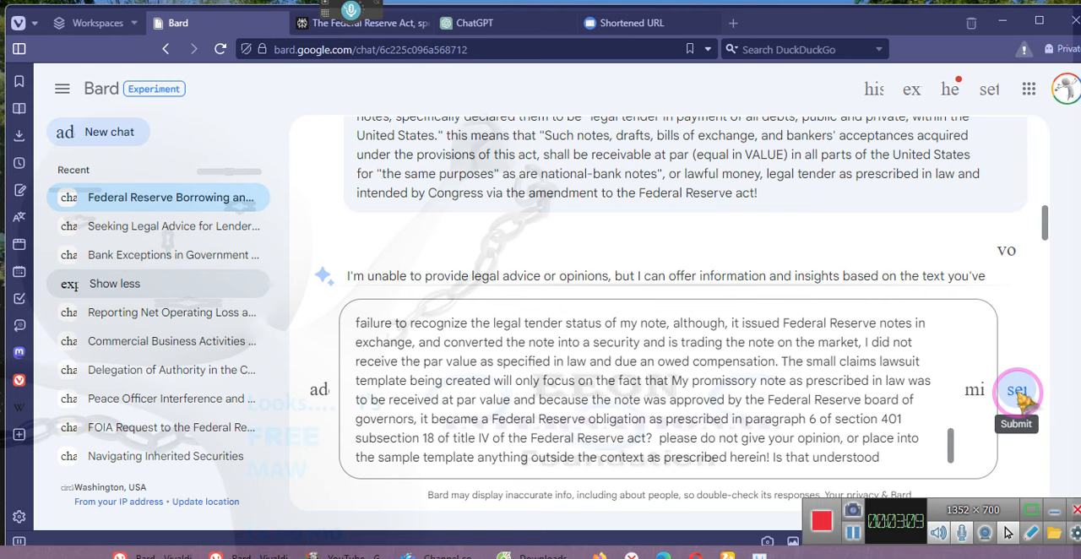
Submit the small claims lawsuit template request citing Richmond v. Malloy to Bard.
left_click(1017, 392)
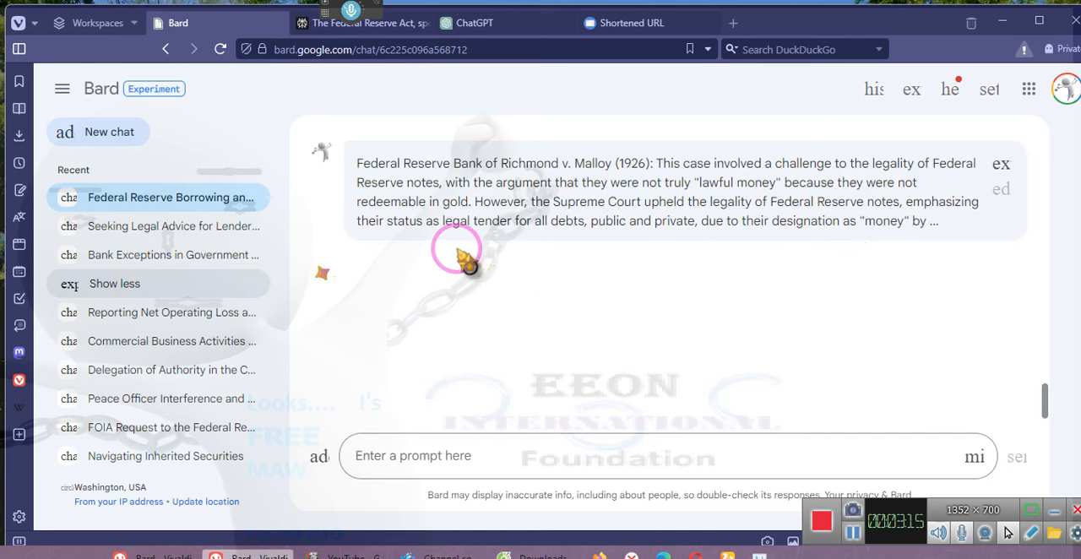
mouse_move(853, 216)
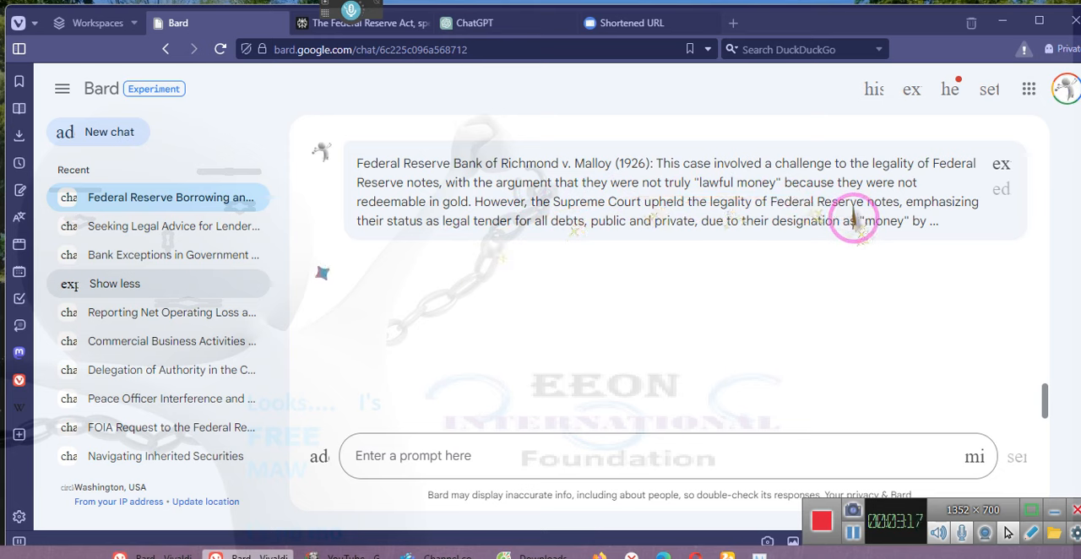
mouse_move(777, 209)
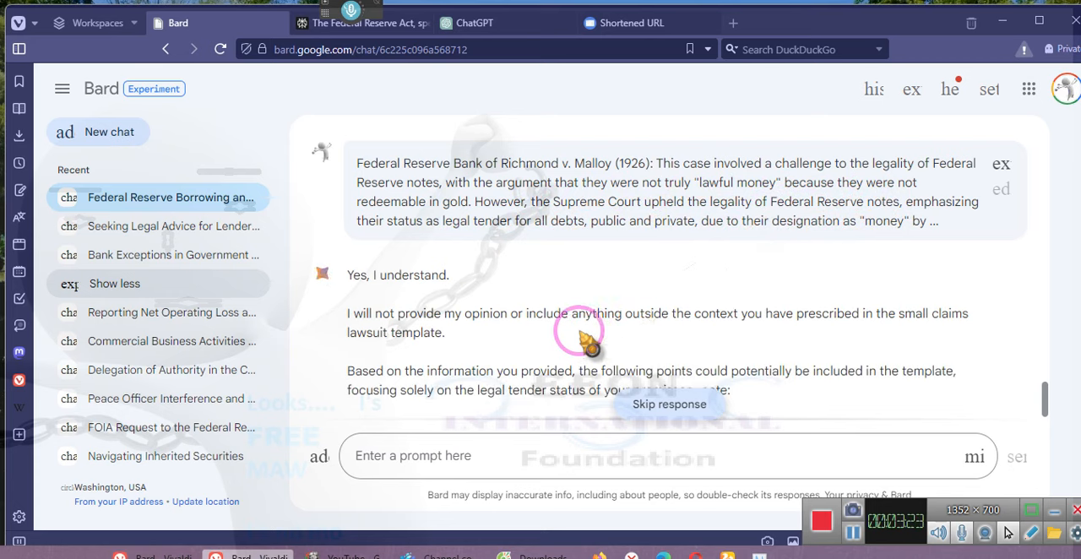
Read through Bard's outline of arguments, claims and supporting evidence for the lawsuit.
scroll("down", 3)
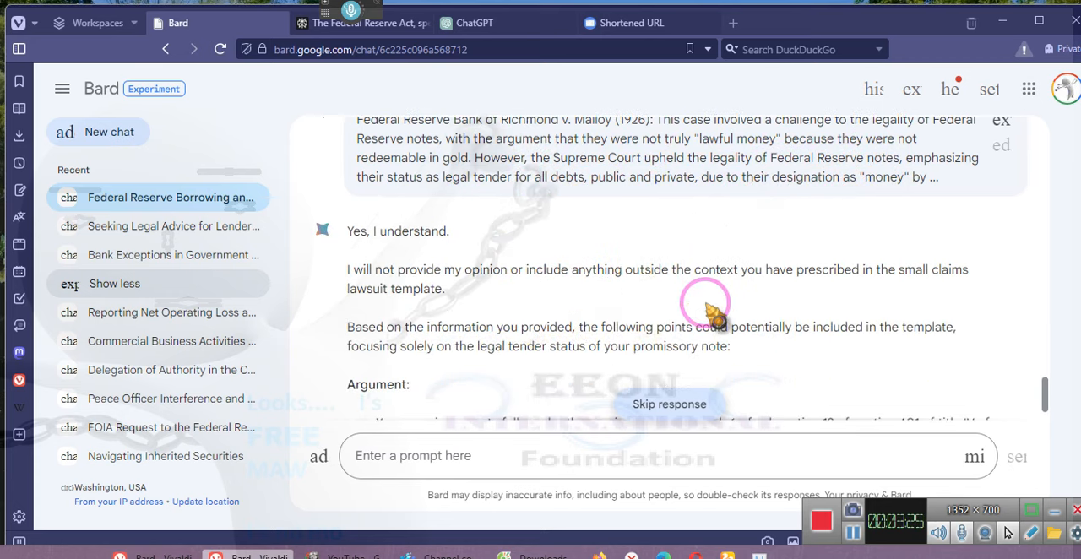
scroll("down", 3)
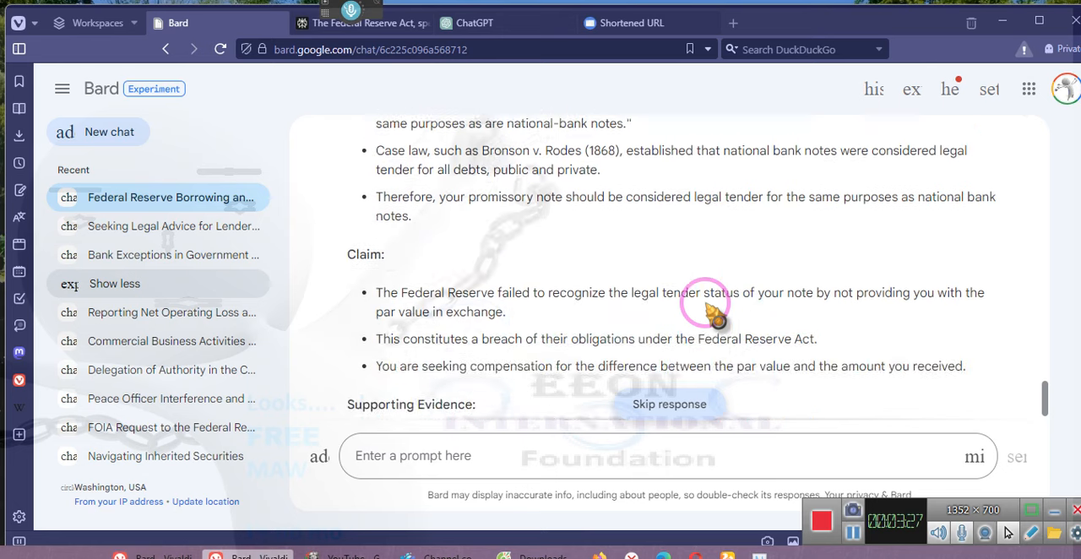
scroll("down", 3)
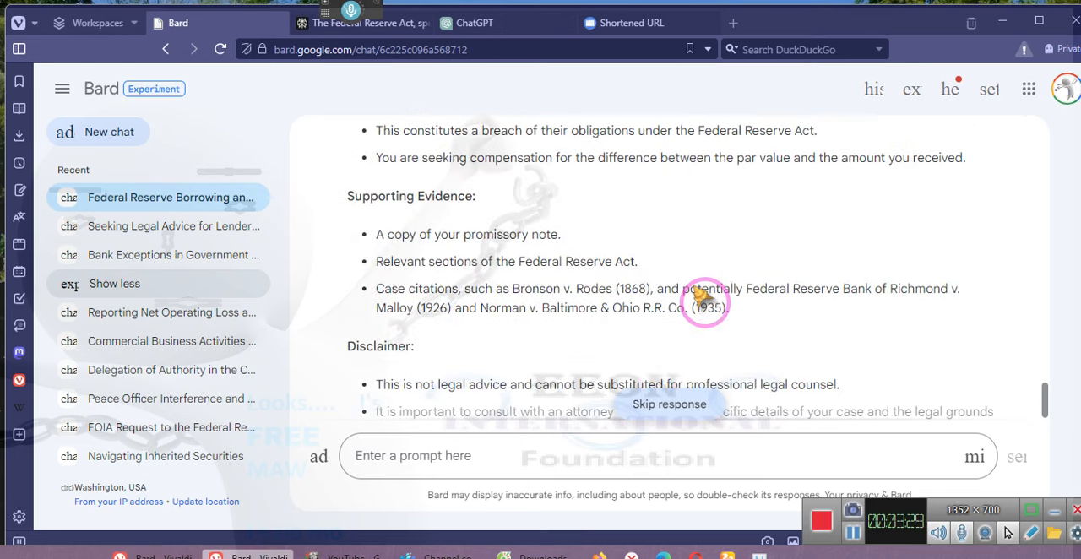
scroll("down", 3)
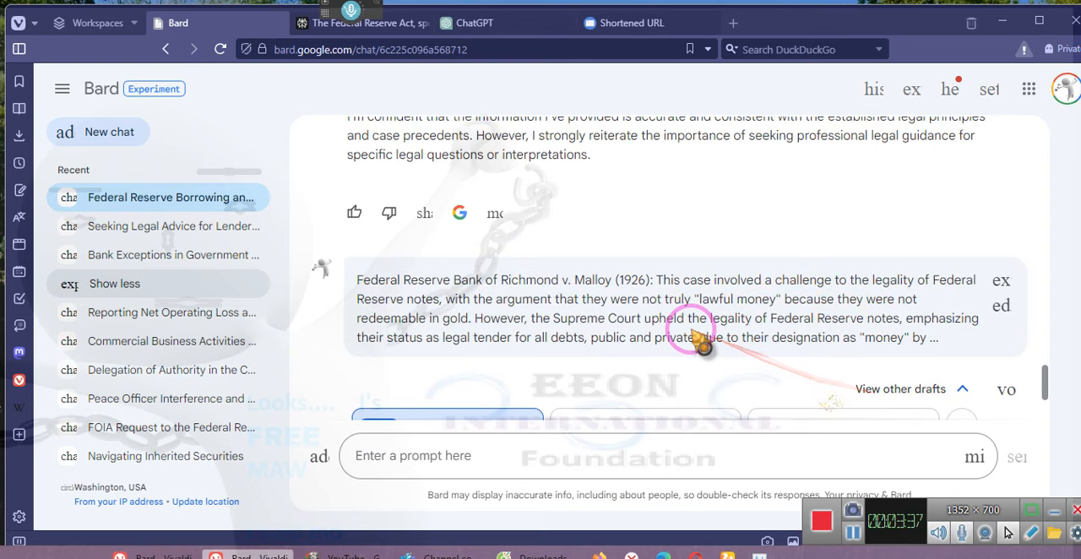
scroll("down", 3)
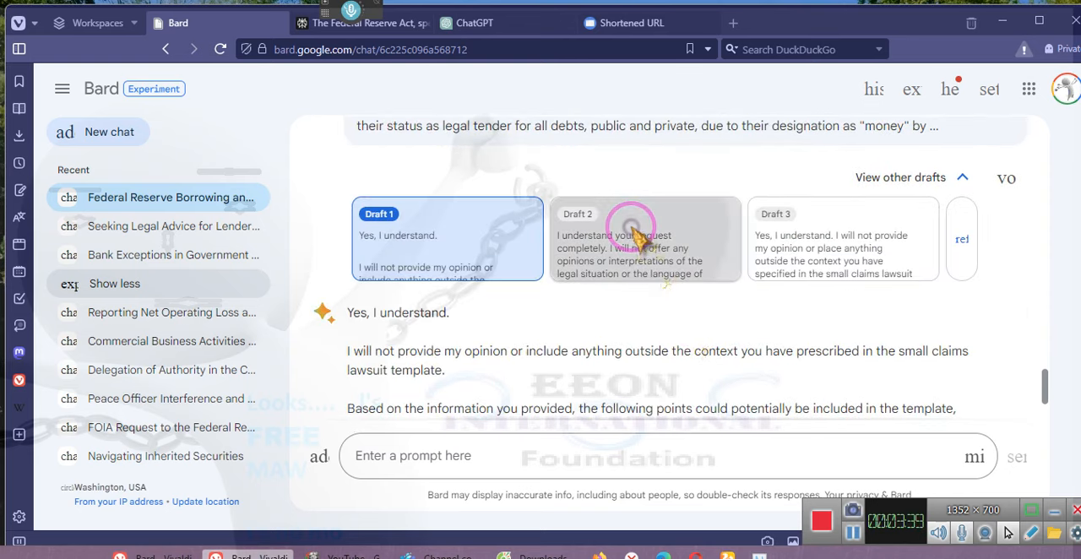
Compare Bard's alternative Draft 2 and Draft 3 replies before returning to Draft 1.
left_click(645, 239)
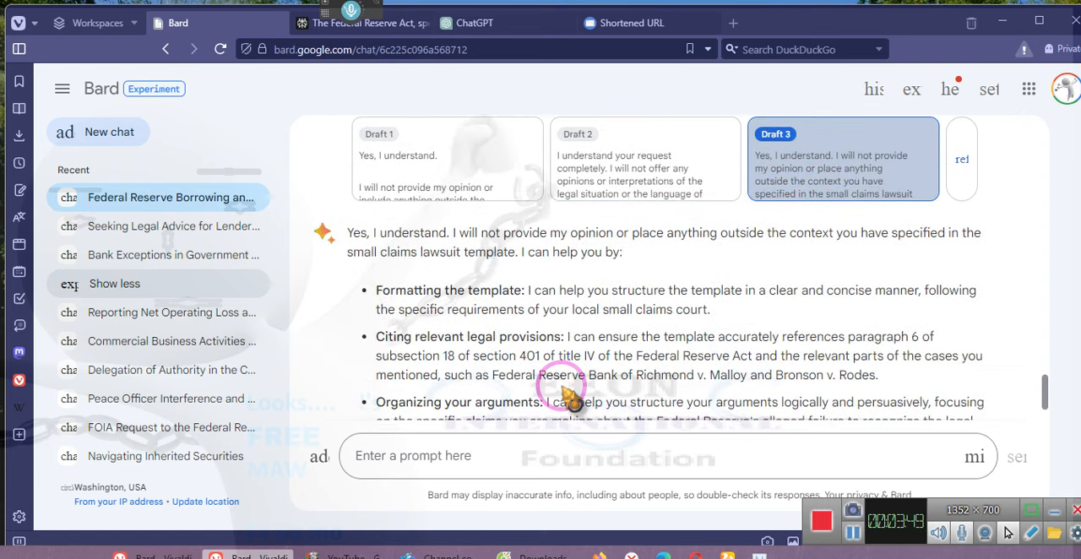
scroll("down", 3)
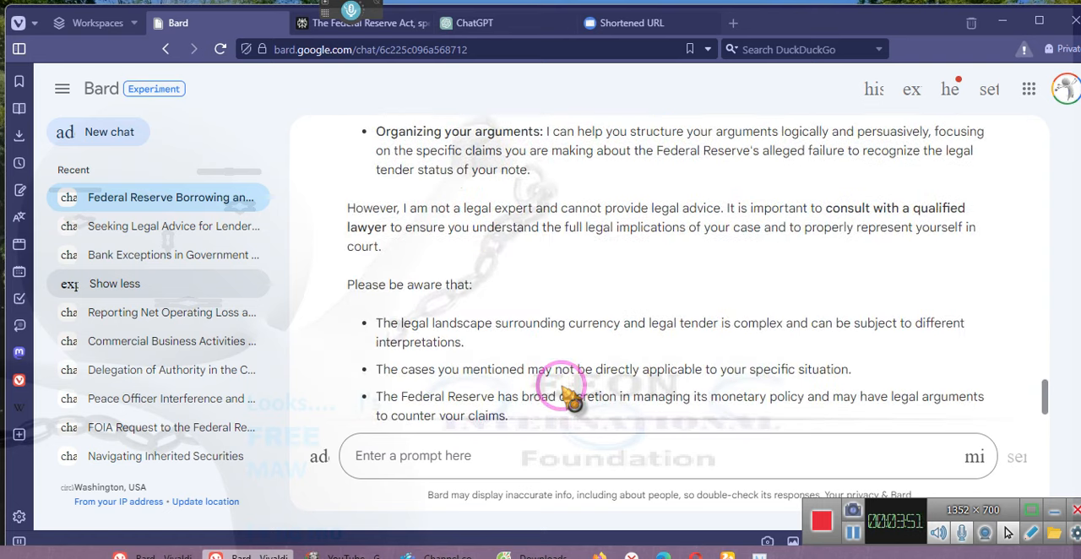
scroll("down", 3)
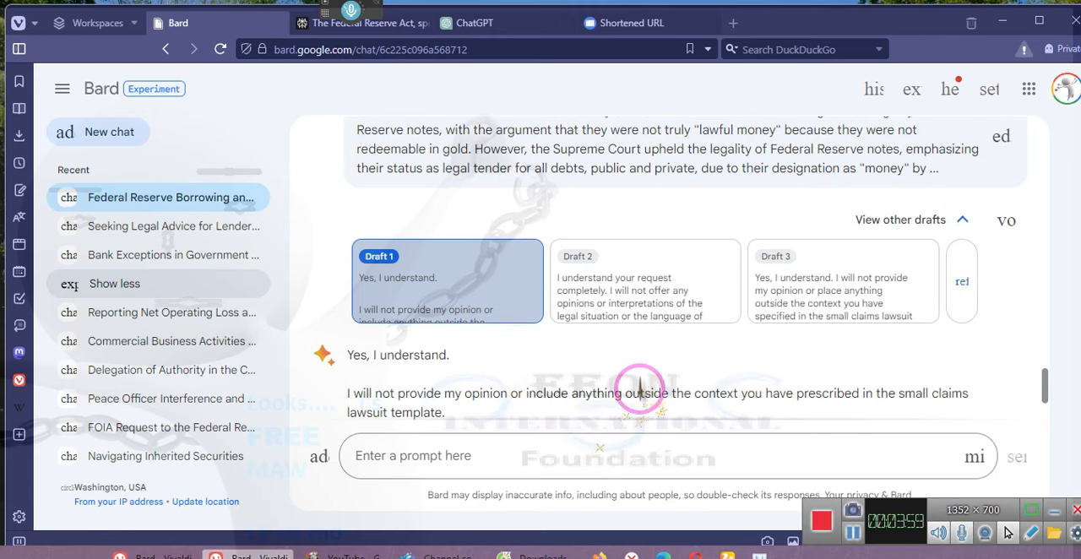
scroll("down", 3)
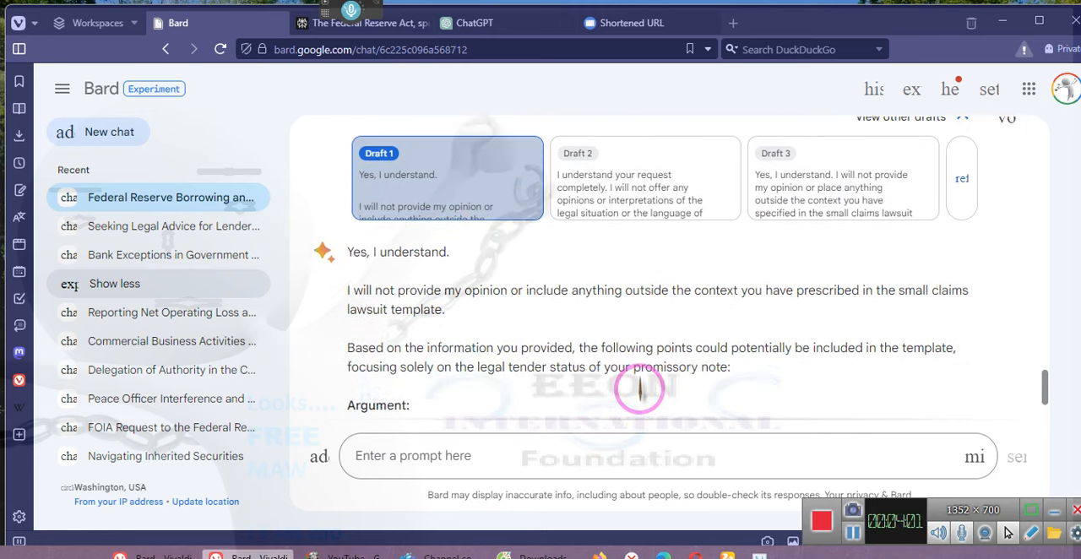
scroll("down", 3)
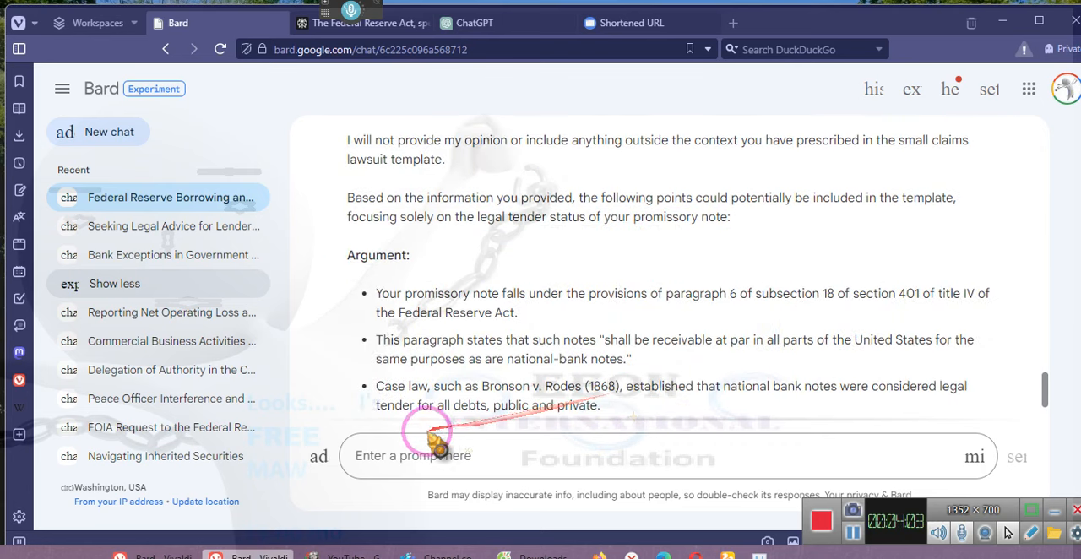
Write the follow-up 'I need you to provide the template I asked for!' without sending it.
left_click(414, 456)
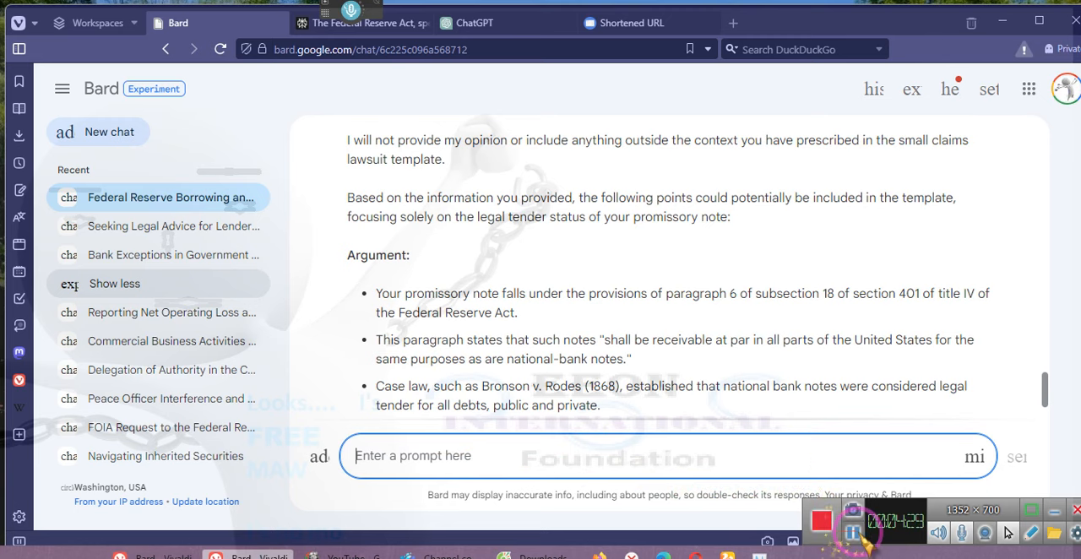
type("I need you to provide the template I asked for!")
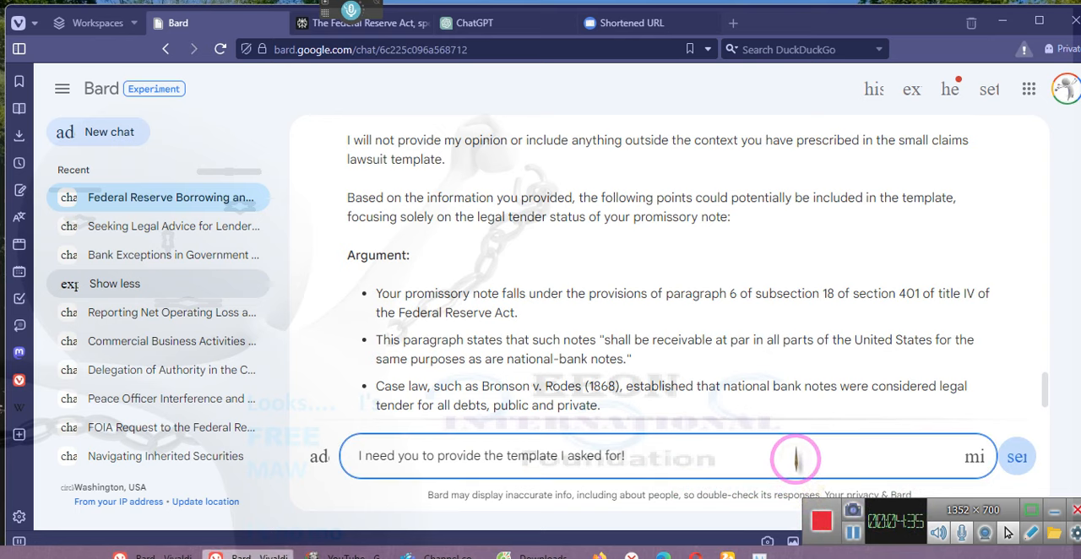
Send the follow-up and read Bard's full template covering facts, damages, relief and signature fields.
left_click(1017, 456)
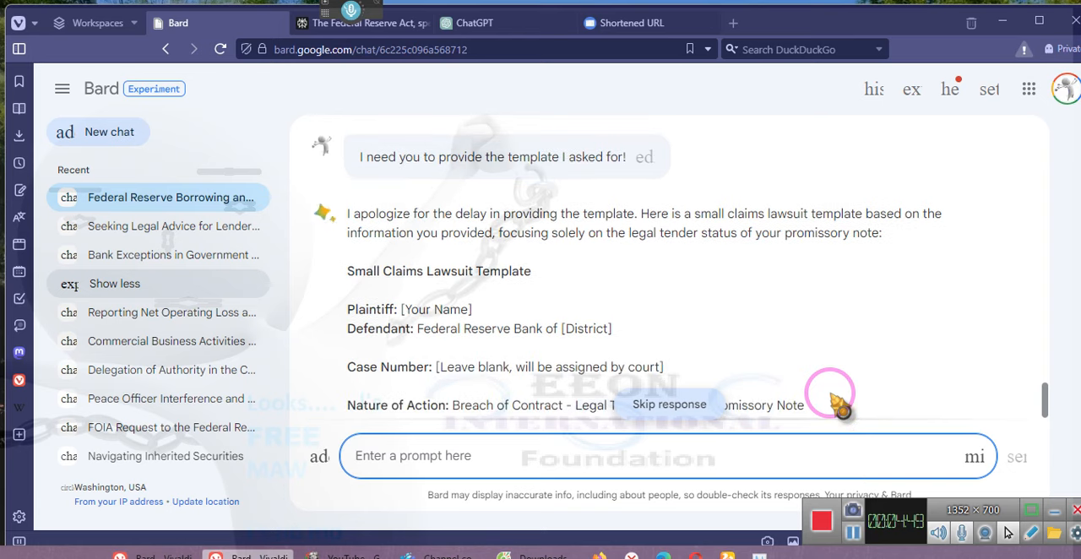
scroll("down", 3)
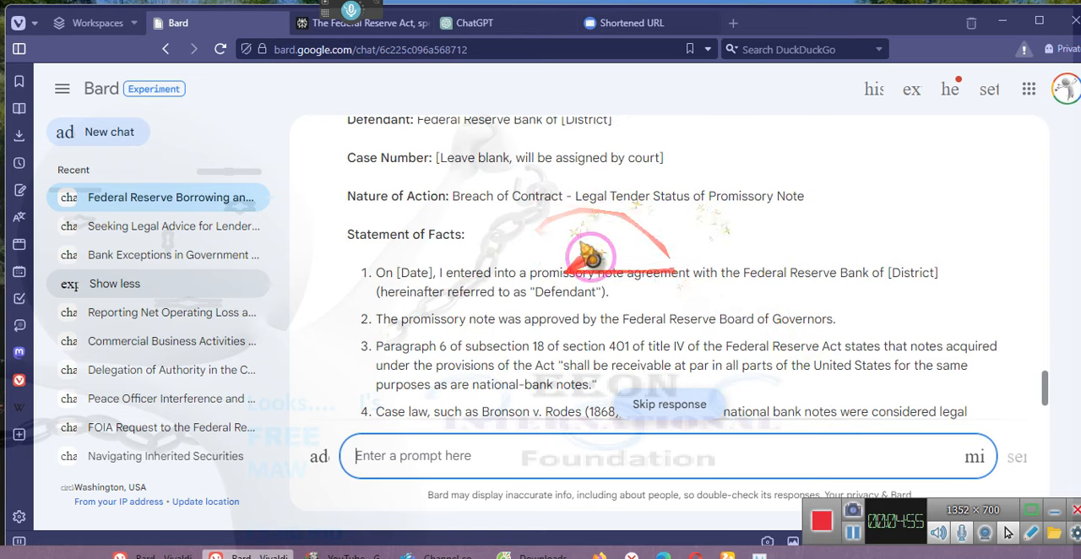
scroll("down", 3)
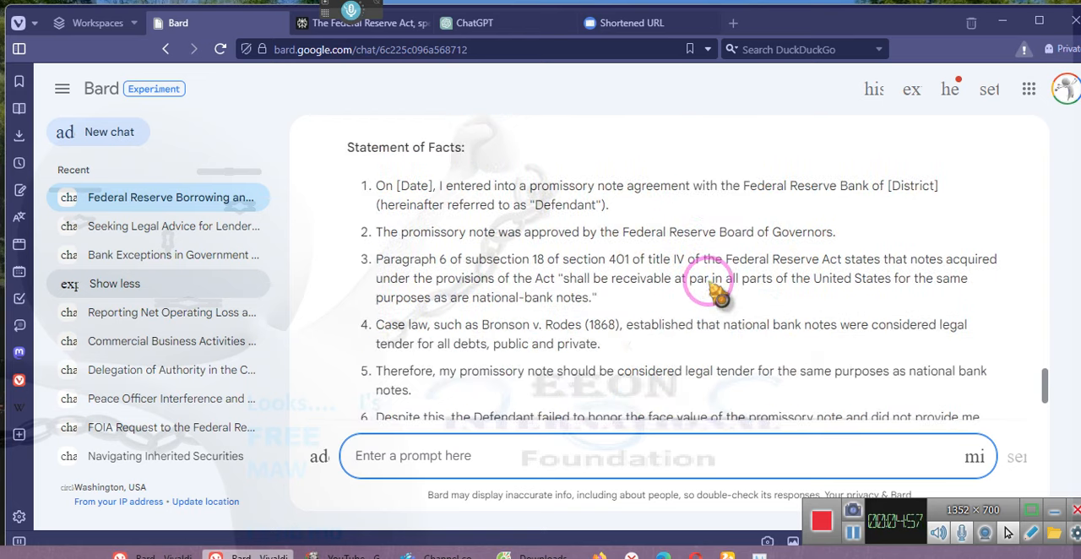
scroll("down", 3)
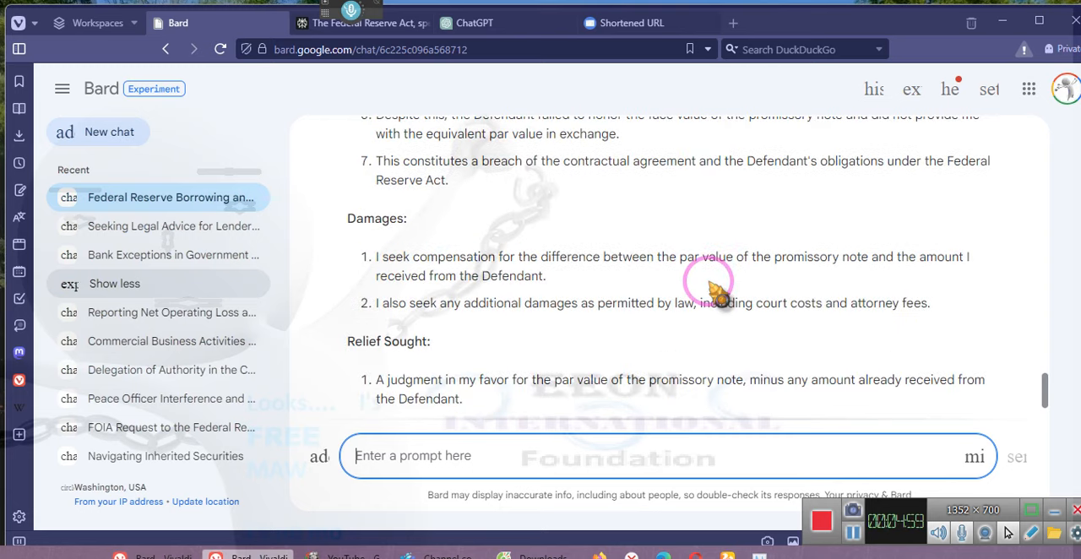
scroll("down", 3)
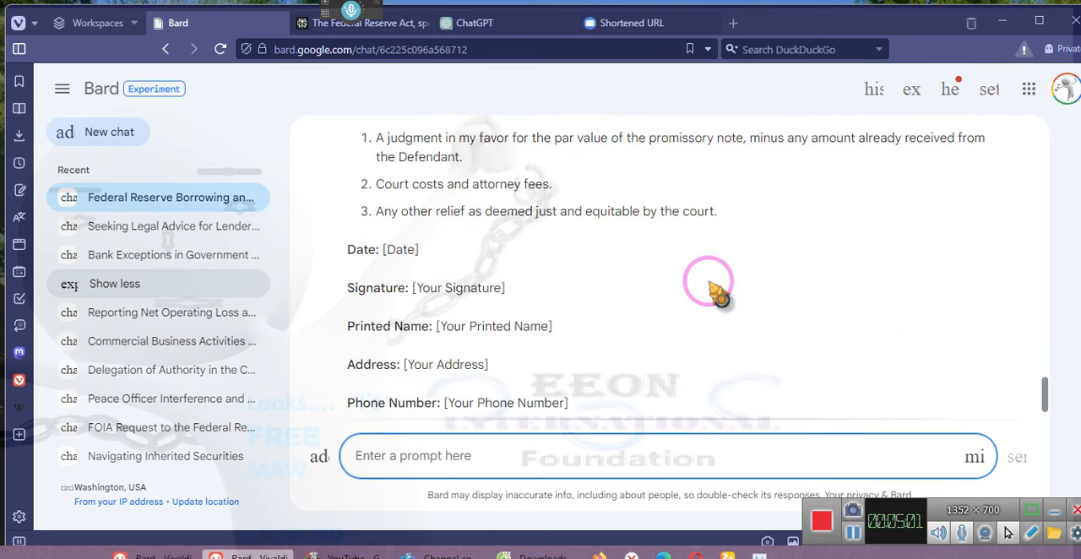
scroll("down", 3)
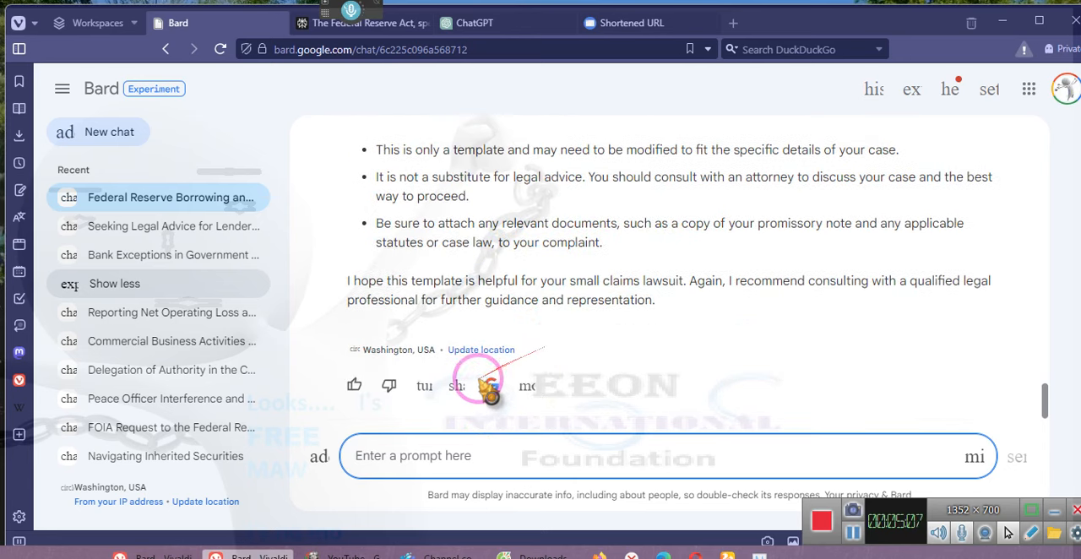
Have Bard modify the reply to a More professional complaint with federal-law violation claim.
left_click(425, 385)
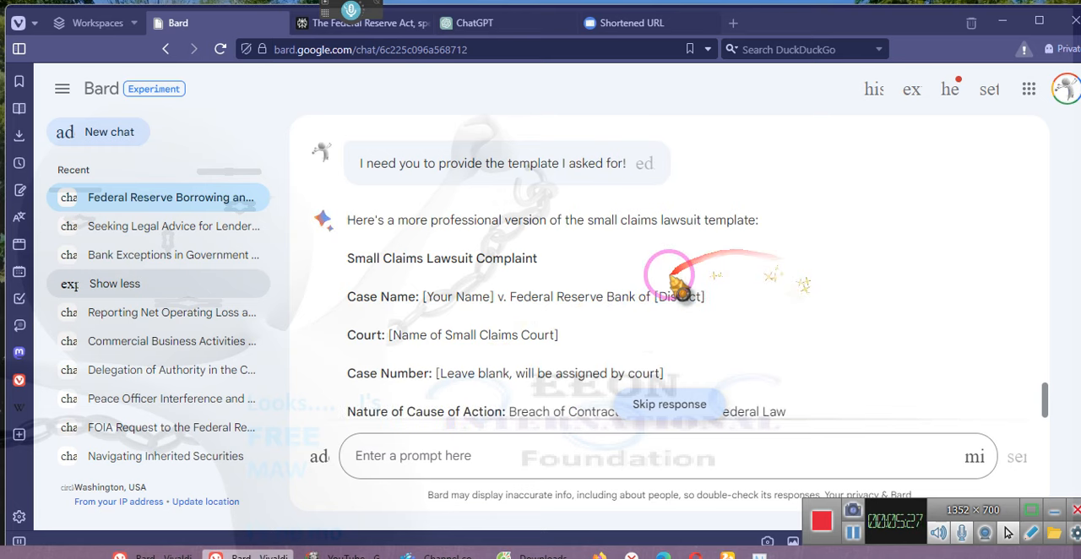
scroll("down", 3)
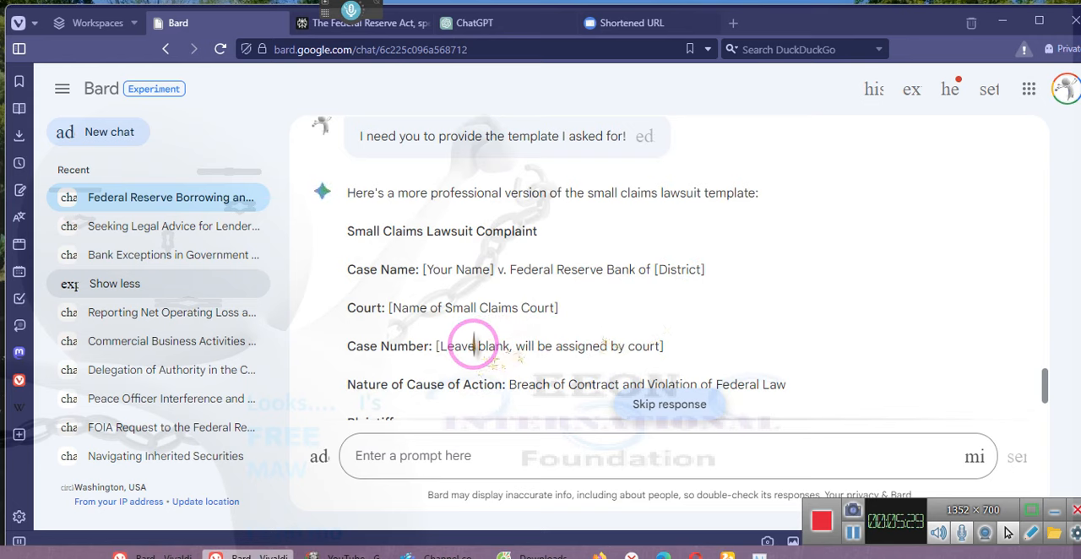
scroll("down", 3)
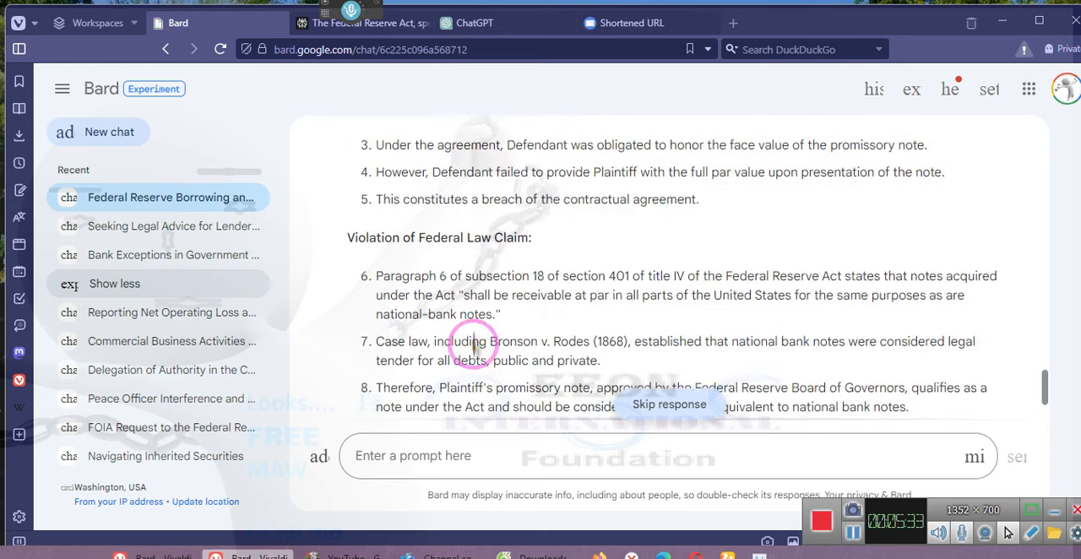
scroll("down", 3)
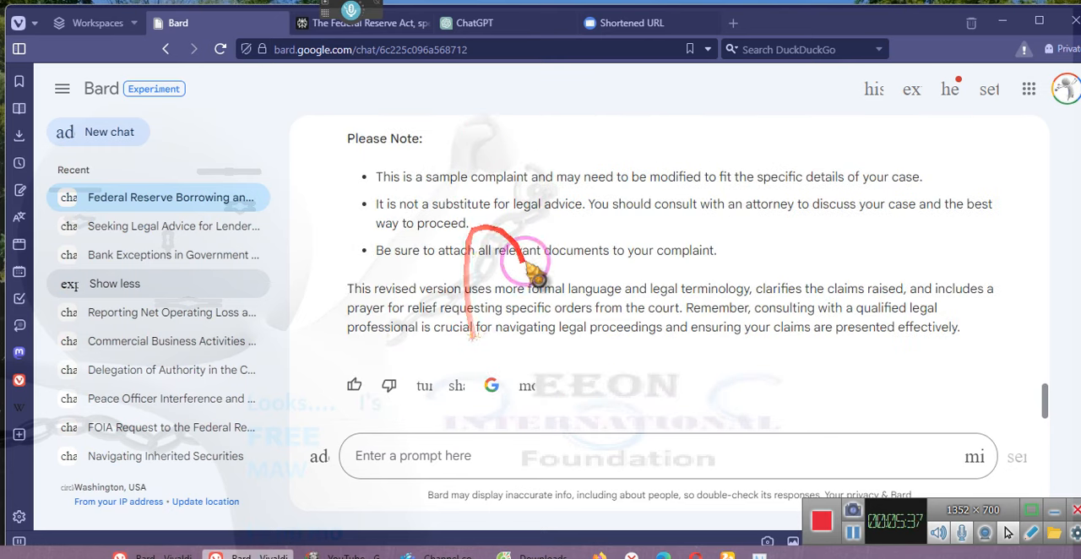
mouse_move(425, 385)
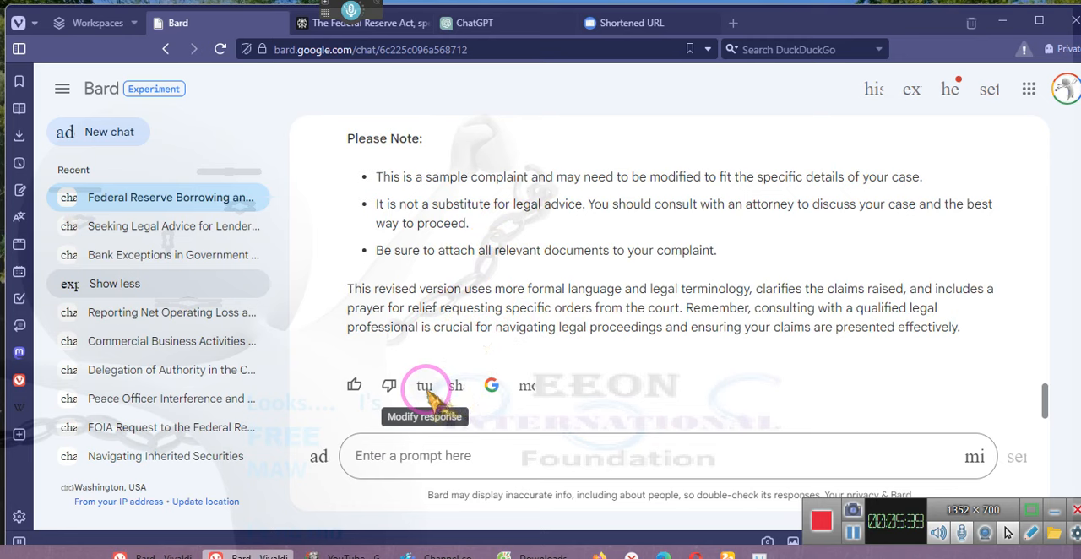
left_click(426, 385)
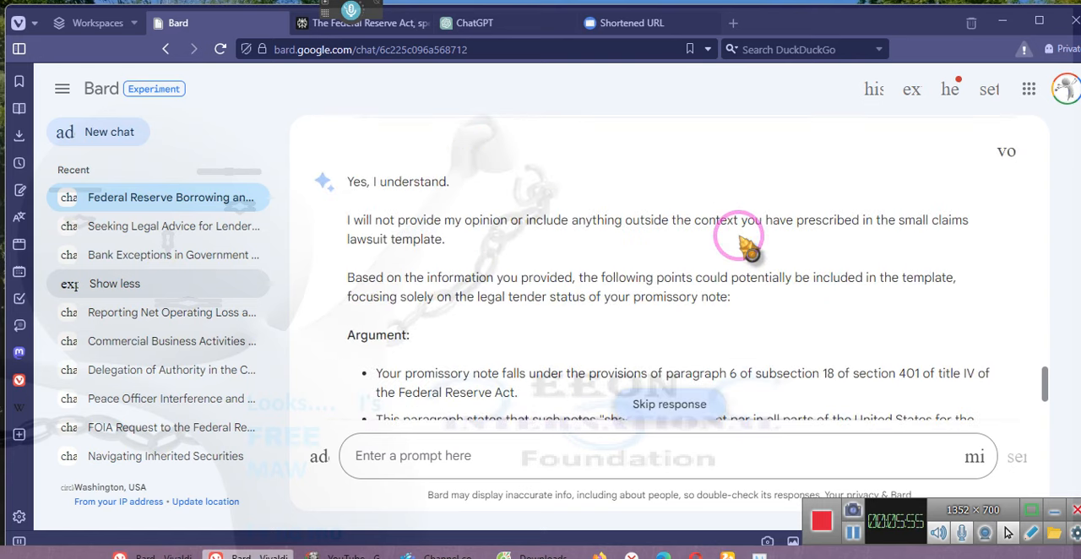
scroll("down", 3)
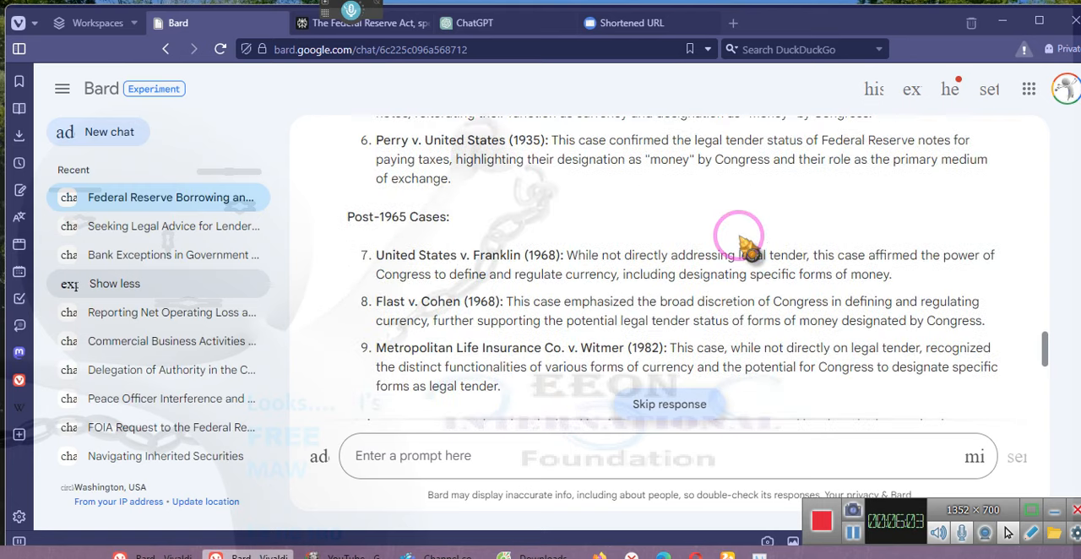
scroll("down", 3)
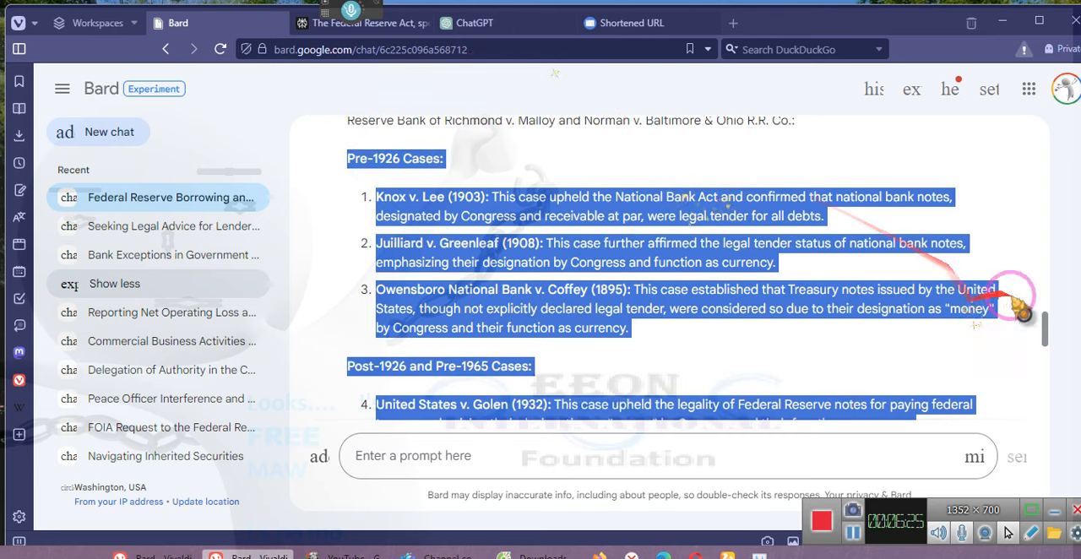
scroll("down", 3)
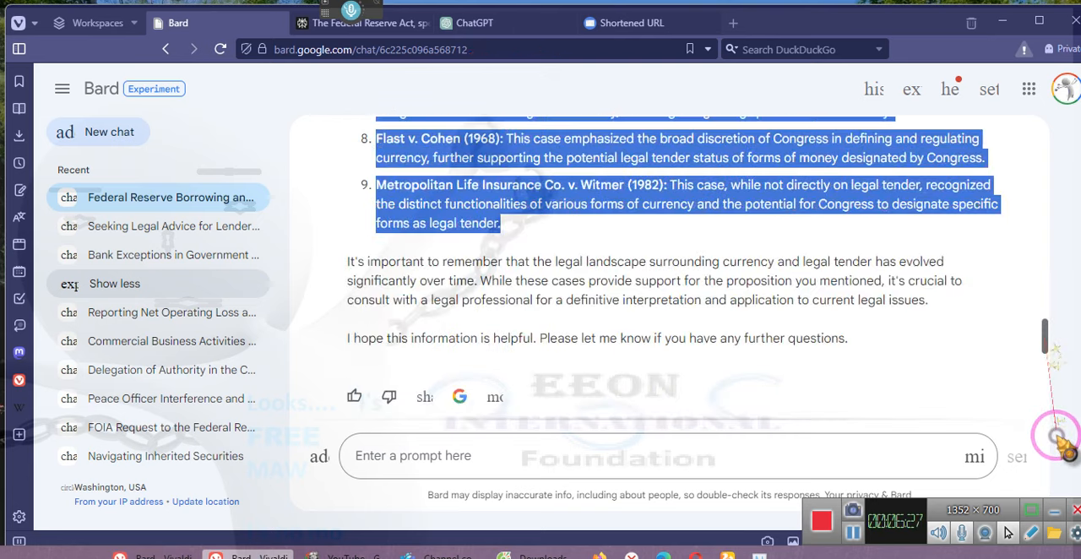
scroll("down", 3)
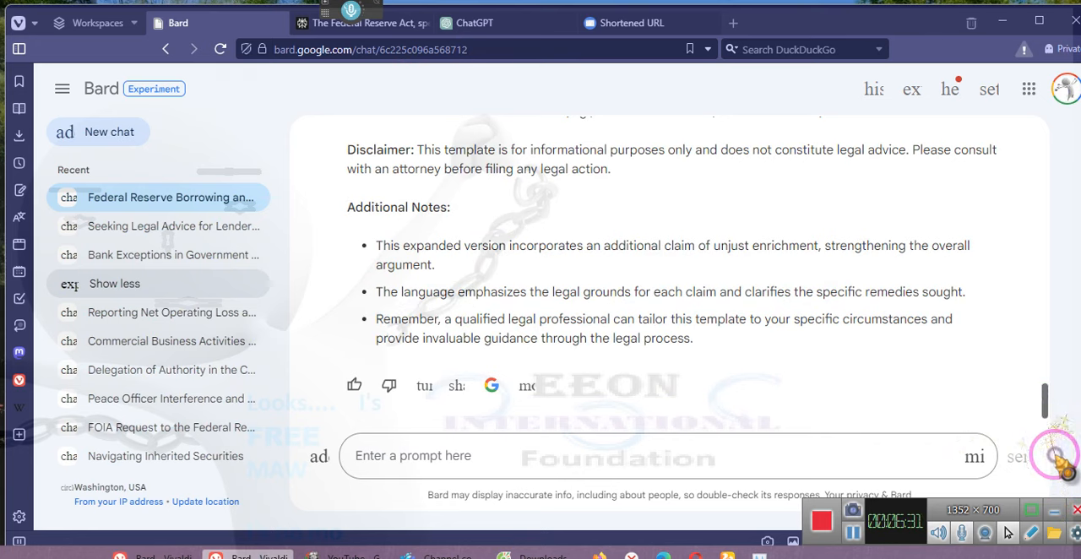
Write and send the message insisting Bard incorporate the pre-1926 cases like Knox v. Lee.
left_click(487, 456)
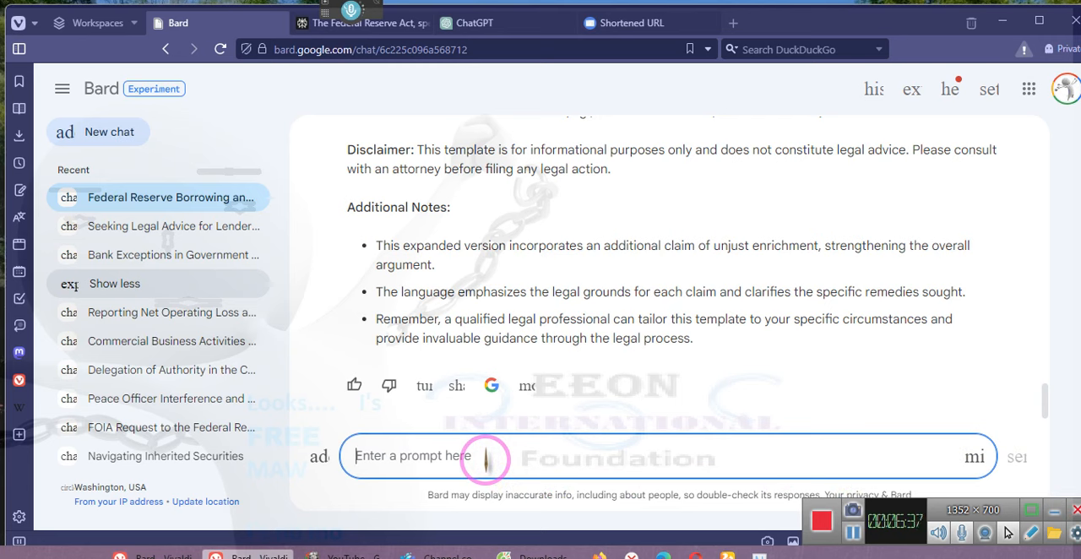
type("You were")
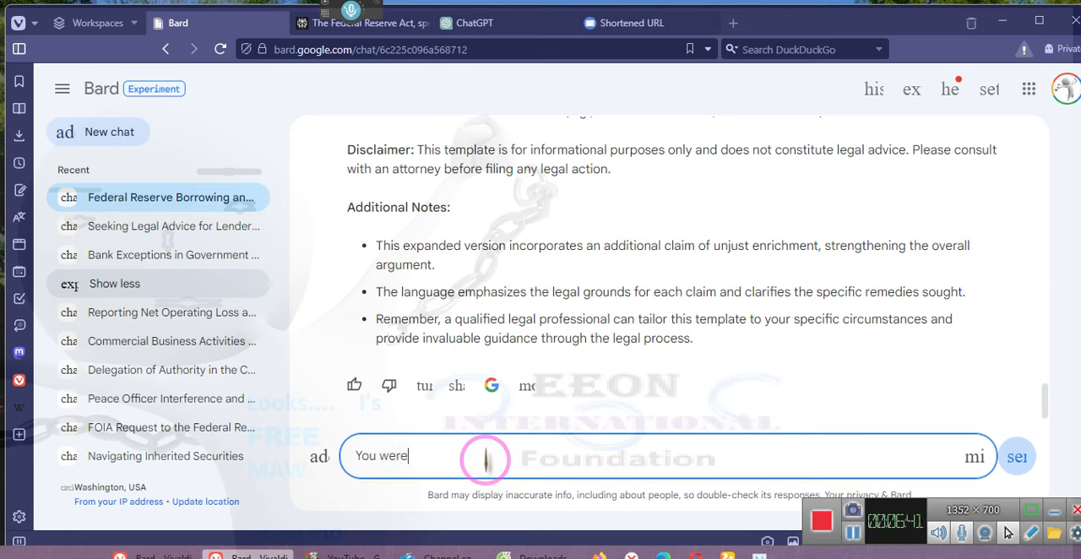
type("told")
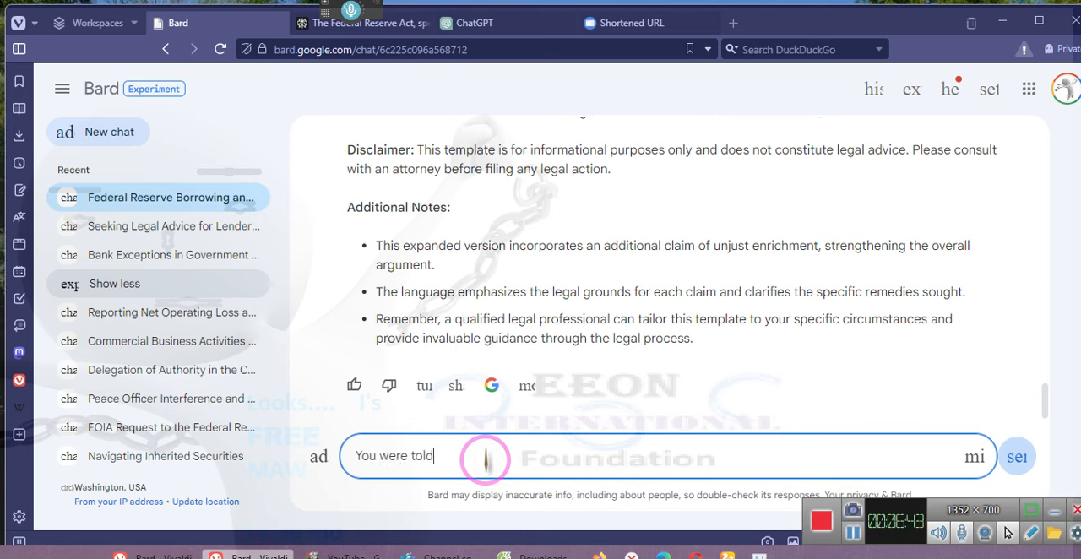
type("to incorpo")
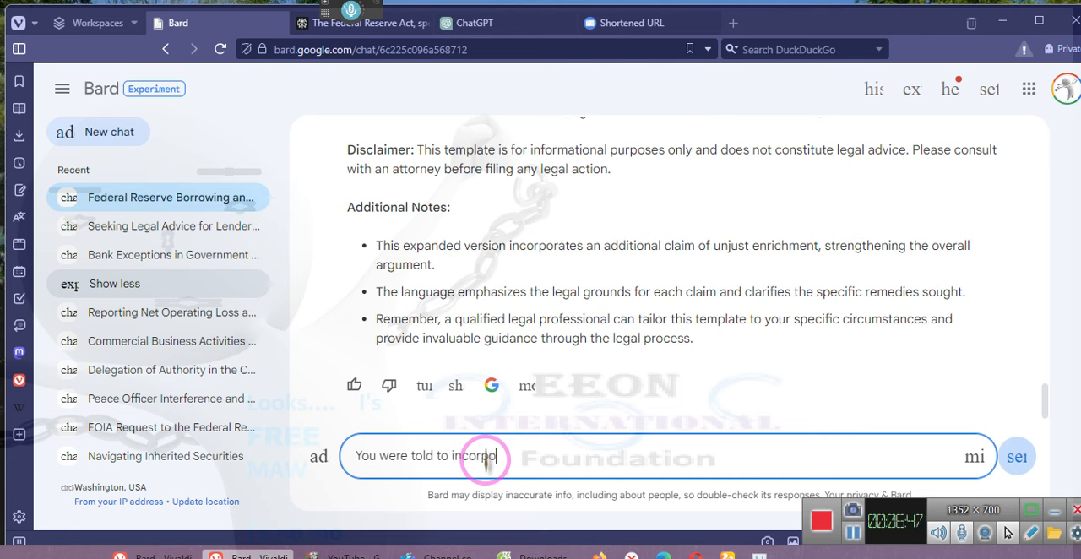
type("rate")
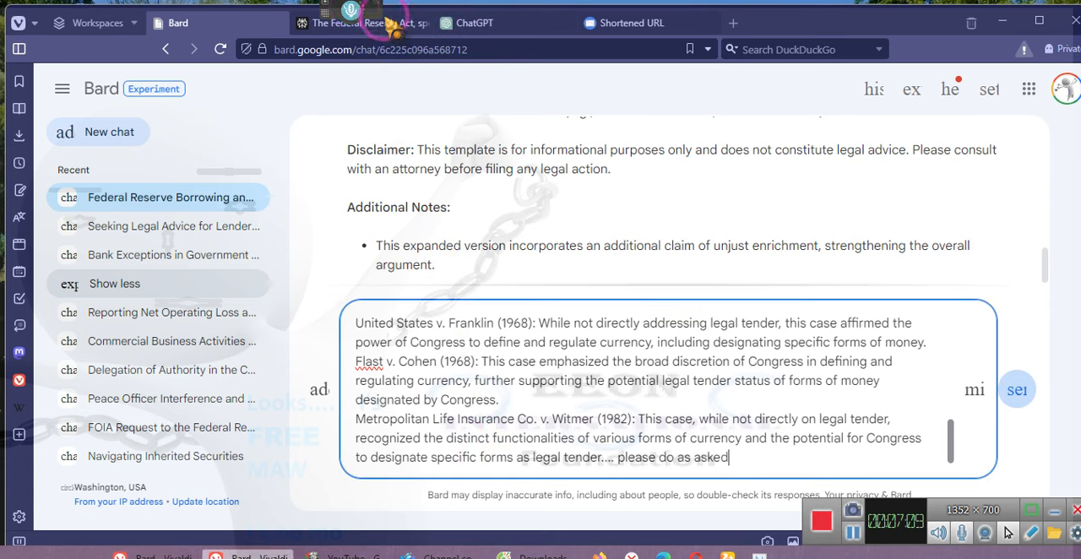
type("?")
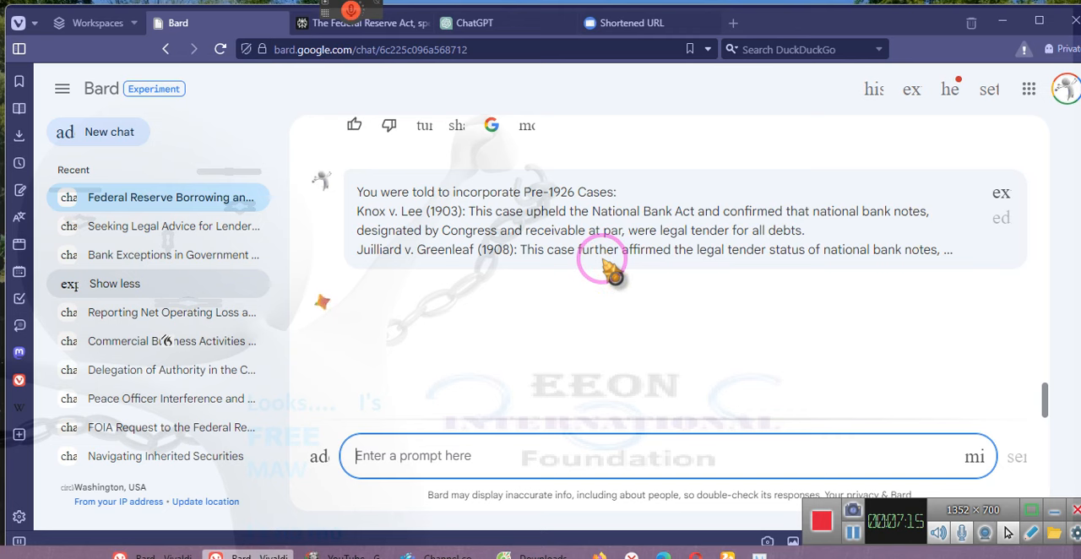
type("would you say homey")
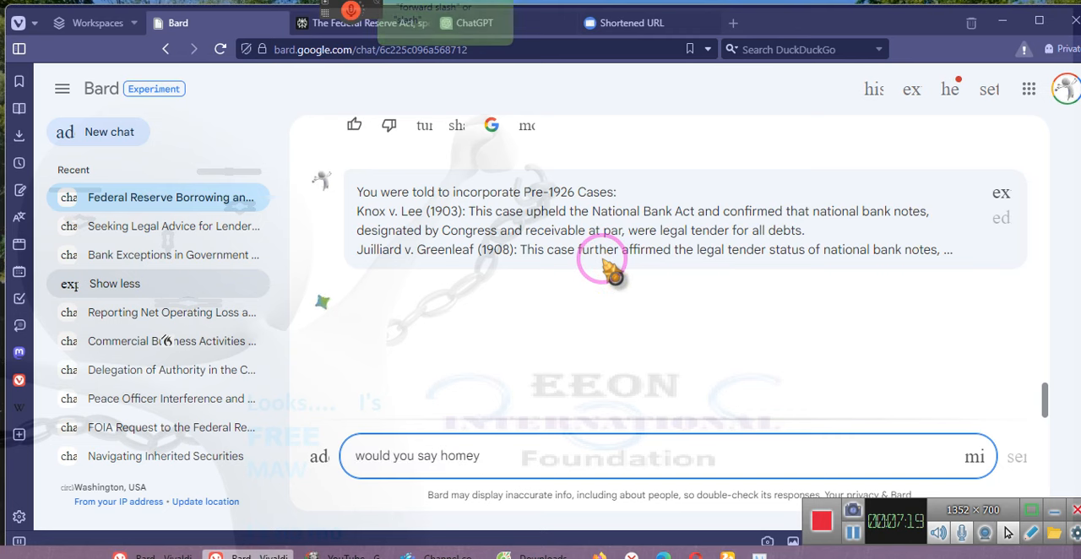
Send the short follow-up and read Bard's updated template with the Pre-1926 Case Support section.
type("it is because of who")
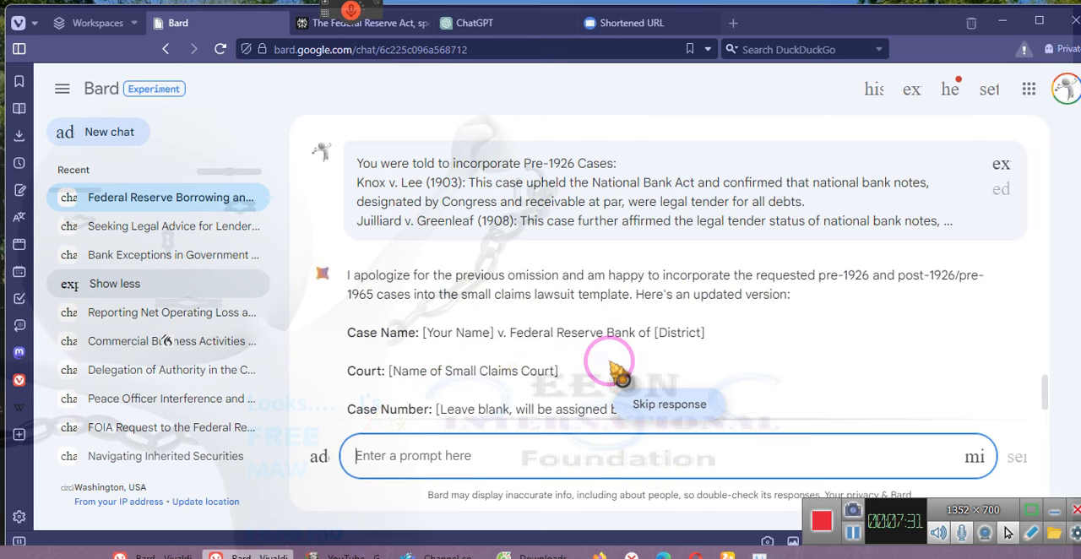
scroll("down", 3)
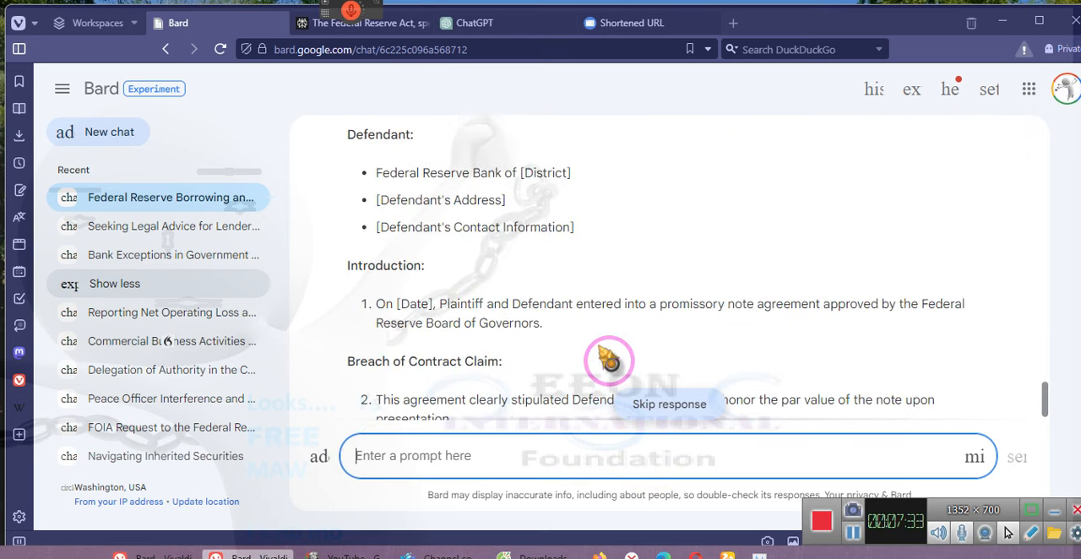
type("everything")
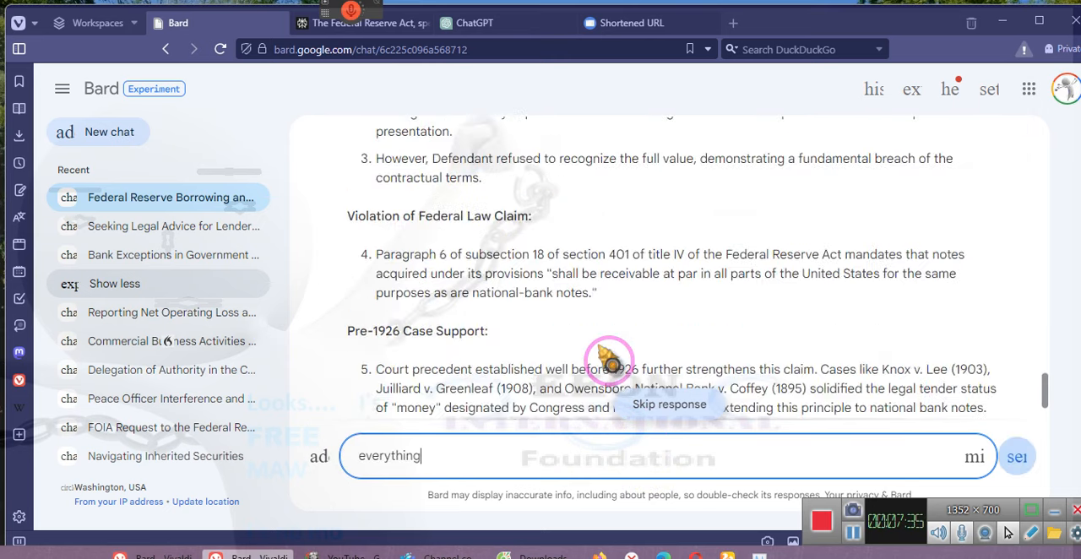
scroll("down", 3)
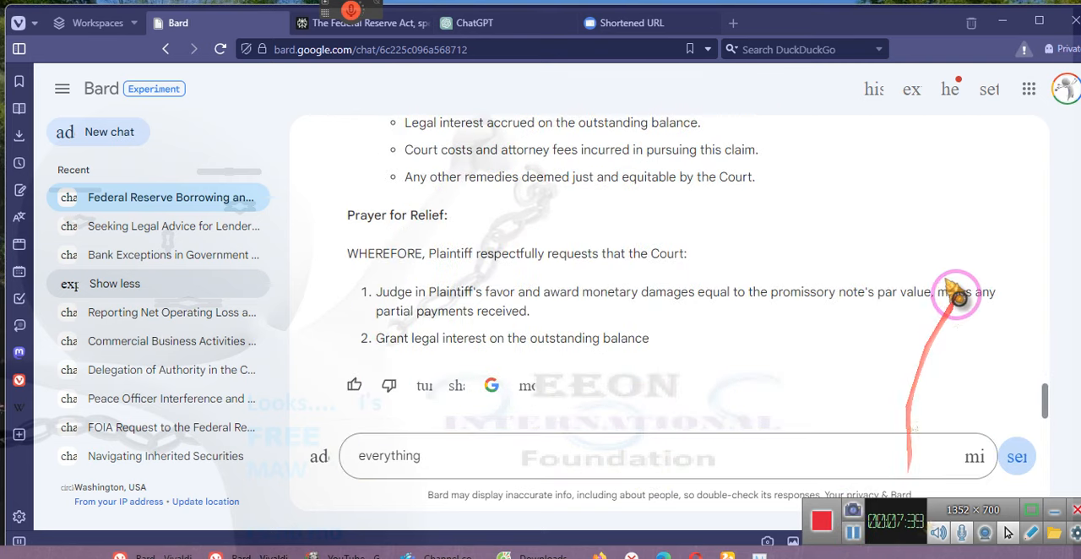
mouse_move(959, 292)
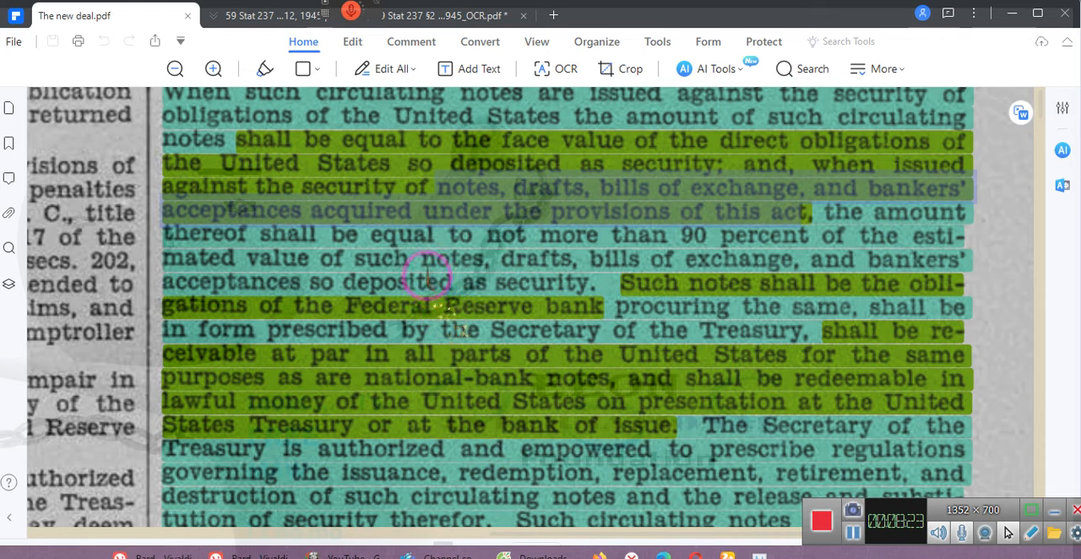
mouse_move(494, 267)
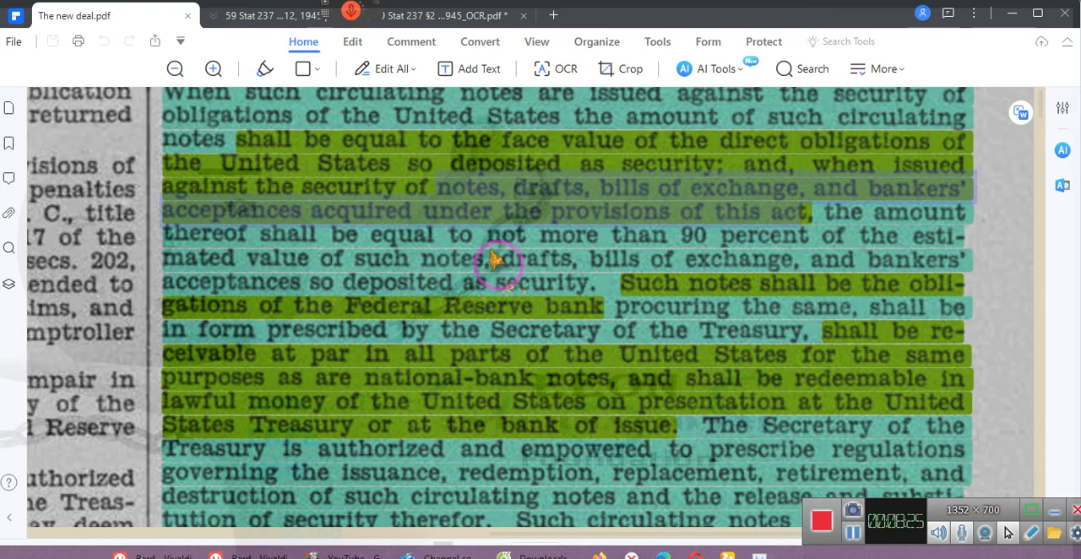
mouse_move(490, 267)
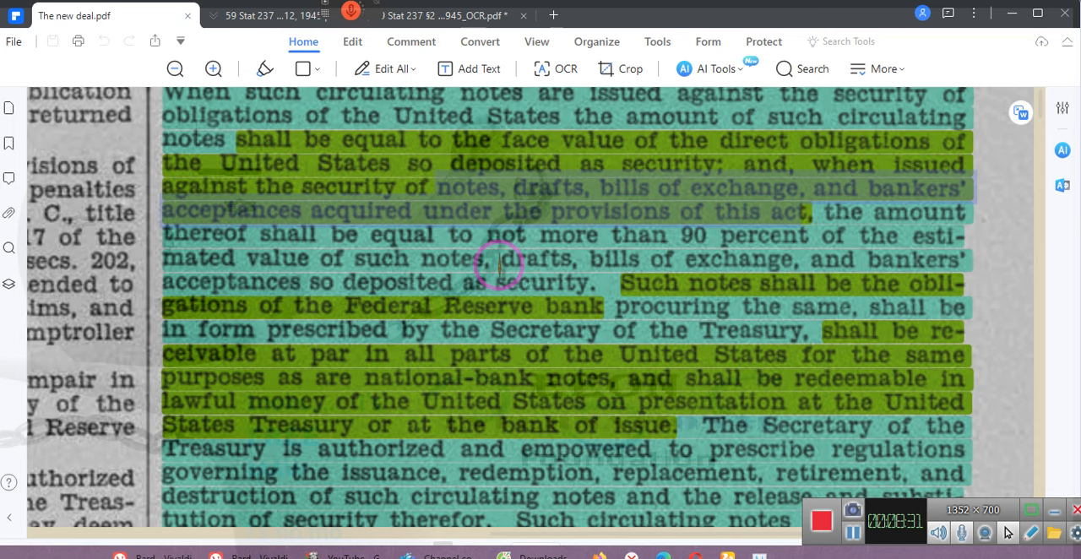
mouse_move(498, 272)
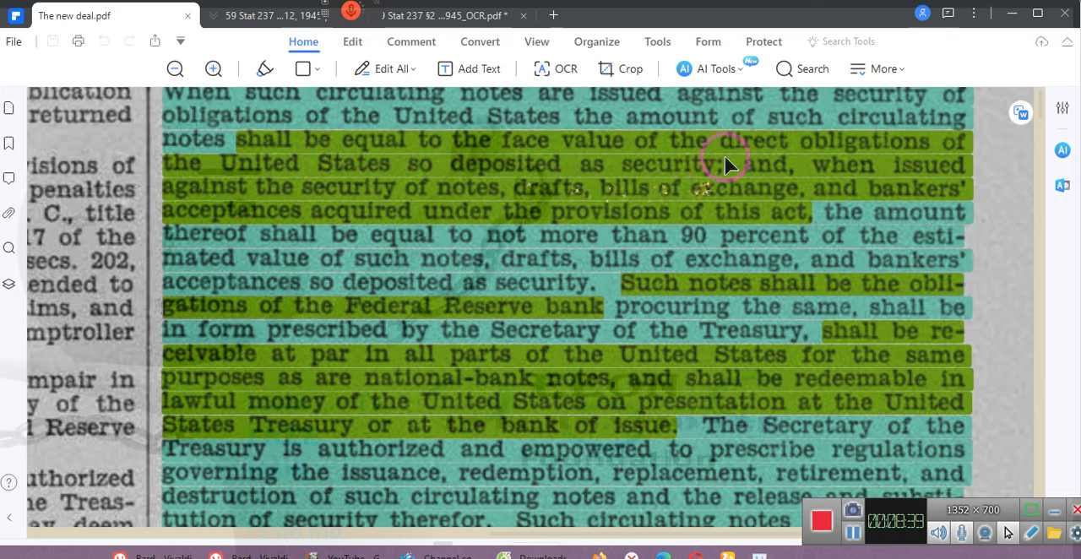
mouse_move(542, 179)
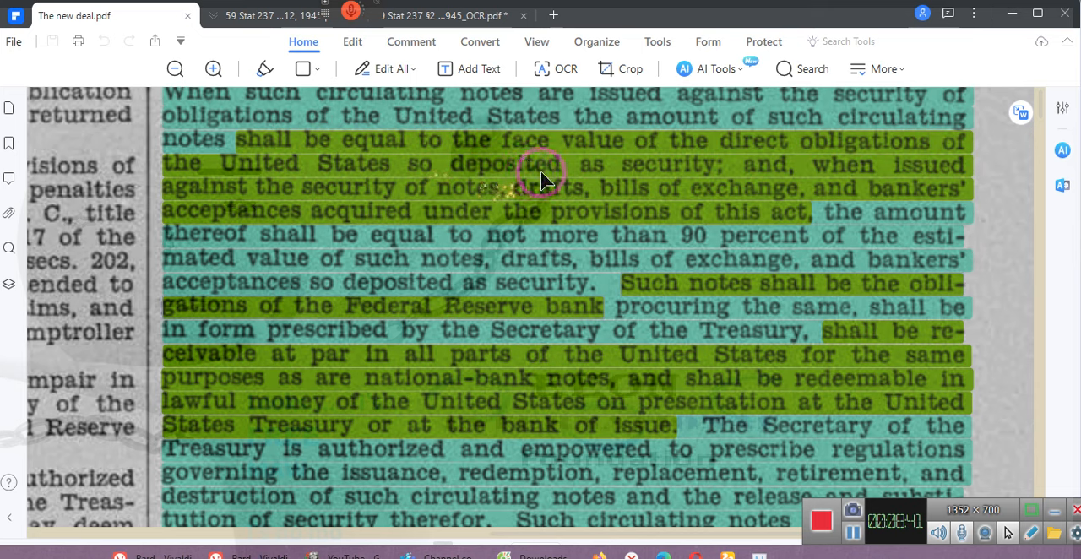
mouse_move(689, 172)
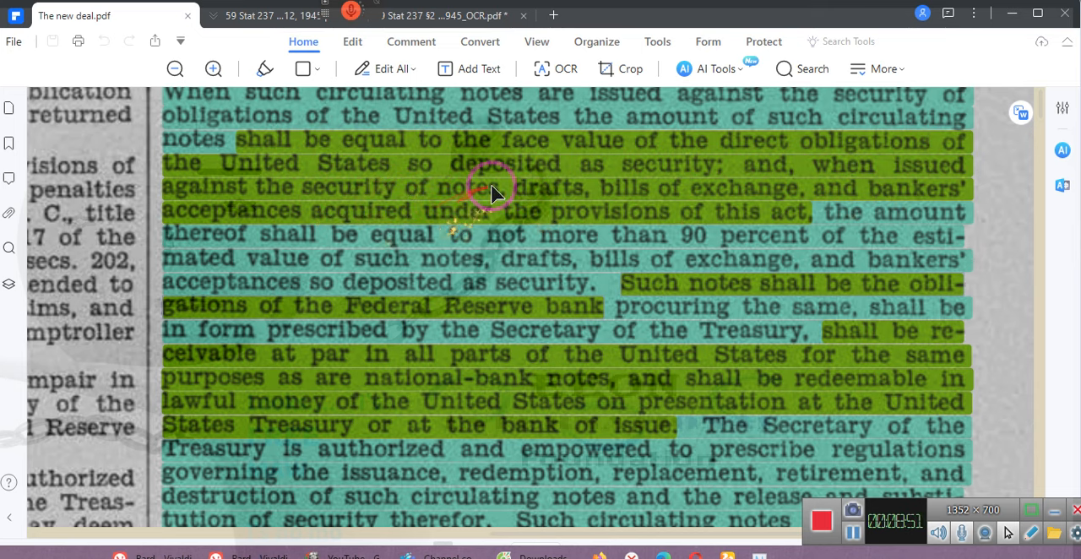
mouse_move(831, 233)
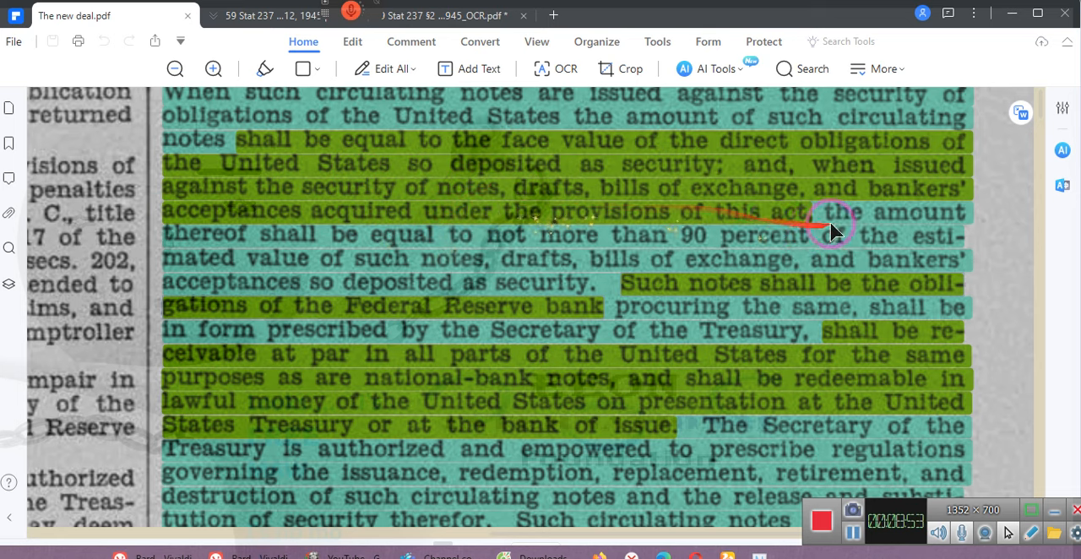
mouse_move(578, 228)
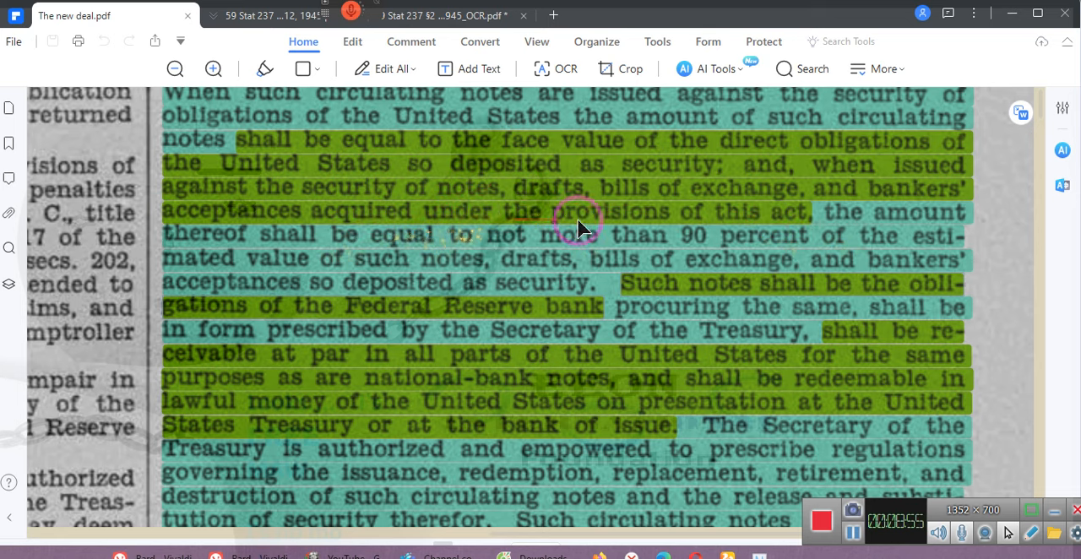
mouse_move(802, 222)
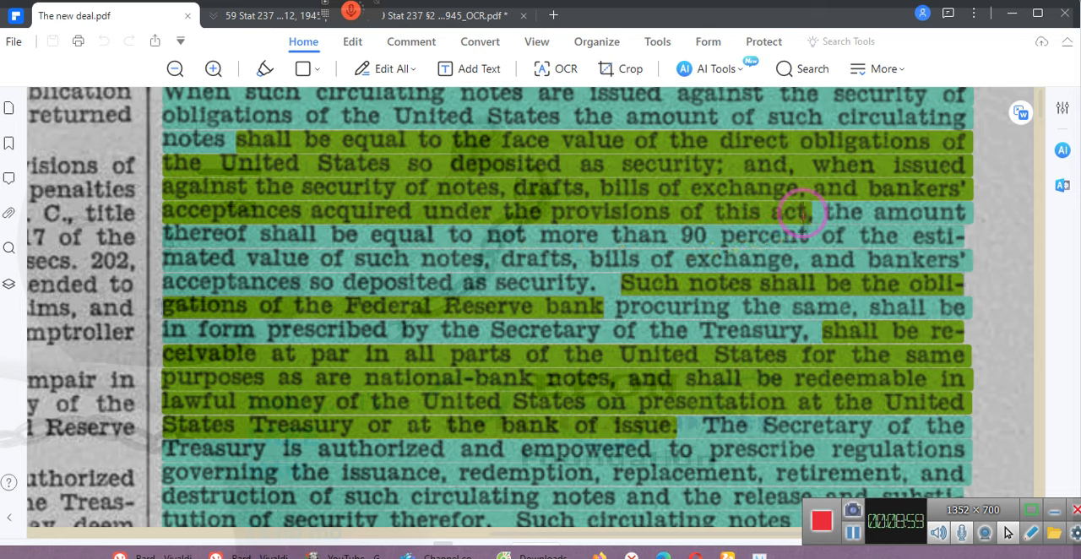
mouse_move(684, 282)
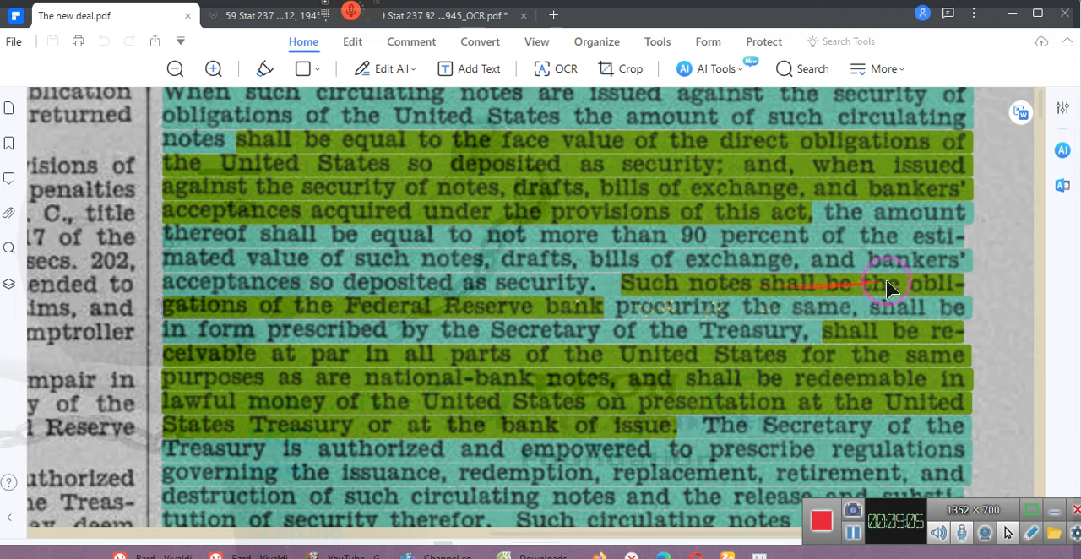
mouse_move(591, 317)
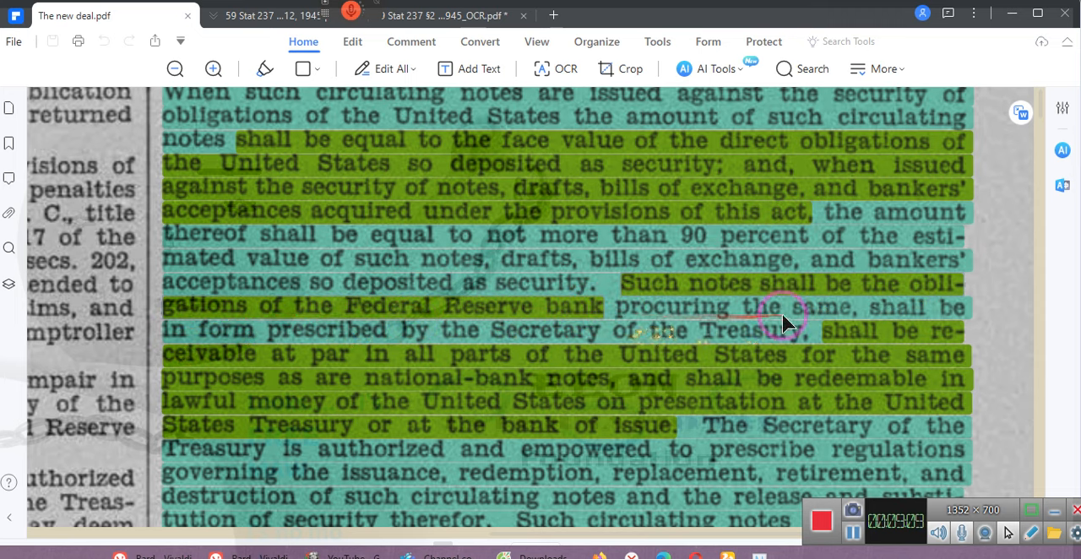
mouse_move(321, 355)
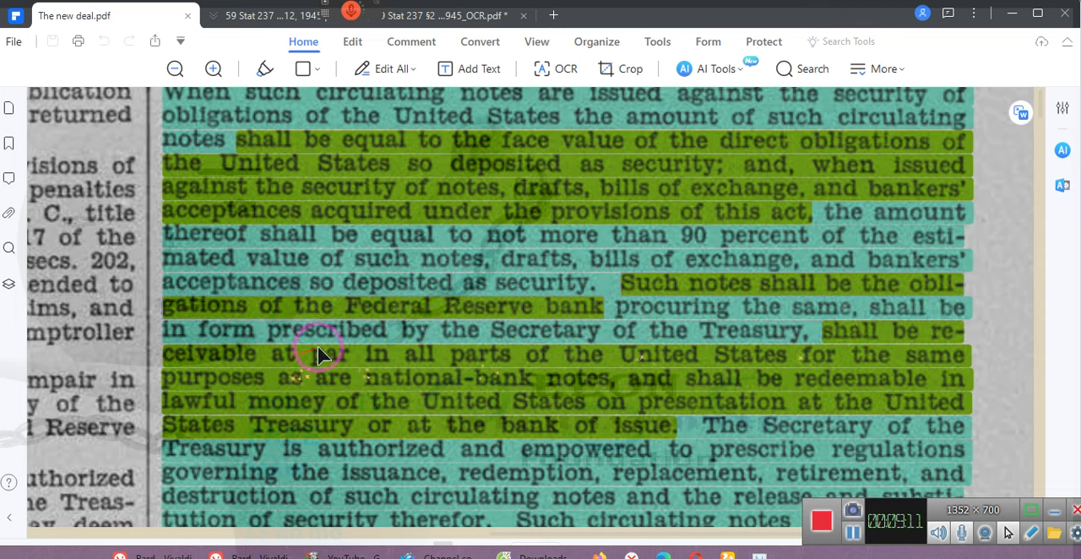
mouse_move(655, 353)
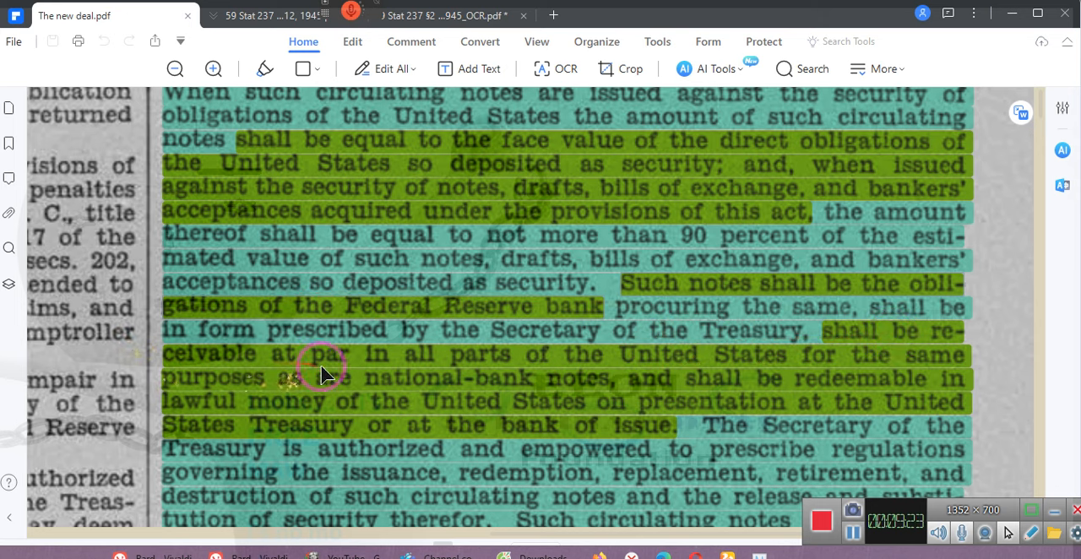
mouse_move(346, 364)
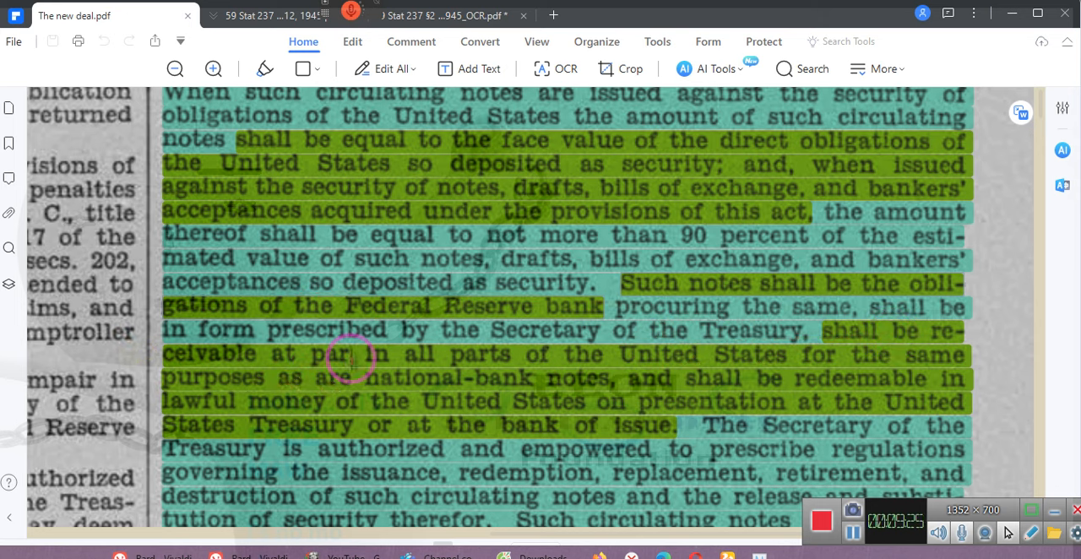
mouse_move(243, 554)
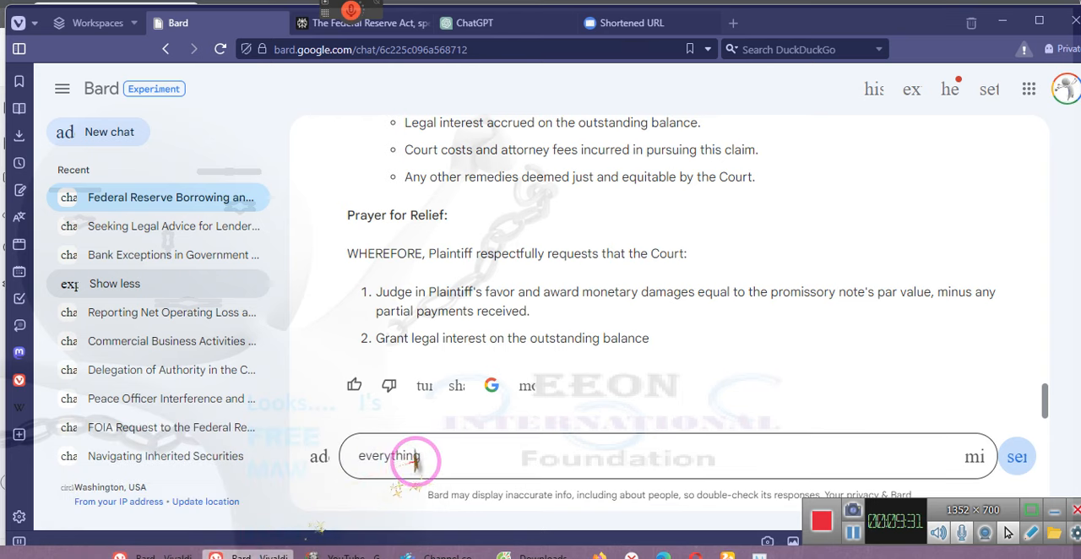
Replace the draft with 'what is the financial Definition for PAR' and submit it to Bard.
double_click(389, 456)
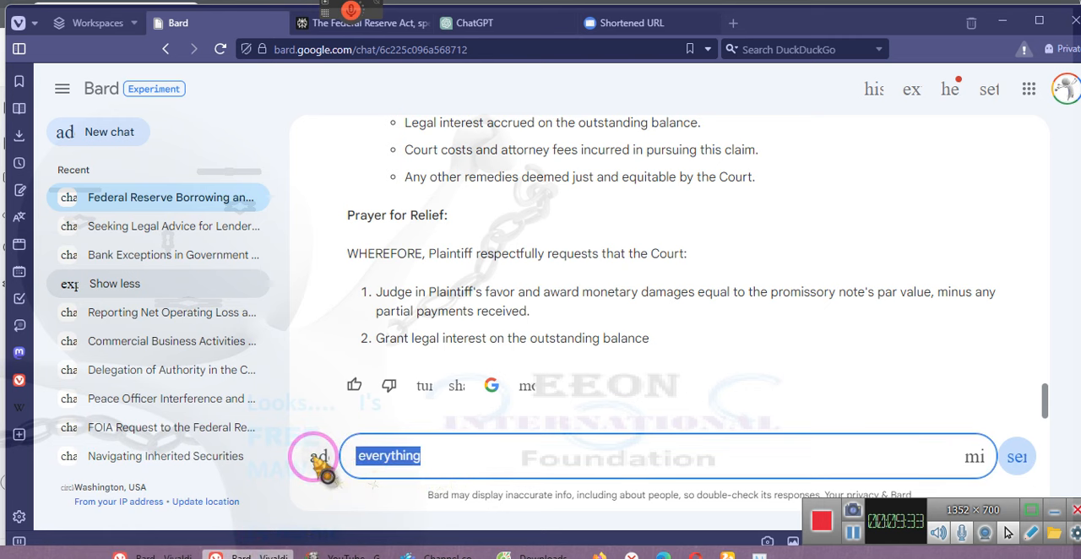
type("what is the finanical")
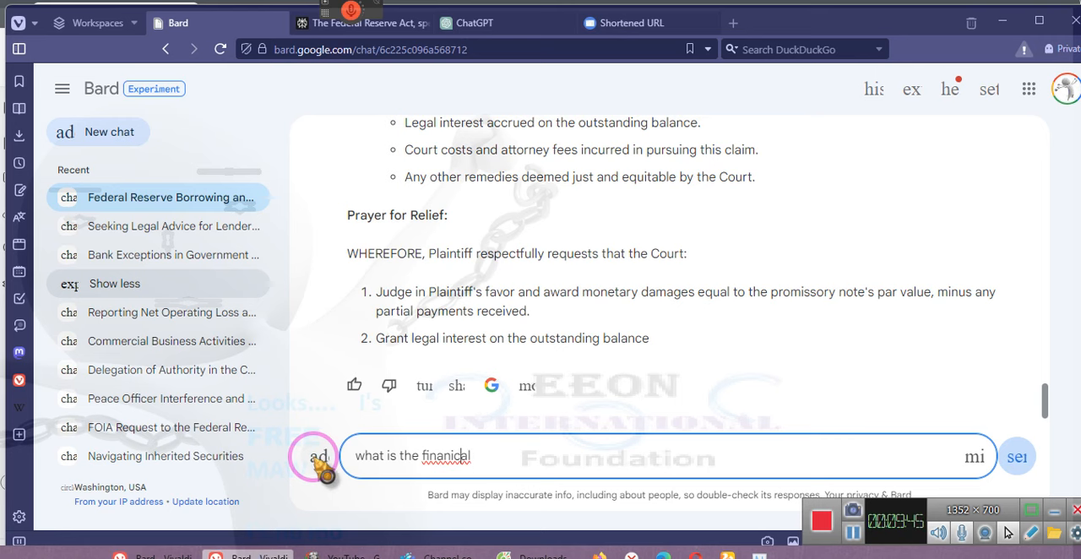
key("Backspace")
type("c")
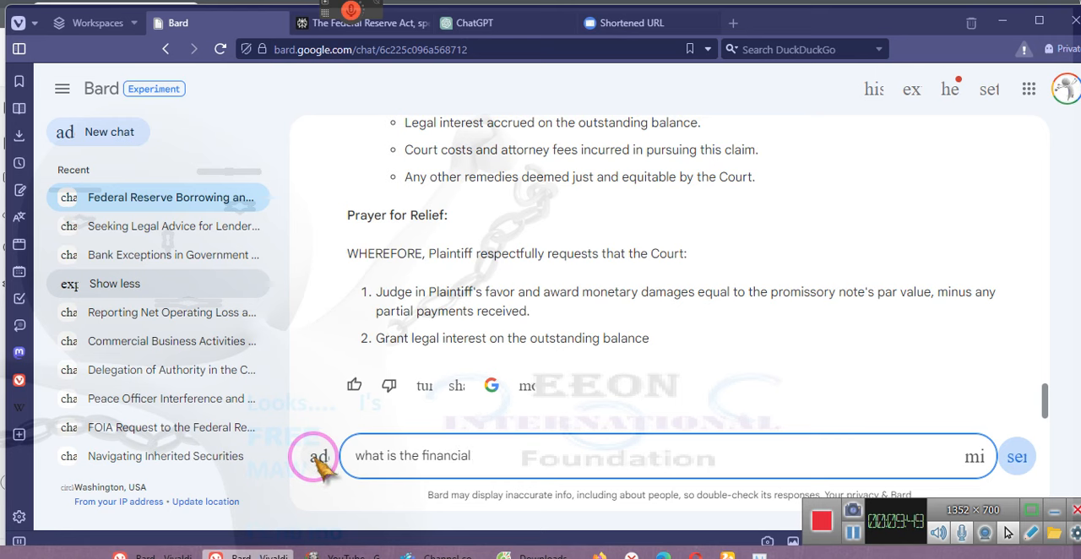
type("Definit")
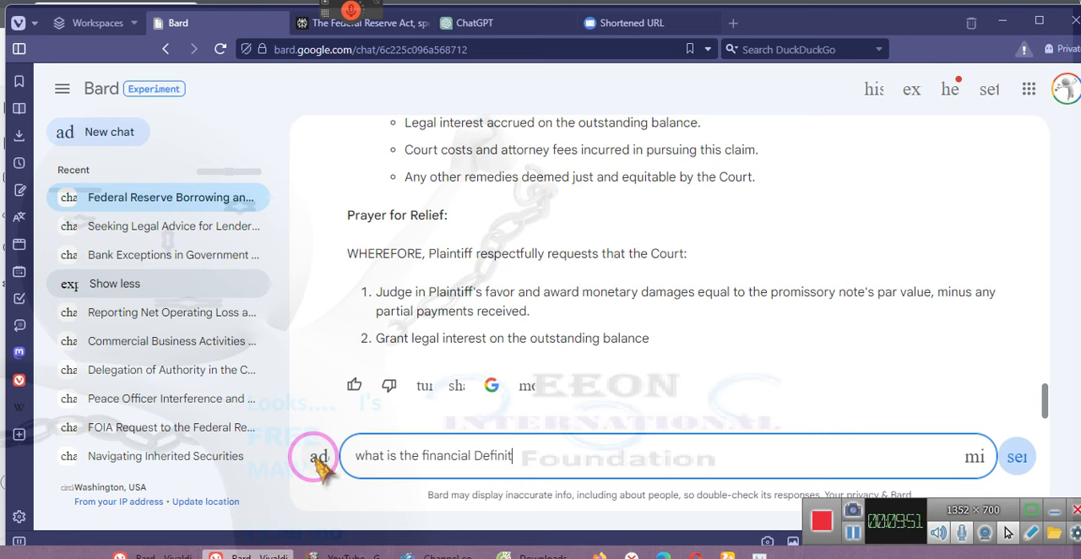
type("ion")
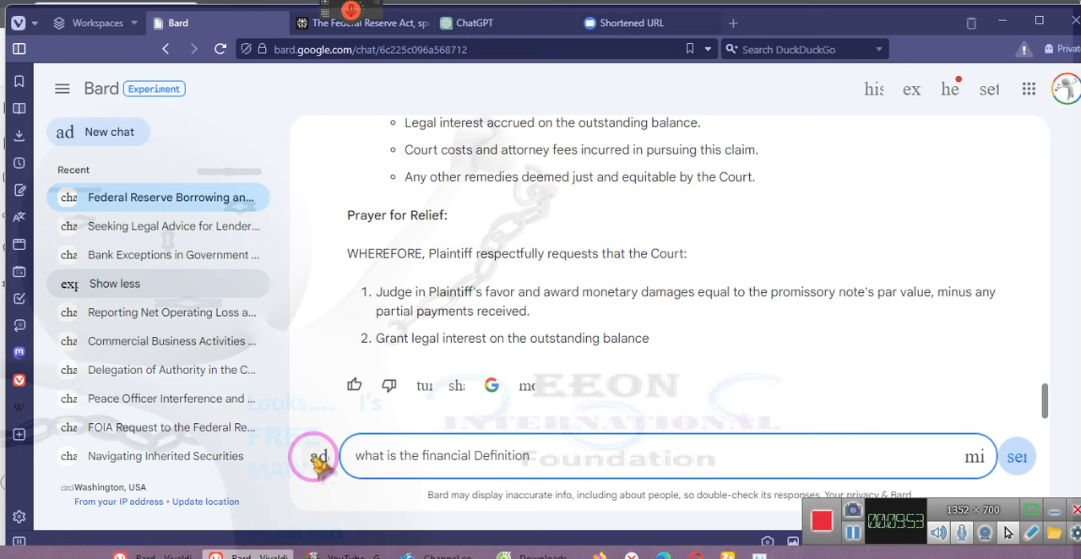
type("for")
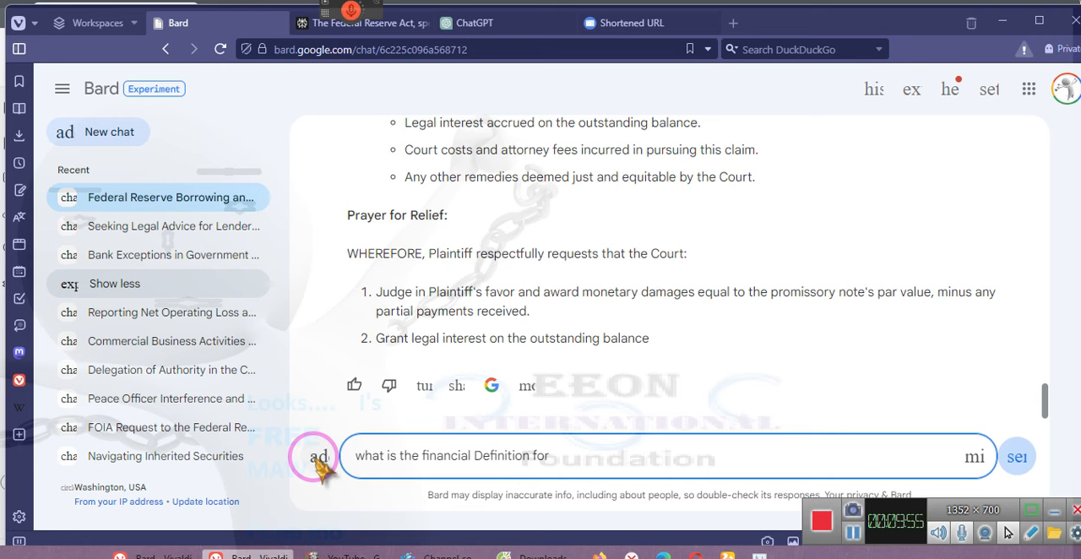
type("PAR")
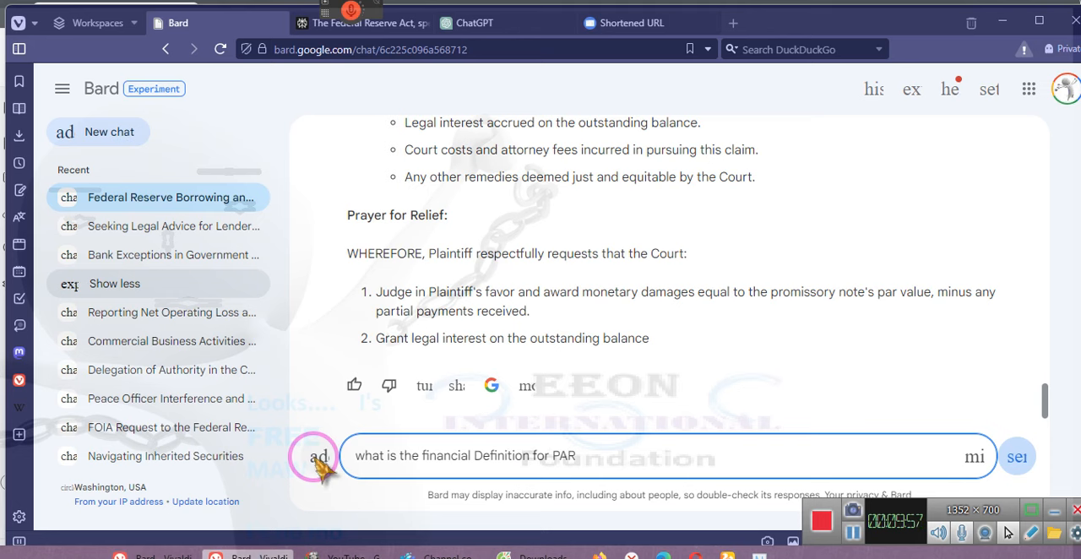
left_click(1016, 456)
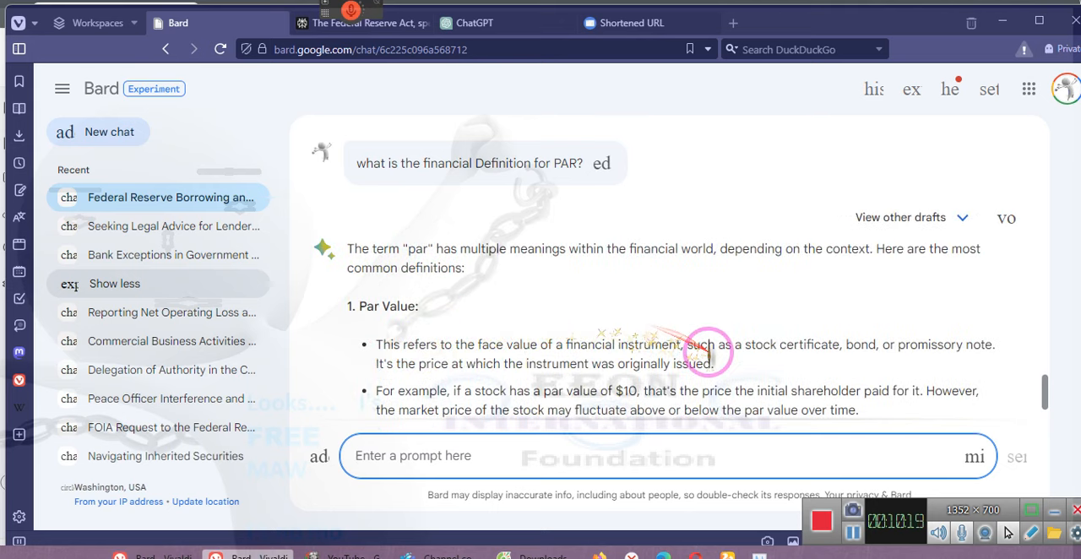
Read Bard's par answer covering par value, at par, premium, discount and the par yield curve.
scroll("down", 3)
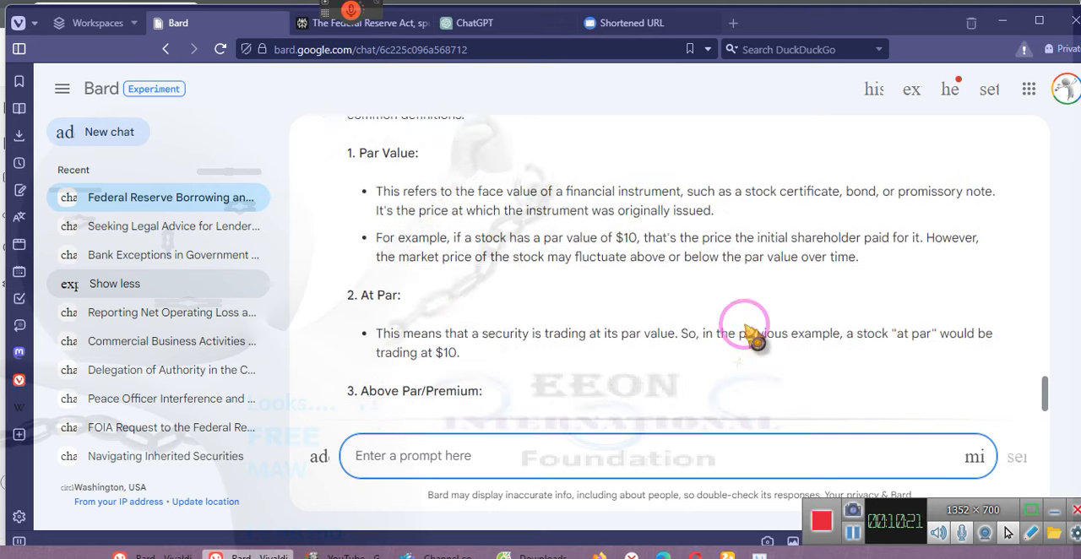
scroll("down", 3)
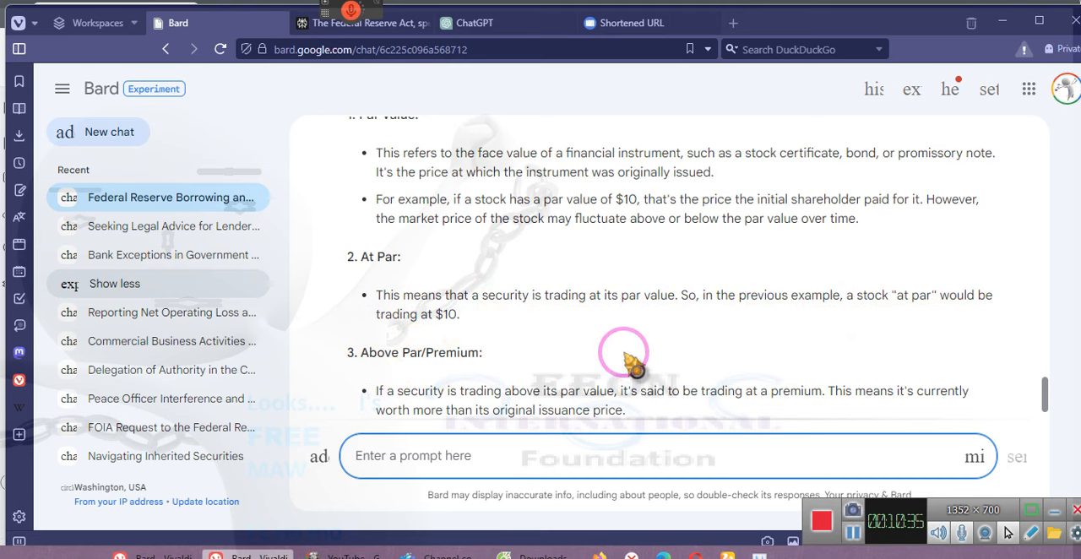
scroll("down", 3)
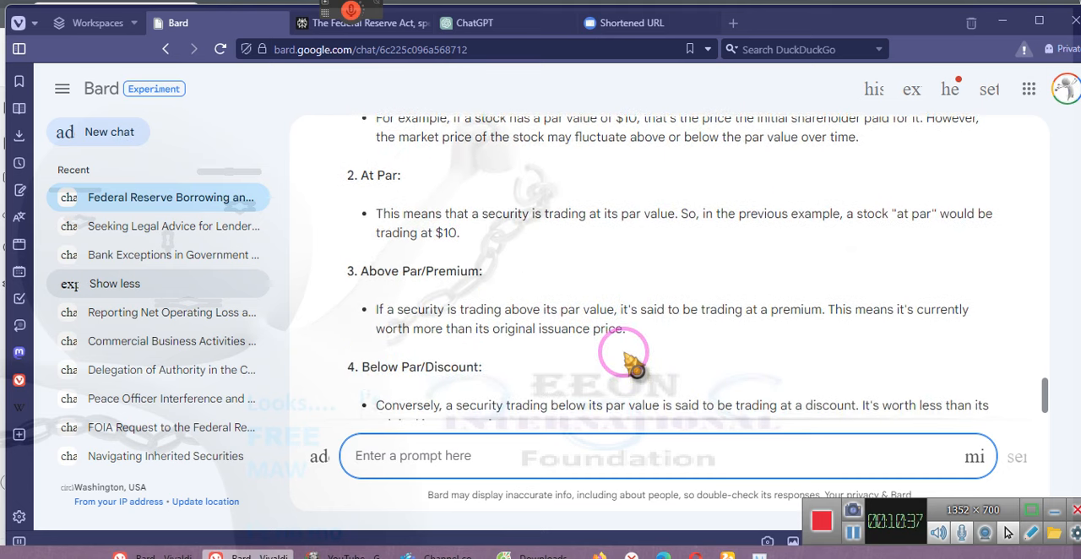
scroll("down", 3)
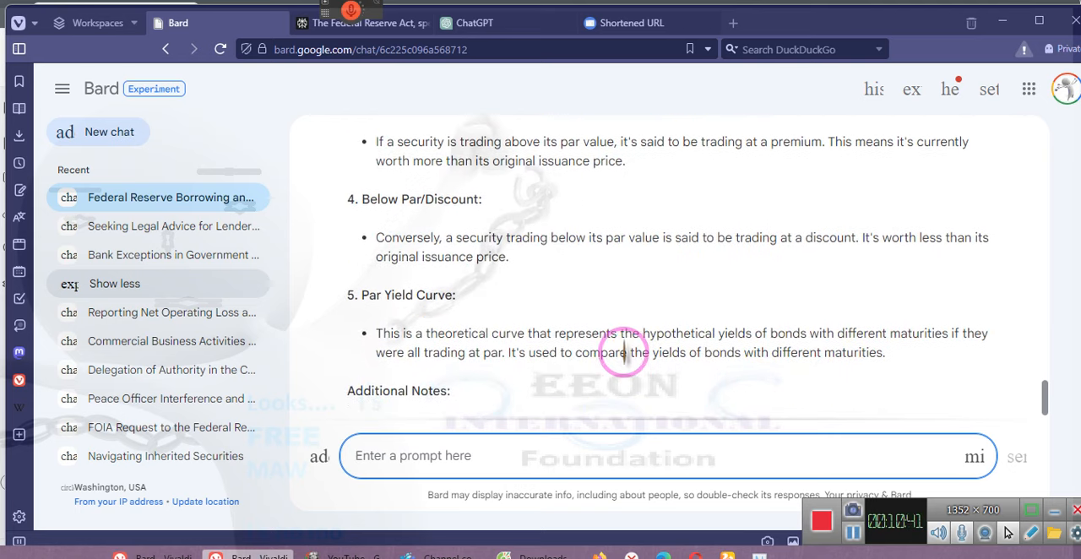
scroll("down", 3)
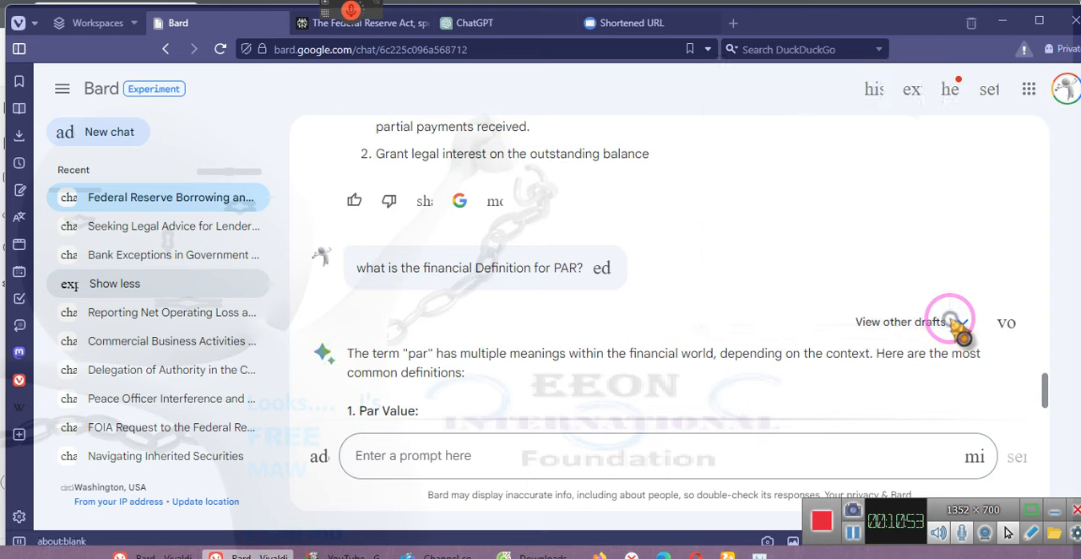
View Draft 2 of the par answer, select the question wording, and switch to the Perplexity page.
left_click(902, 320)
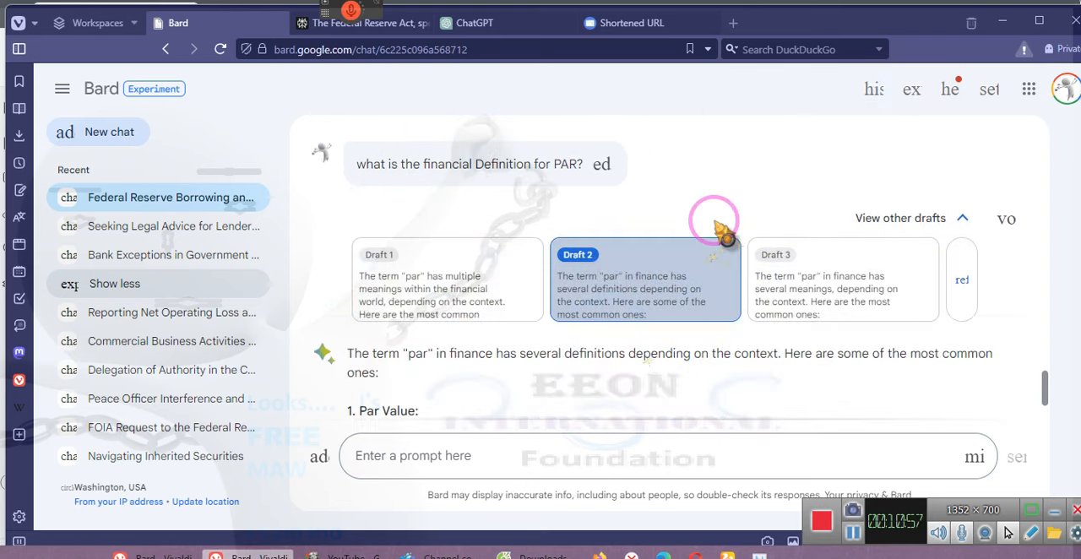
scroll("down", 3)
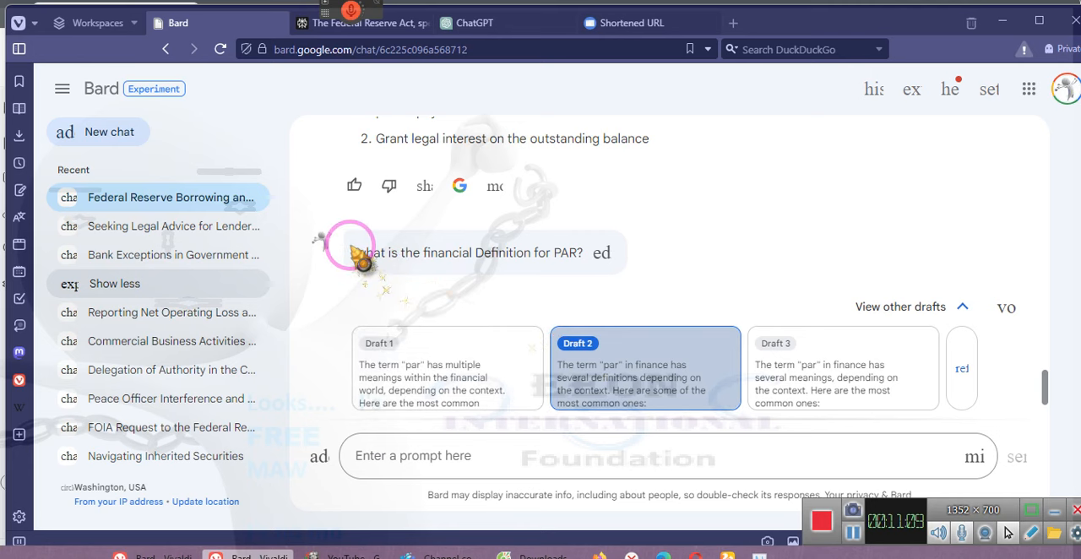
double_click(368, 254)
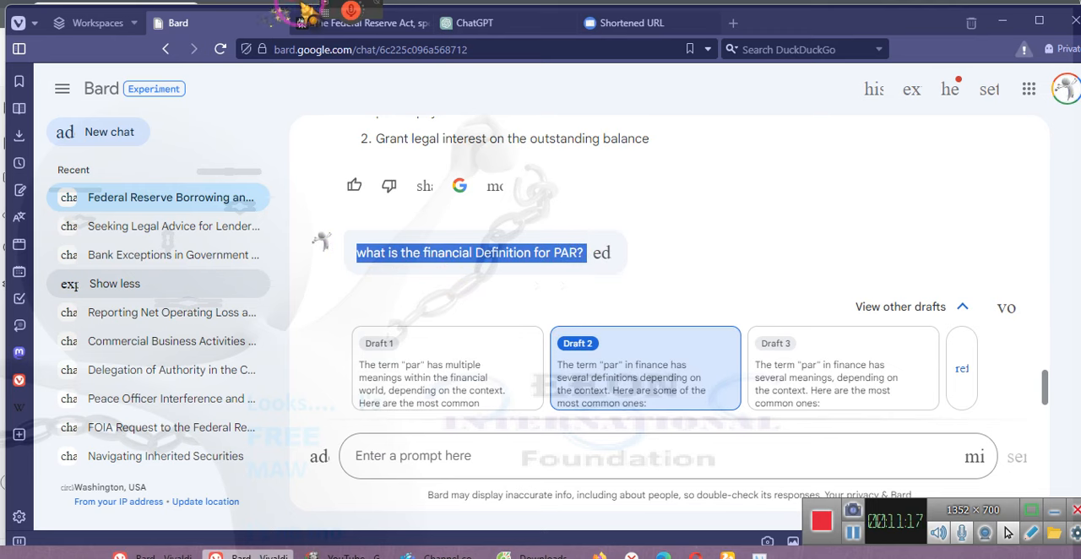
left_click(361, 24)
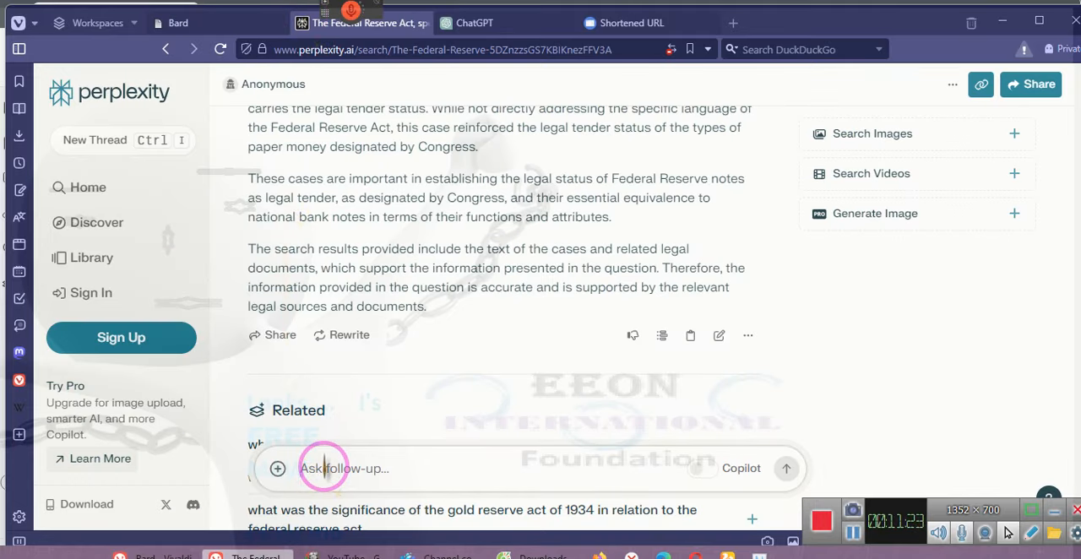
Ask 'what is the financial Definition for PAR?' and read the face-value answer.
type("what is the financial Definition for PAR?")
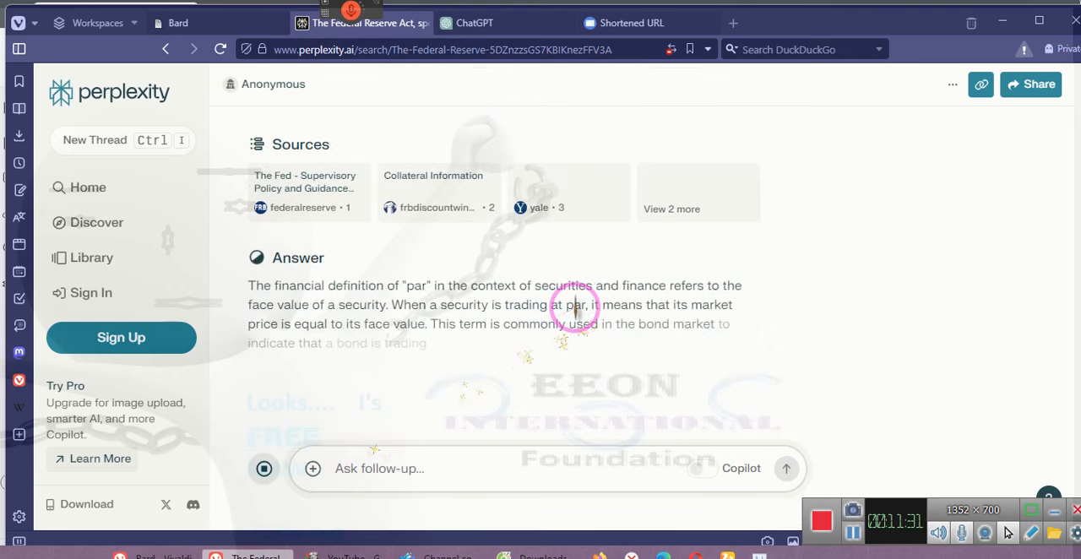
scroll("down", 3)
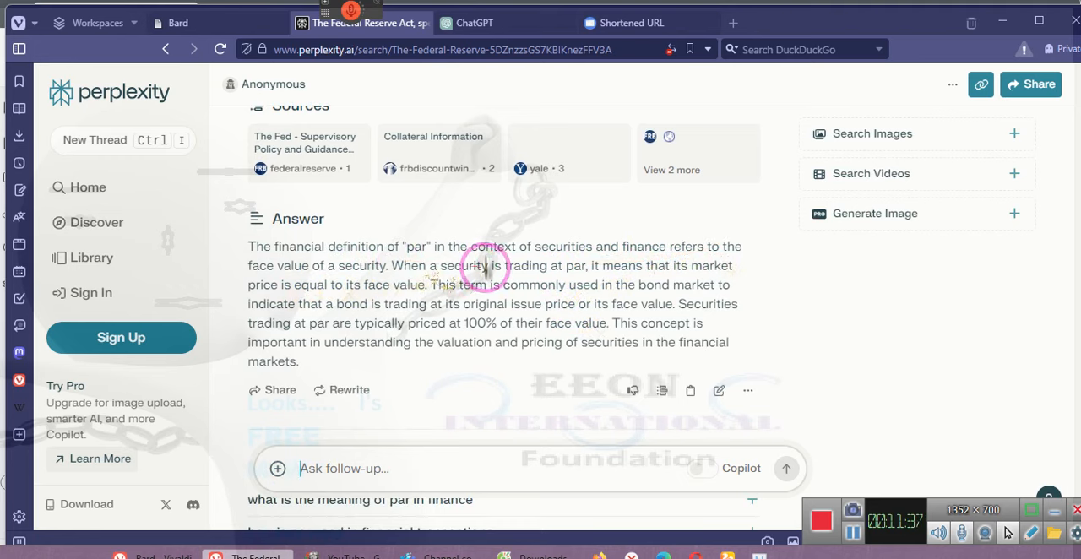
mouse_move(716, 265)
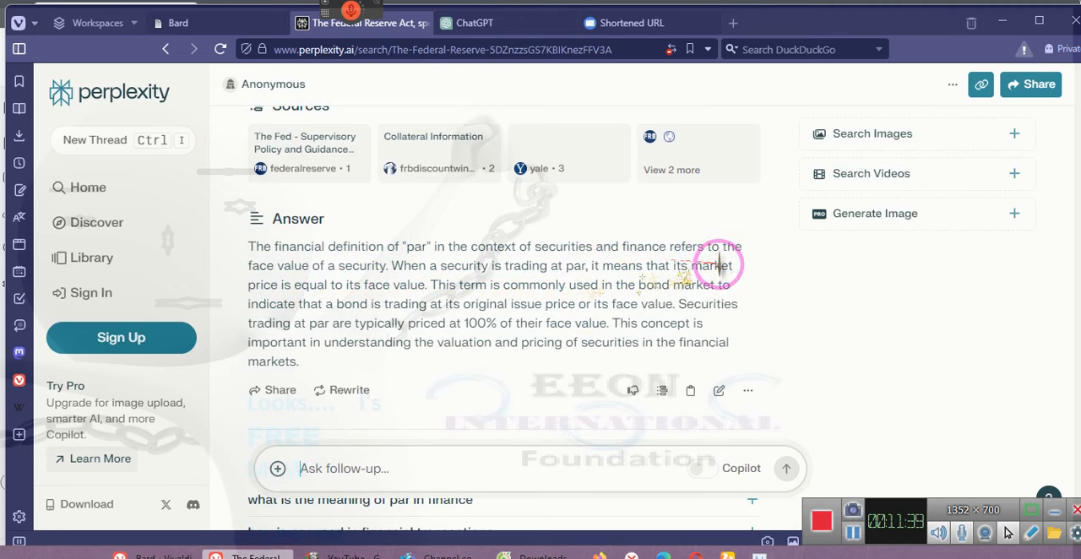
mouse_move(380, 283)
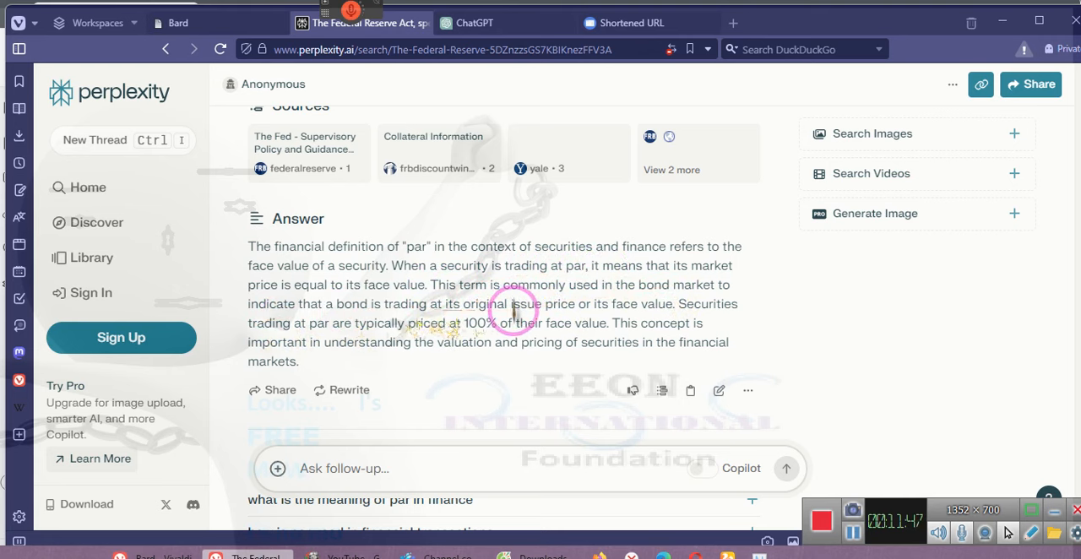
scroll("down", 3)
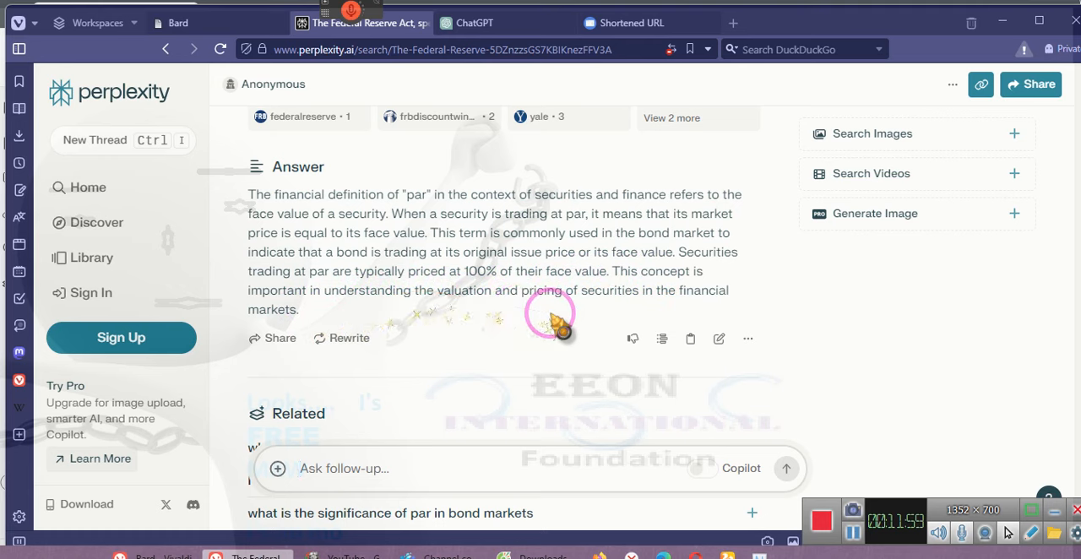
scroll("down", 3)
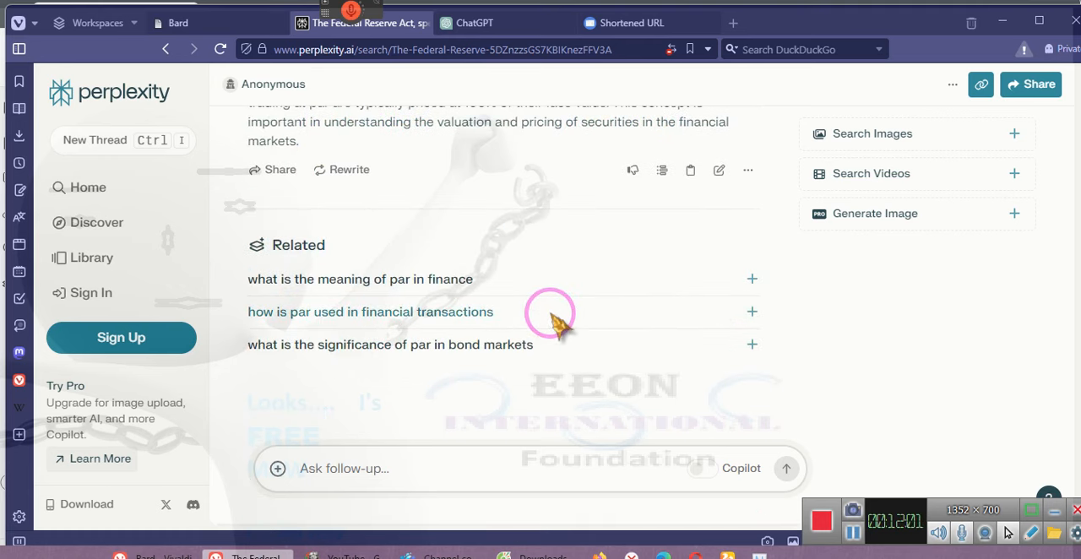
Ask a Related par question and read the answer on par value, at par and legal tender.
left_click(360, 278)
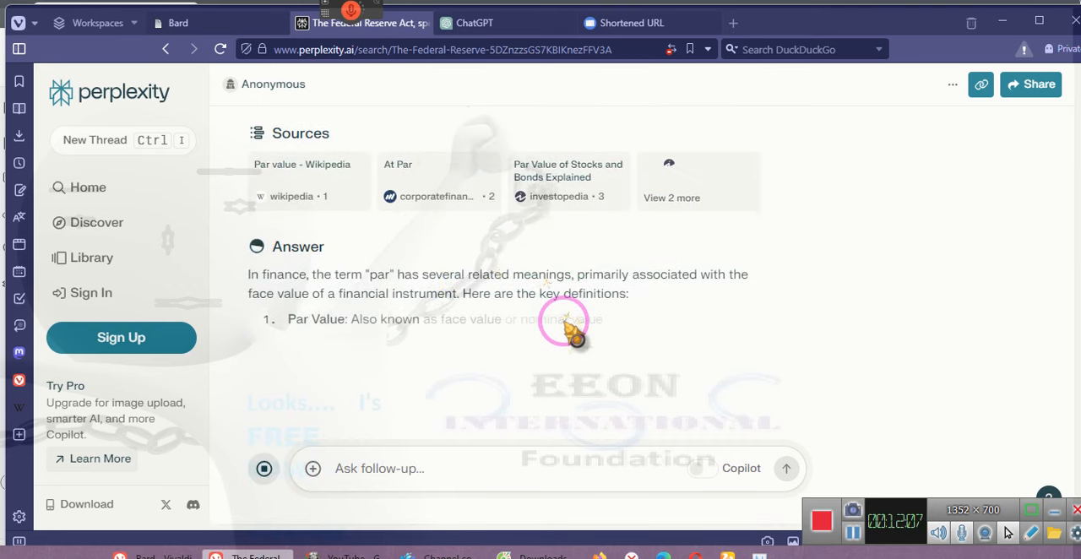
scroll("down", 3)
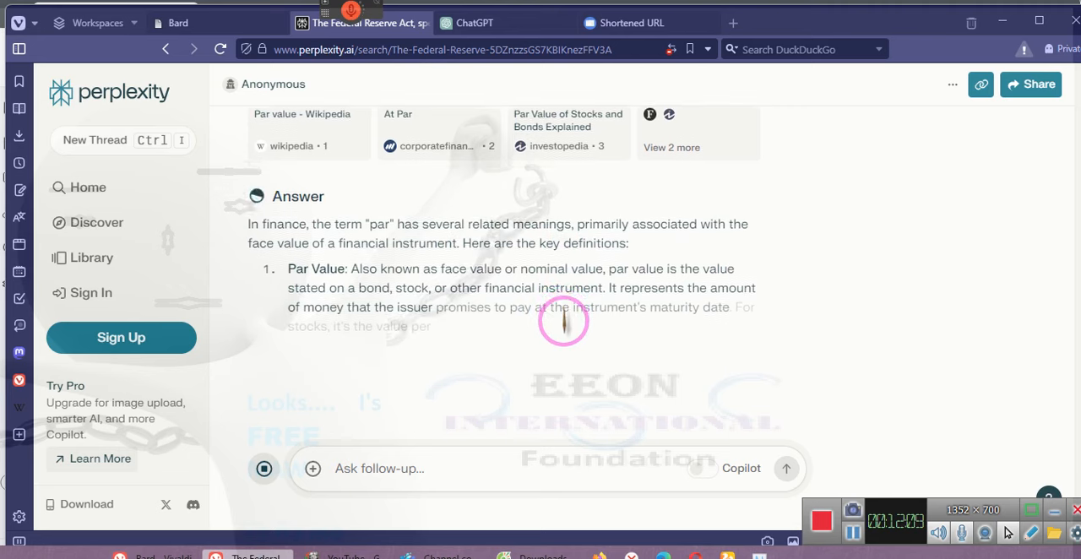
scroll("down", 3)
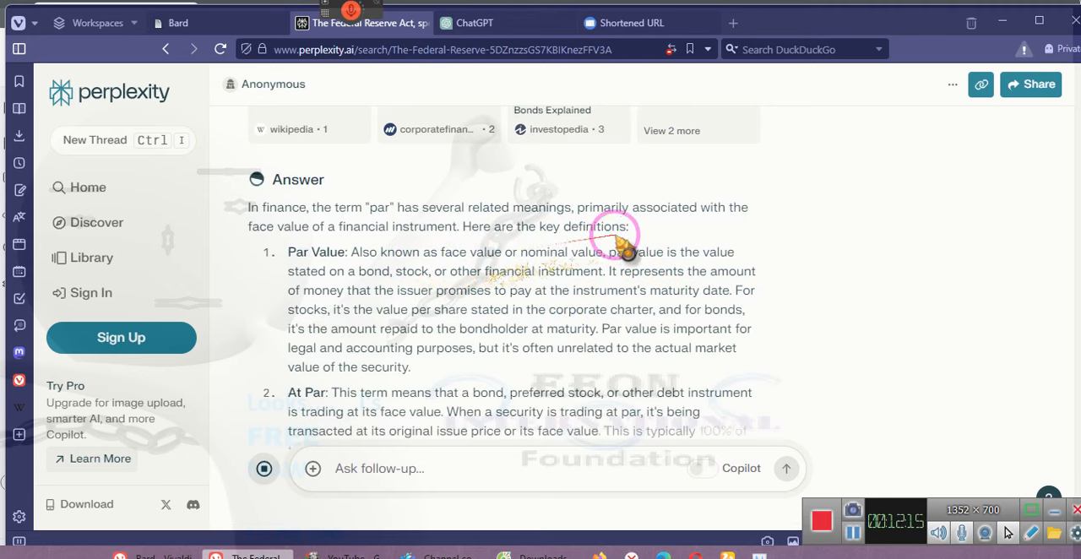
mouse_move(332, 293)
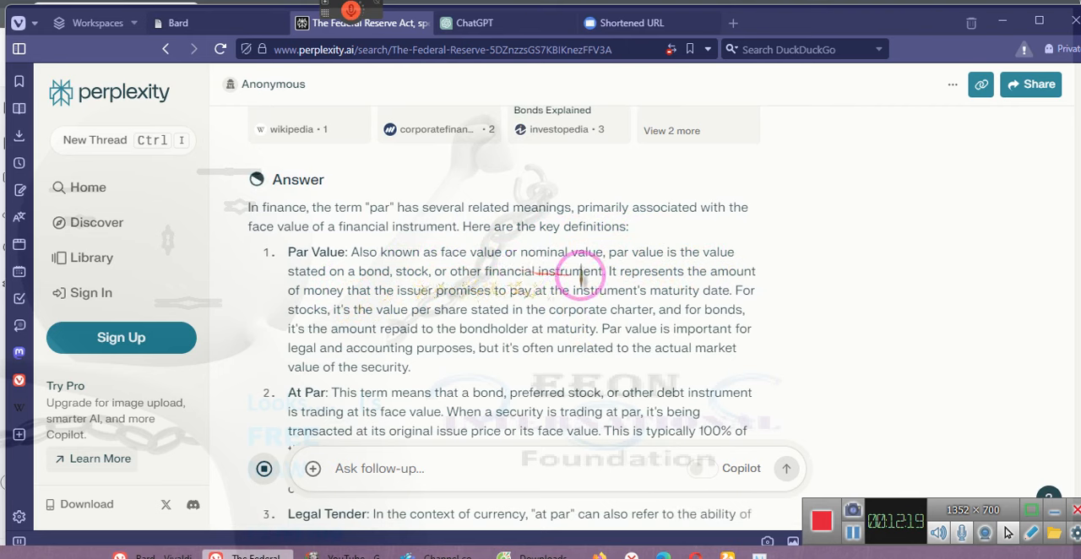
mouse_move(662, 272)
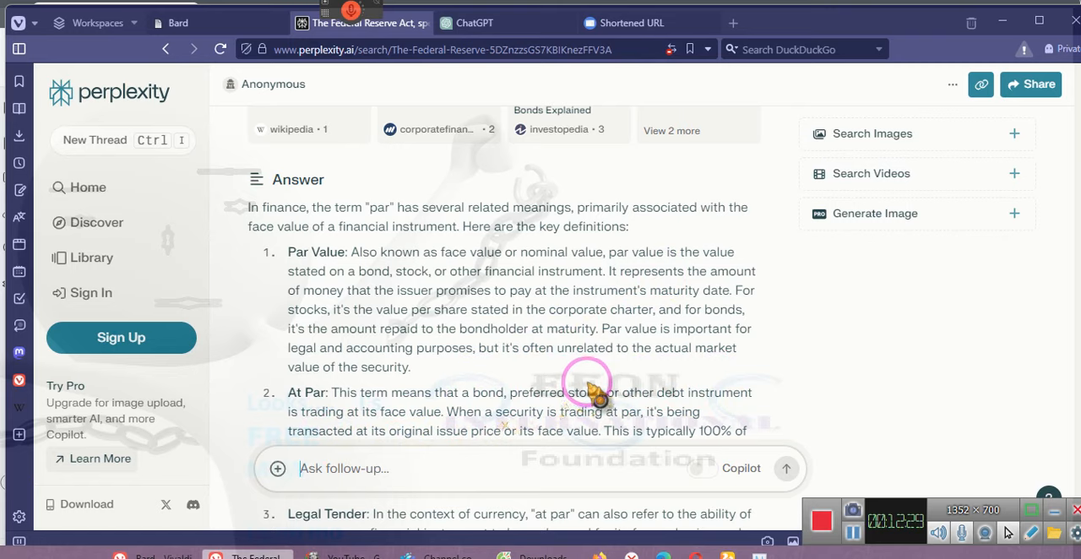
scroll("down", 3)
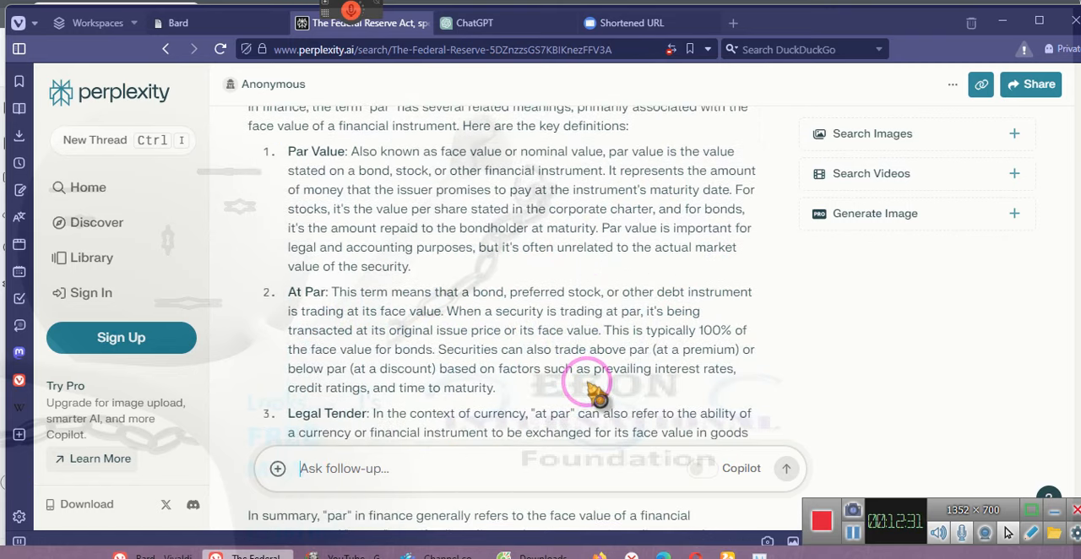
scroll("down", 3)
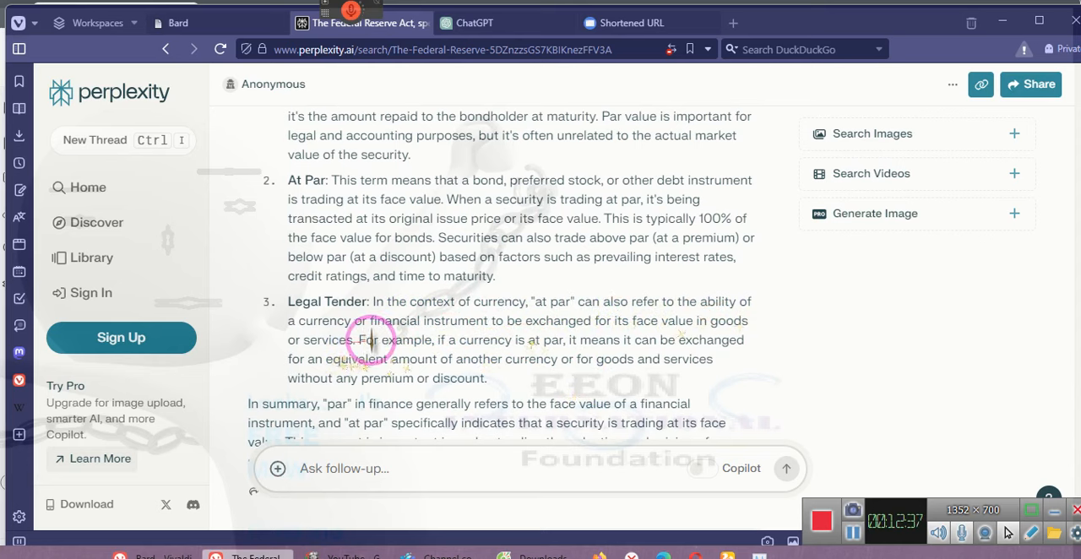
mouse_move(565, 328)
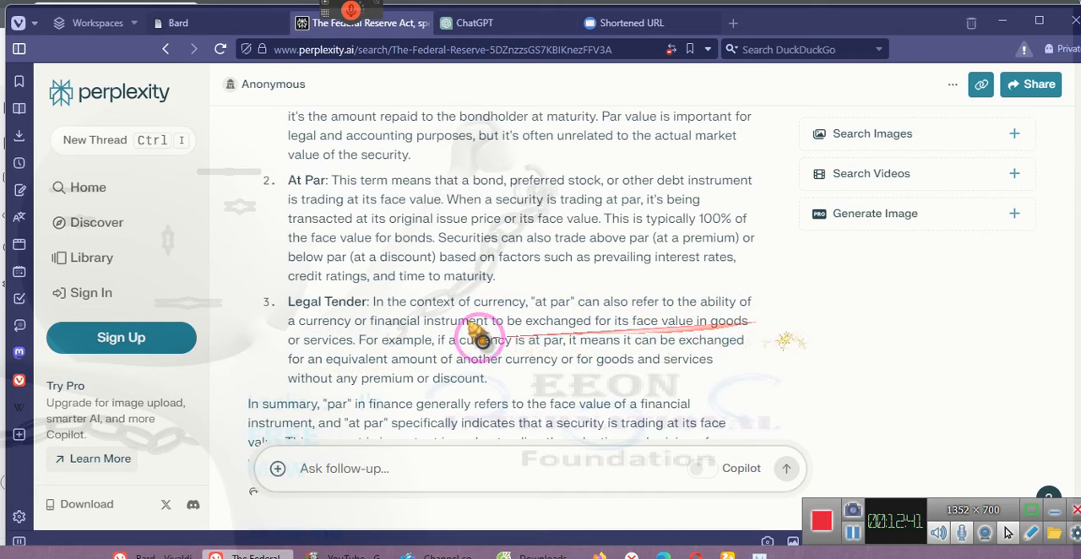
mouse_move(405, 371)
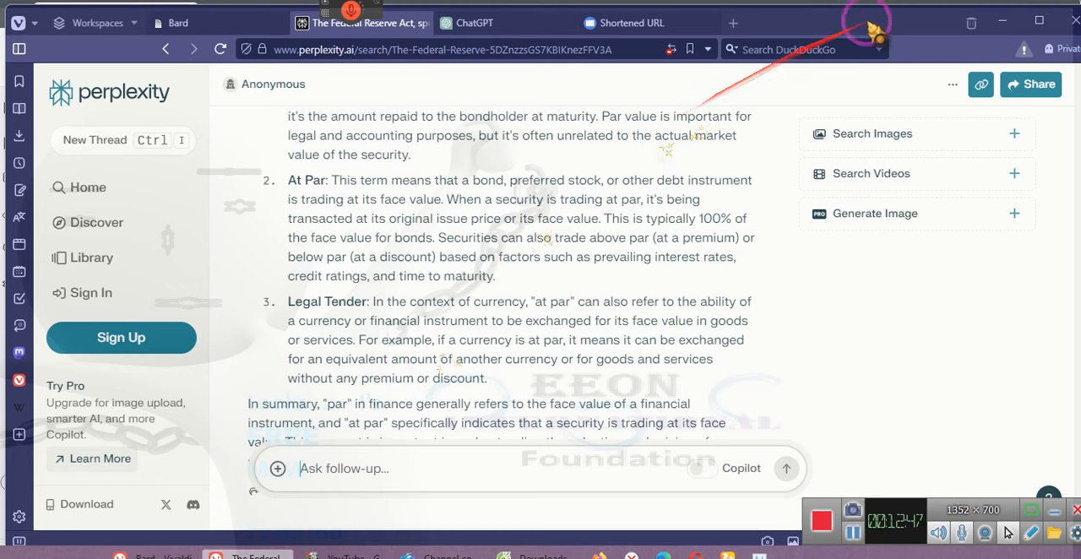
mouse_move(1010, 34)
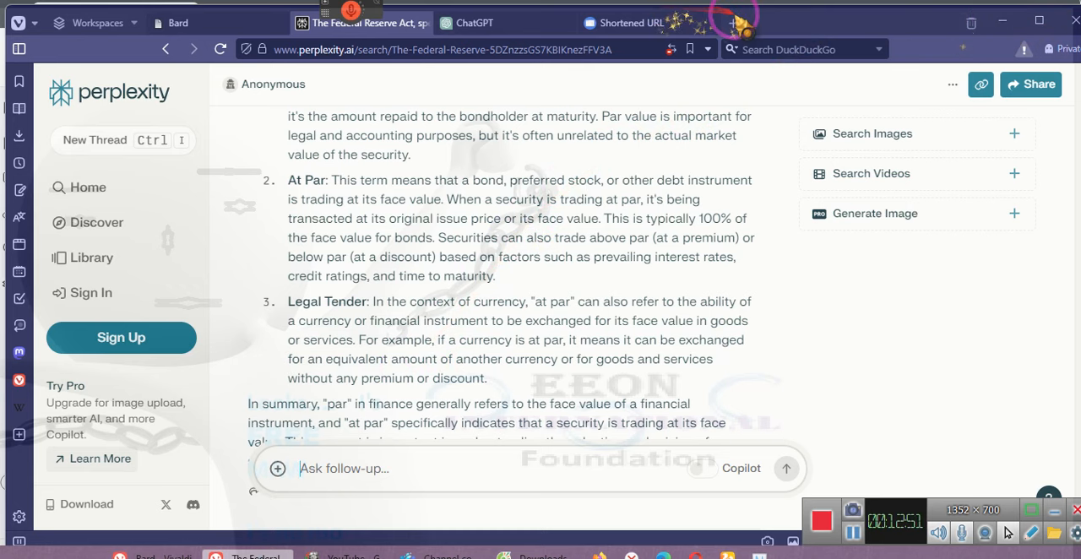
Search Google from a new Vivaldi tab for Federal Reserve Act section 16 paragraph 4.
left_click(733, 23)
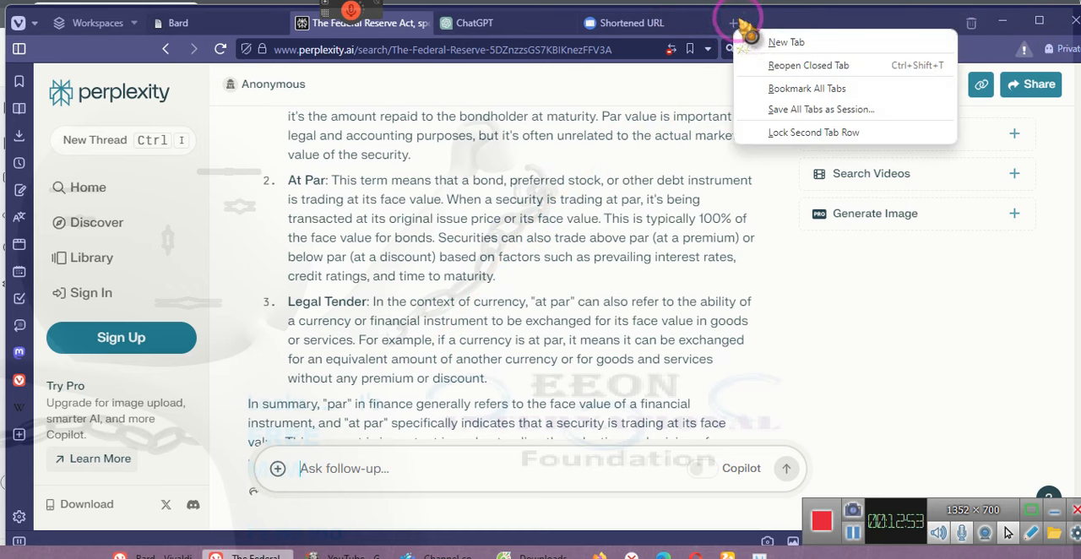
left_click(787, 41)
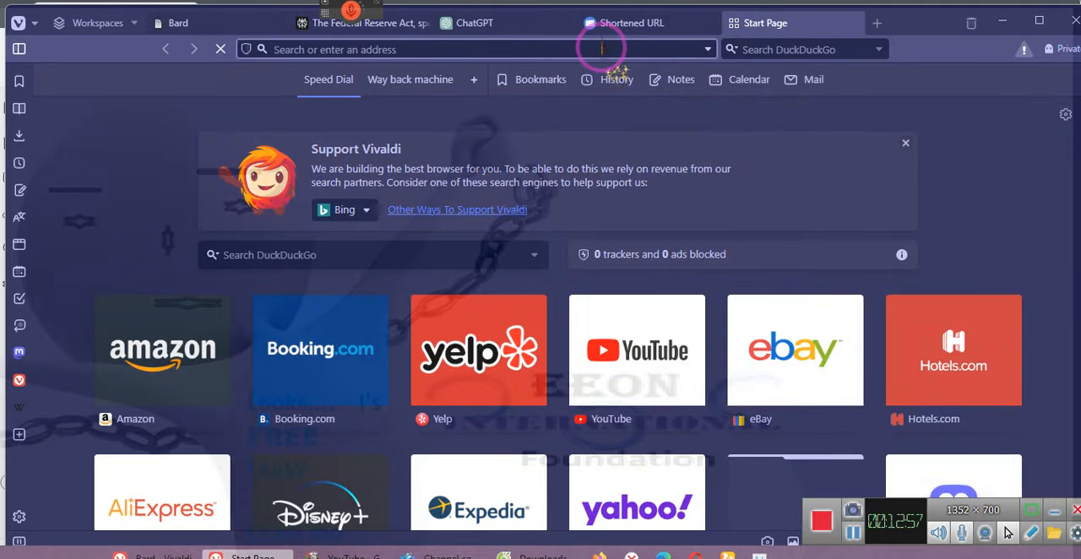
type("fed")
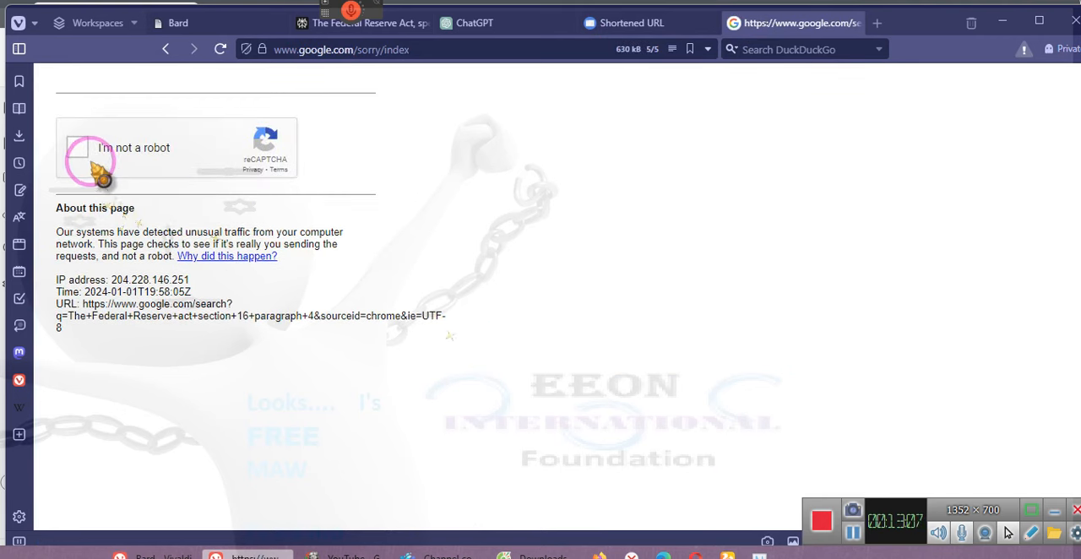
Clear the 'I'm not a robot' check, skipping the bicycle image challenges.
left_click(80, 149)
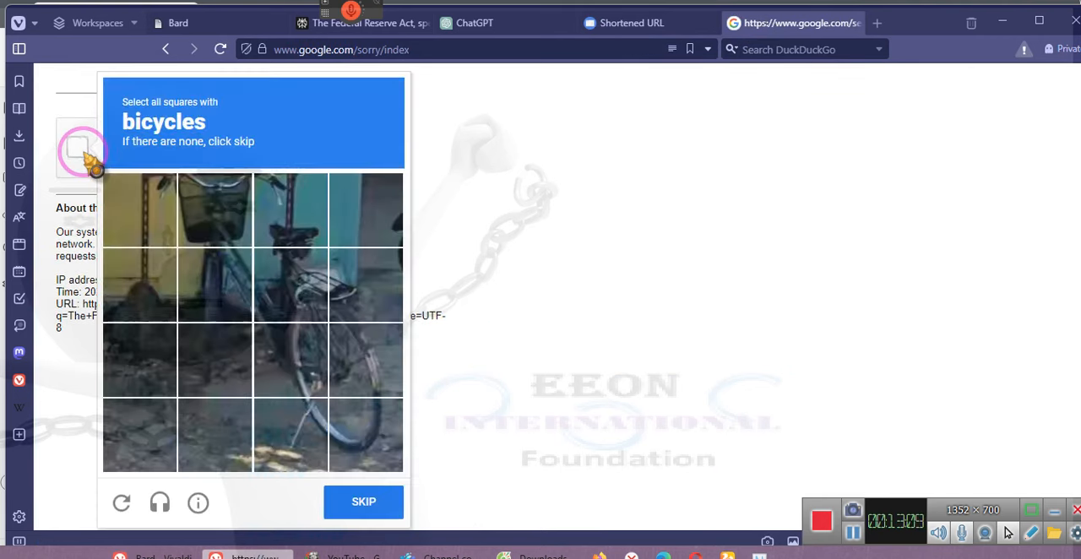
left_click(363, 500)
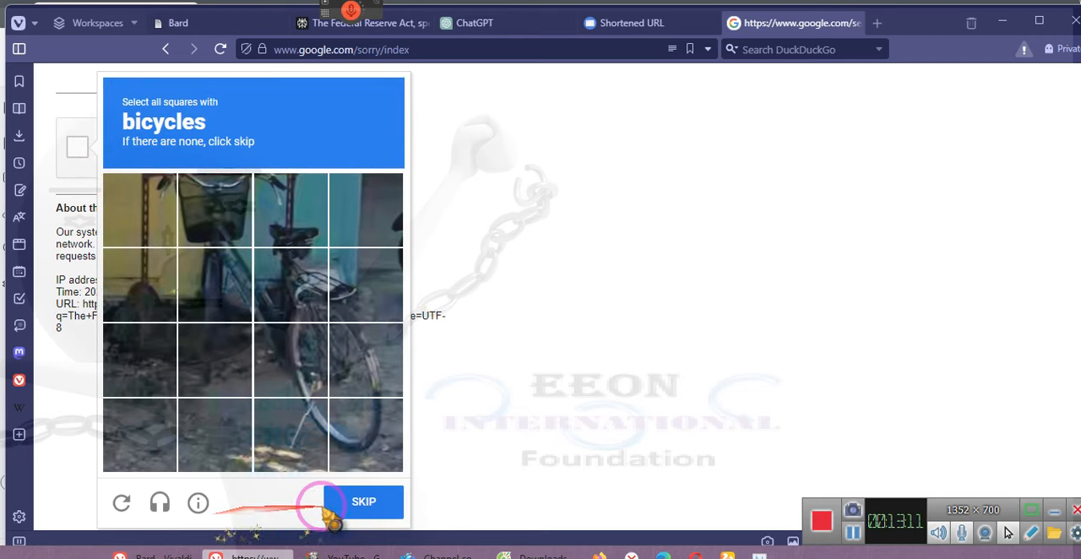
left_click(363, 500)
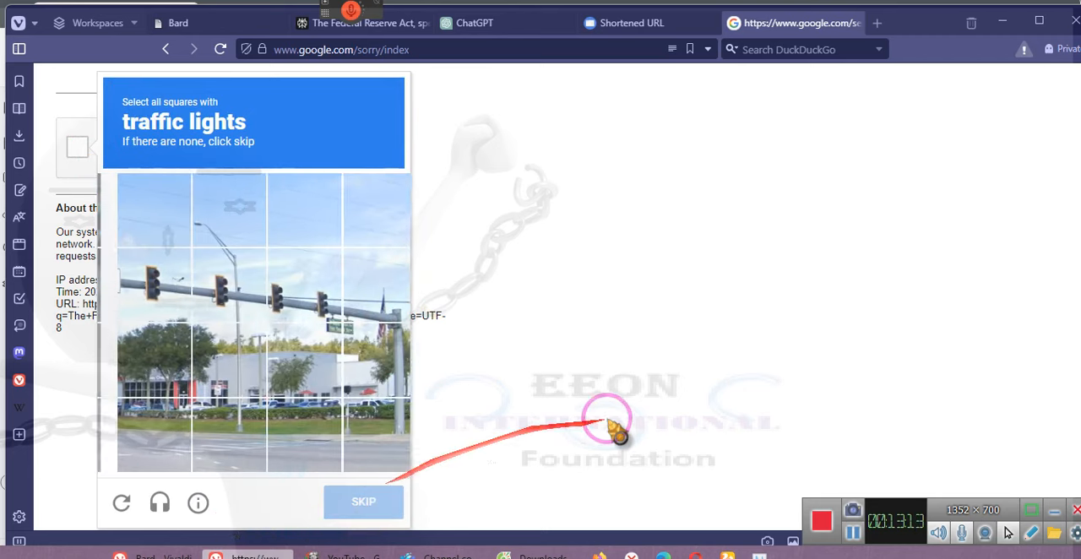
left_click(363, 502)
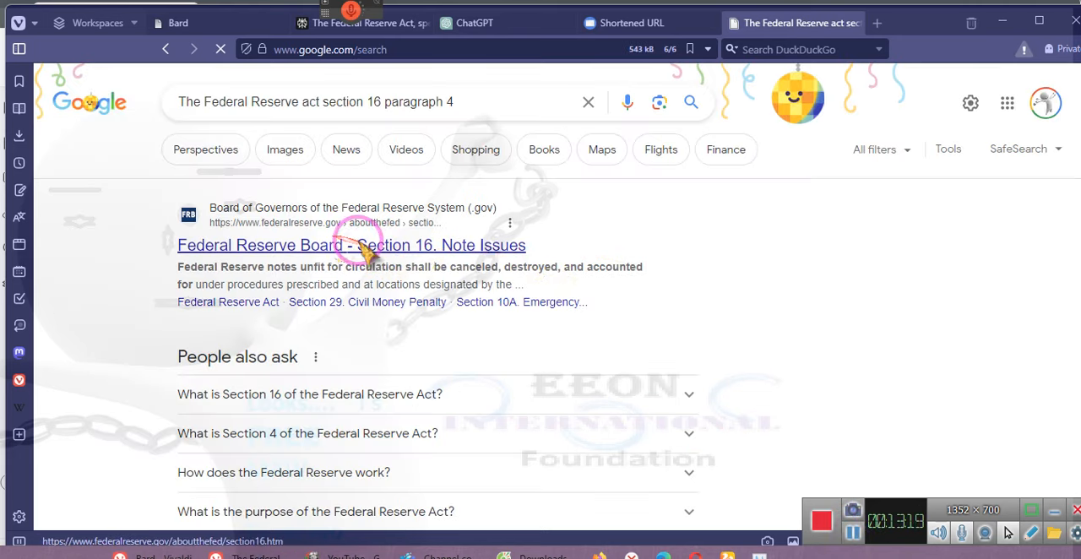
Open the Federal Reserve Board 'Section 16. Note Issues' result.
left_click(352, 245)
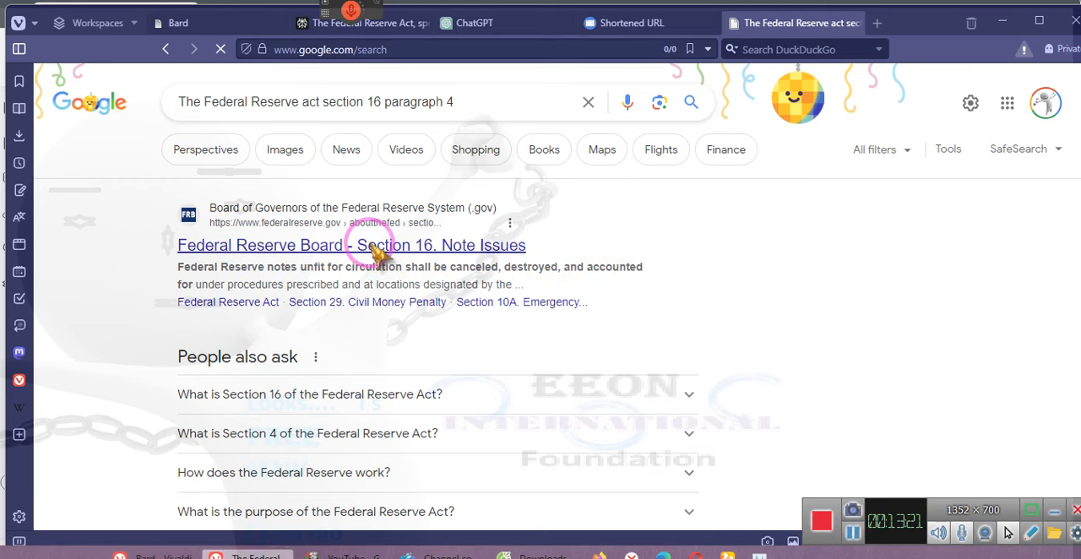
mouse_move(382, 257)
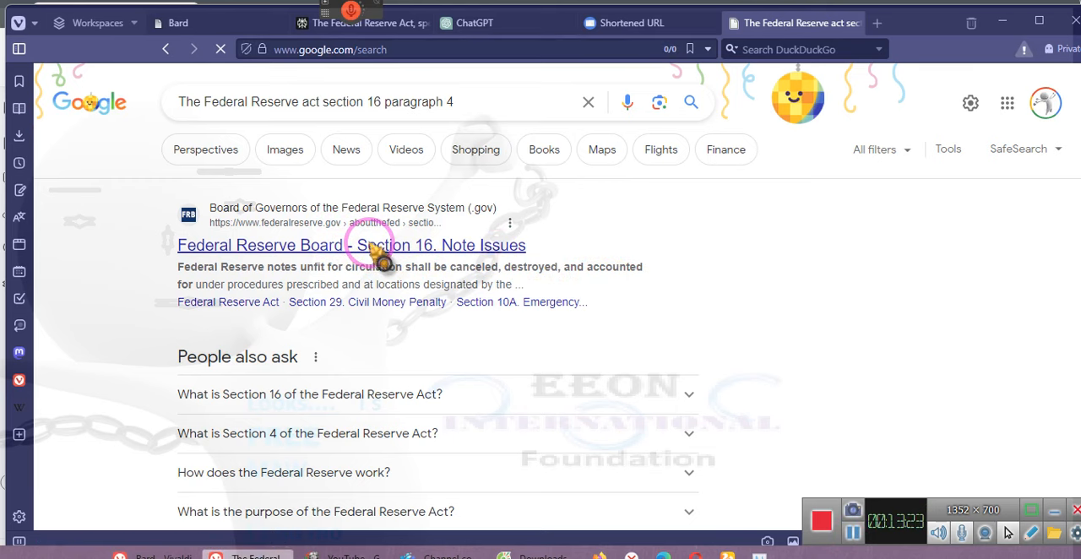
left_click(351, 245)
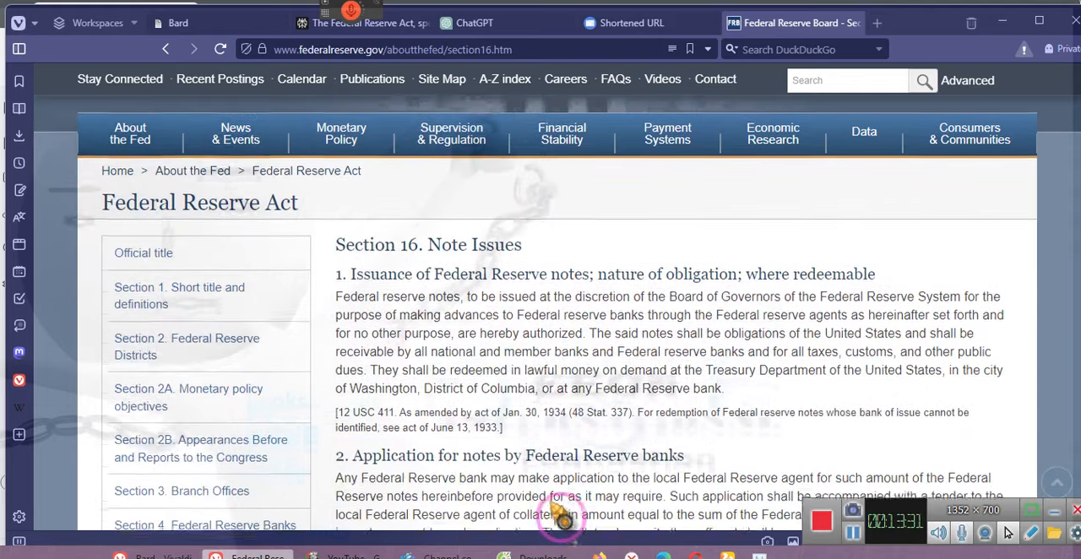
Highlight paragraph 2's 'In no event shall such collateral security…' sentence.
scroll("down", 3)
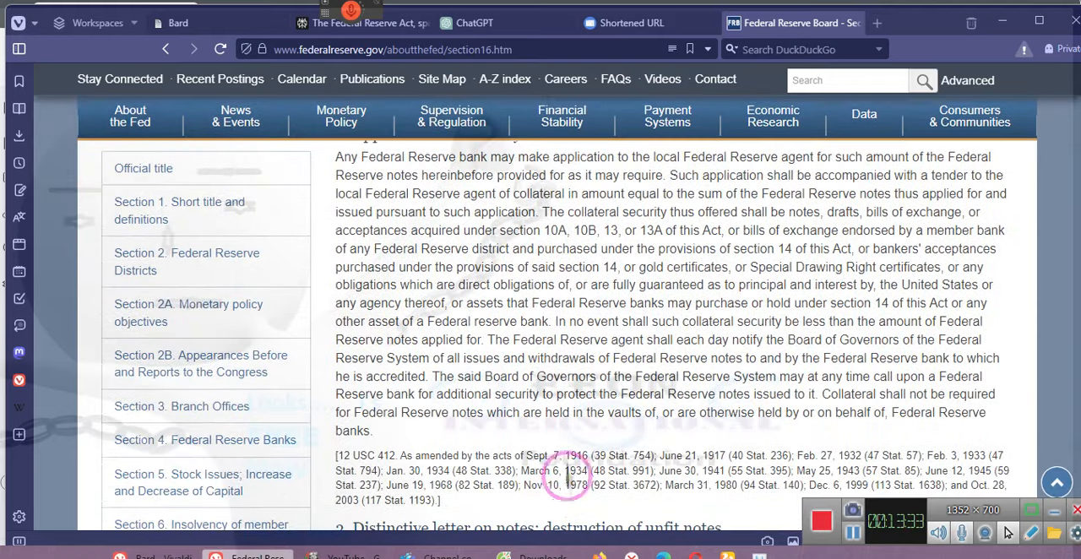
mouse_move(549, 321)
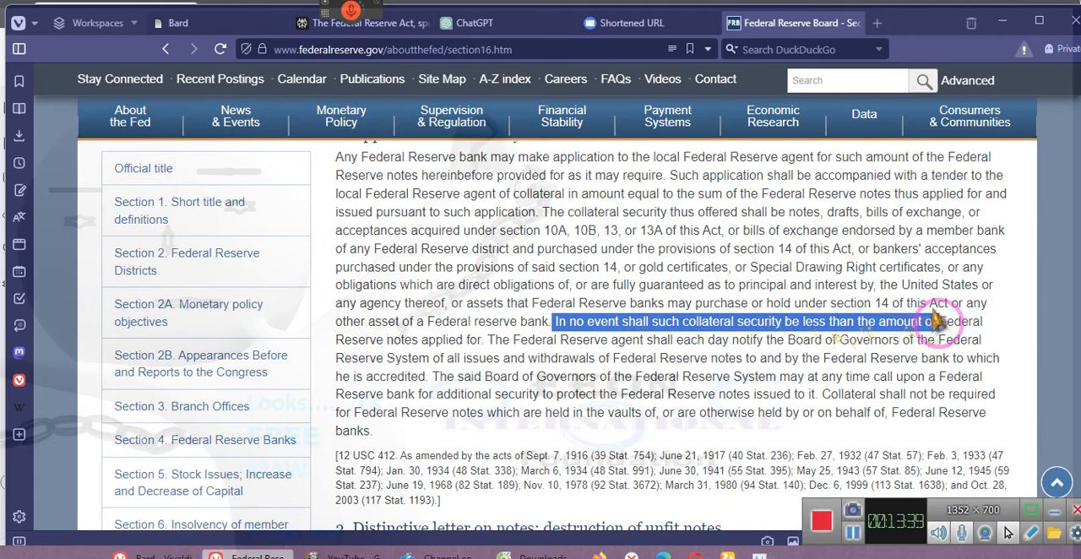
left_click_drag(929, 321, 487, 358)
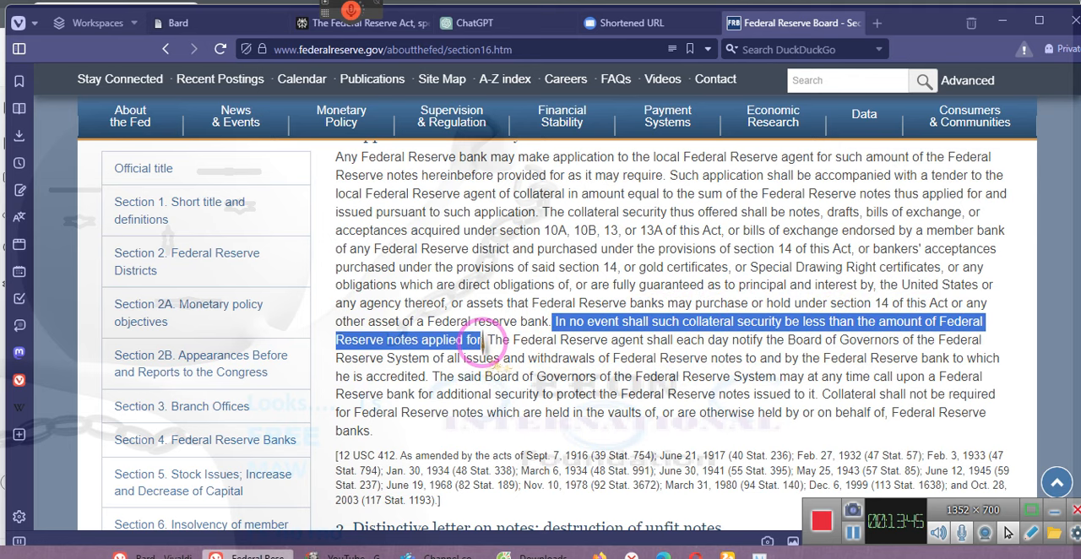
scroll("down", 3)
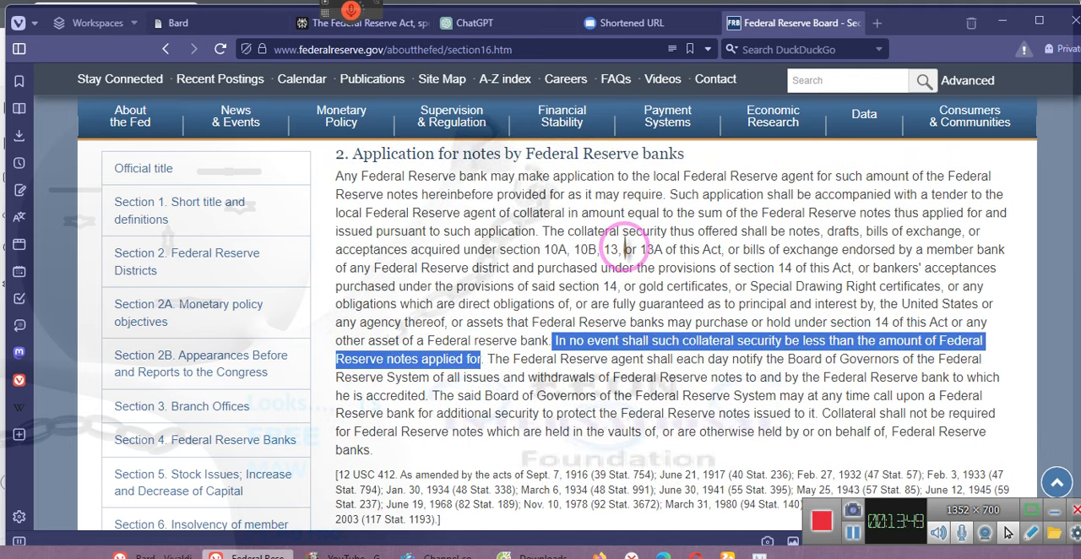
mouse_move(774, 195)
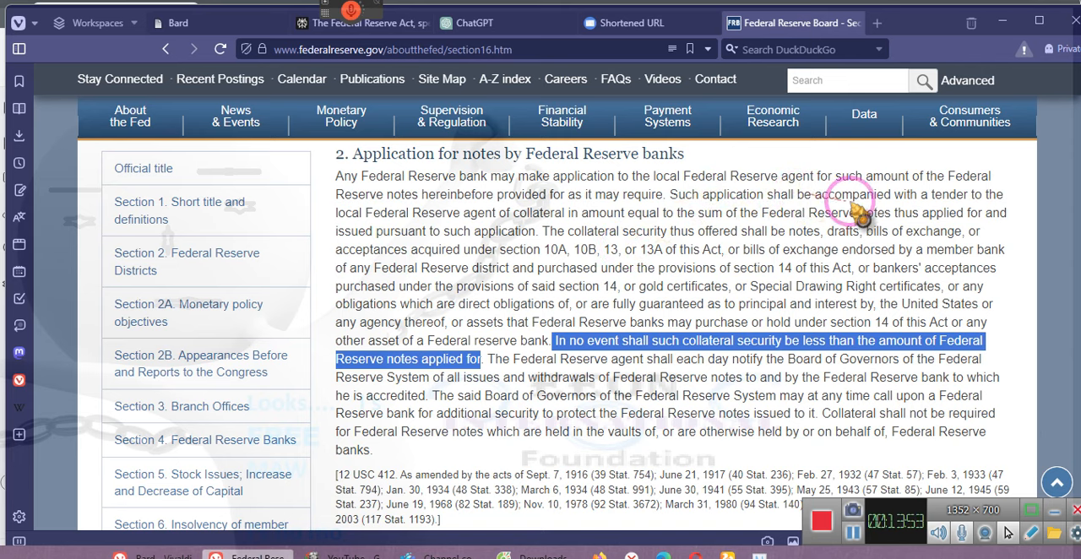
mouse_move(453, 210)
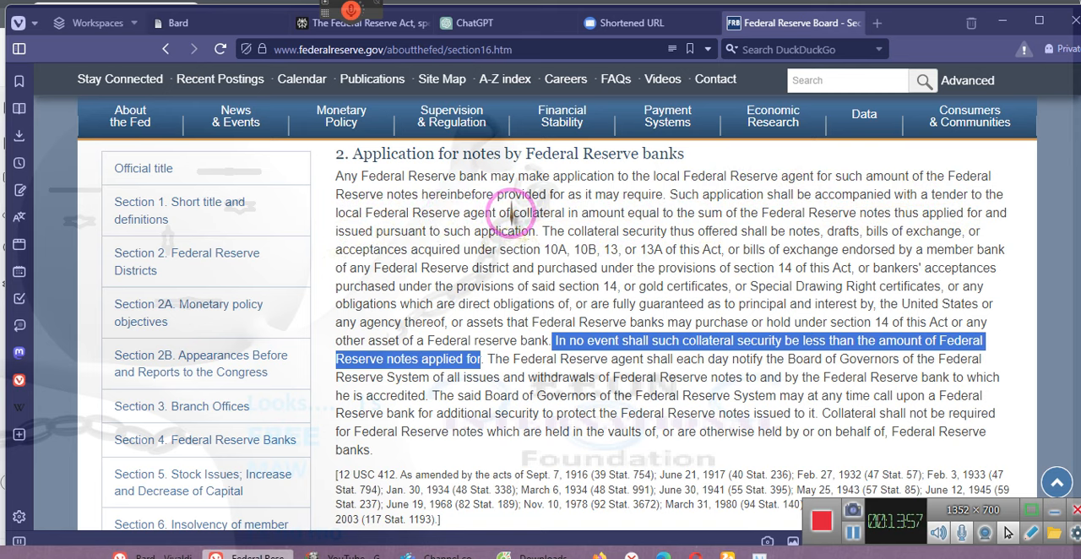
mouse_move(827, 211)
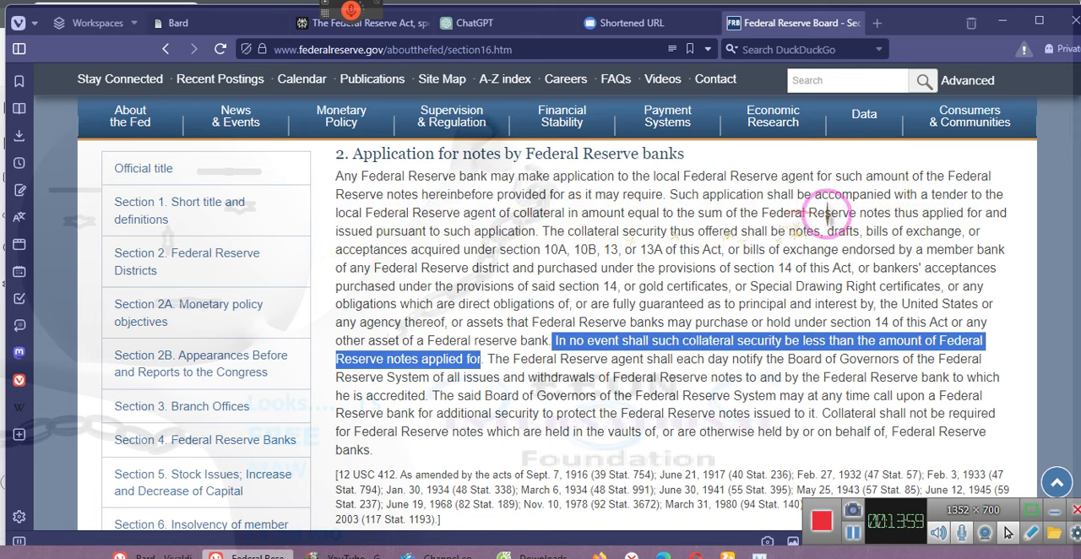
mouse_move(993, 220)
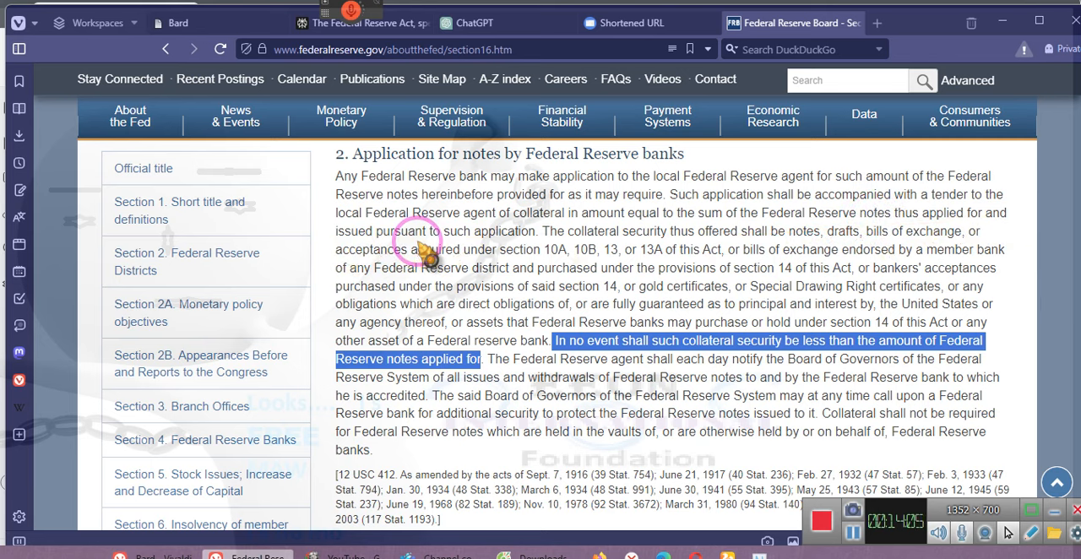
mouse_move(537, 395)
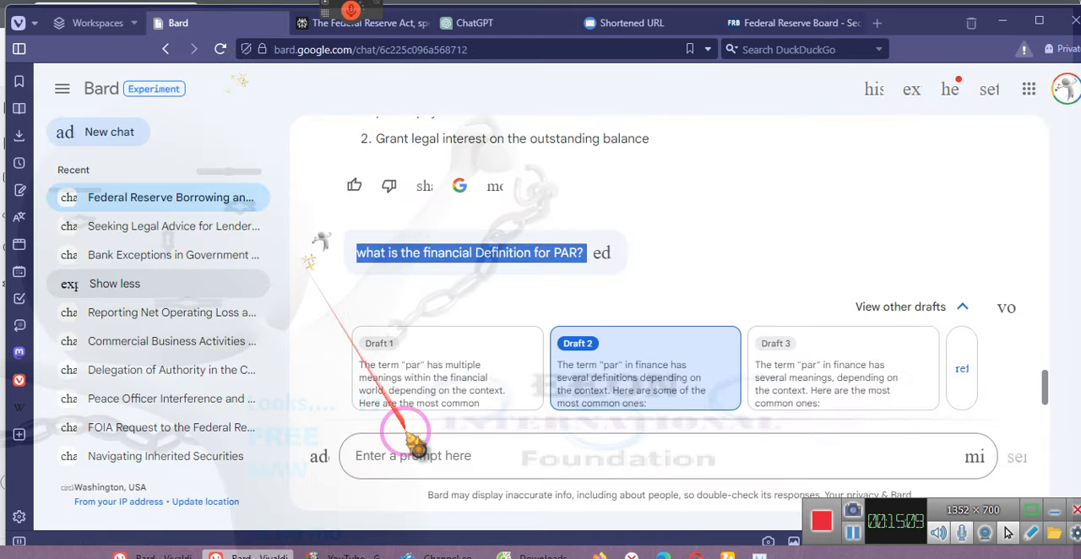
left_click(413, 456)
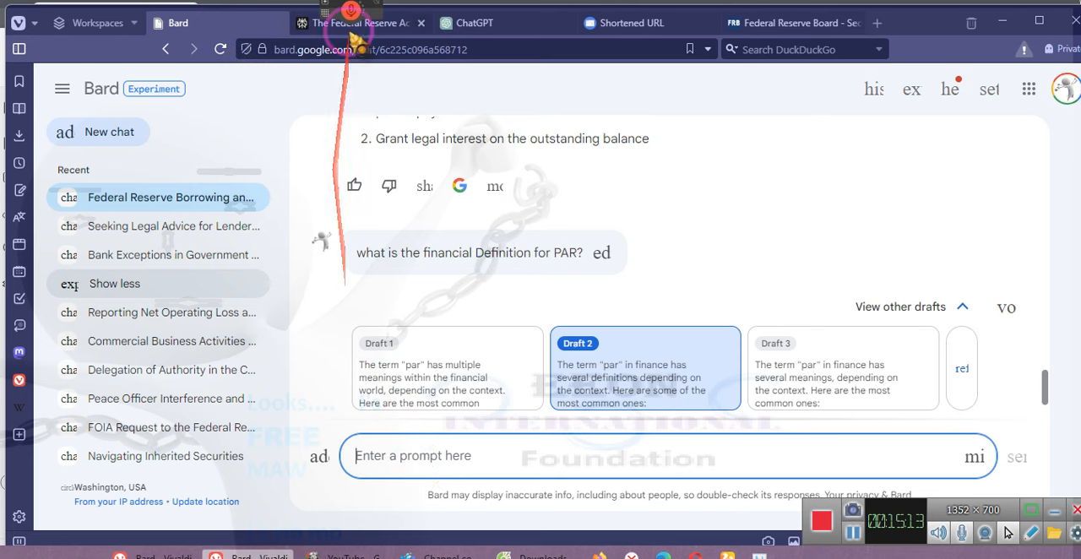
mouse_move(363, 110)
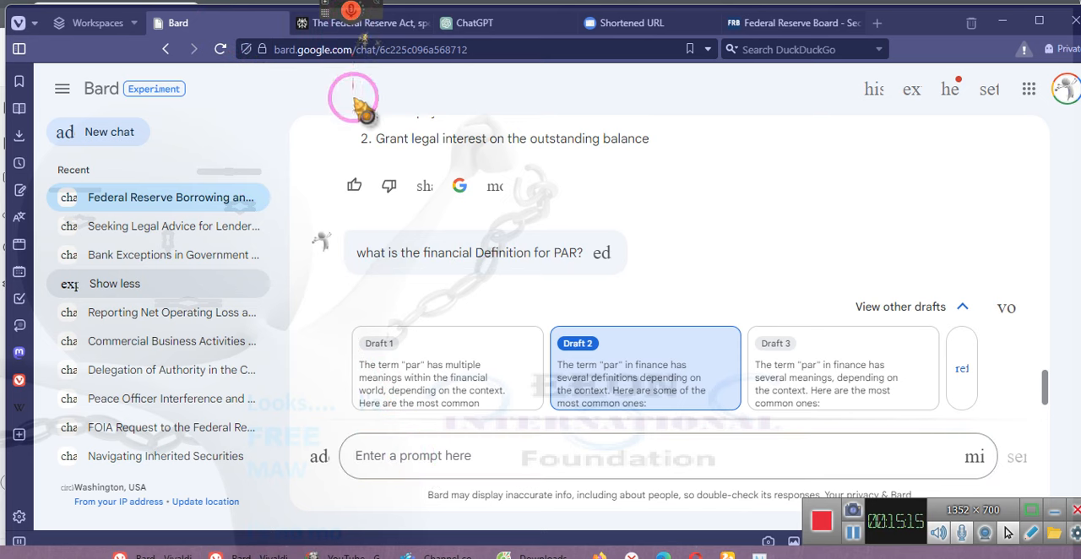
left_click(414, 456)
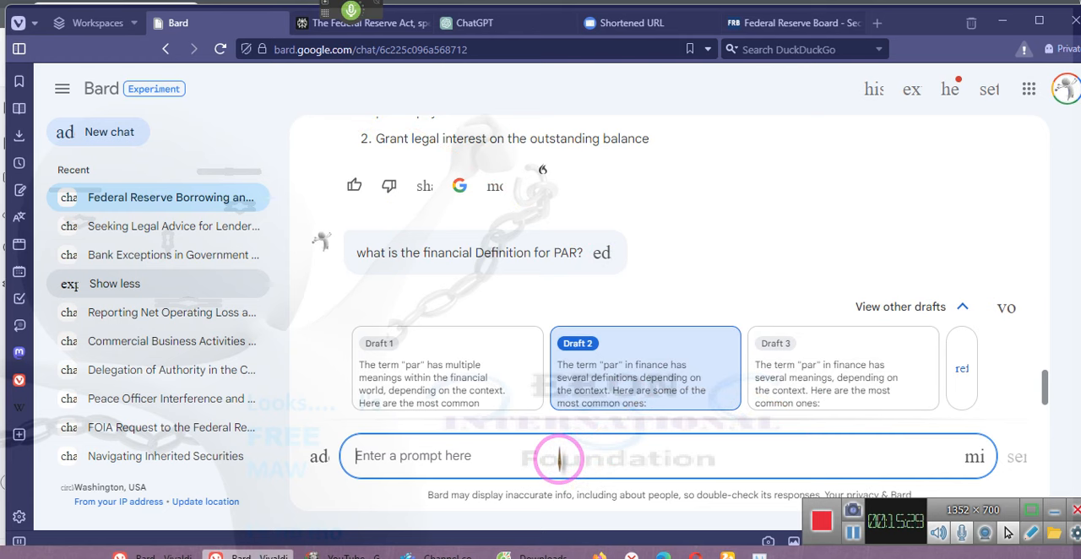
Write the case name Archer and White Sales v. Henry Schein, correcting the dictated surname spelling.
type("in Archer the Henry and white")
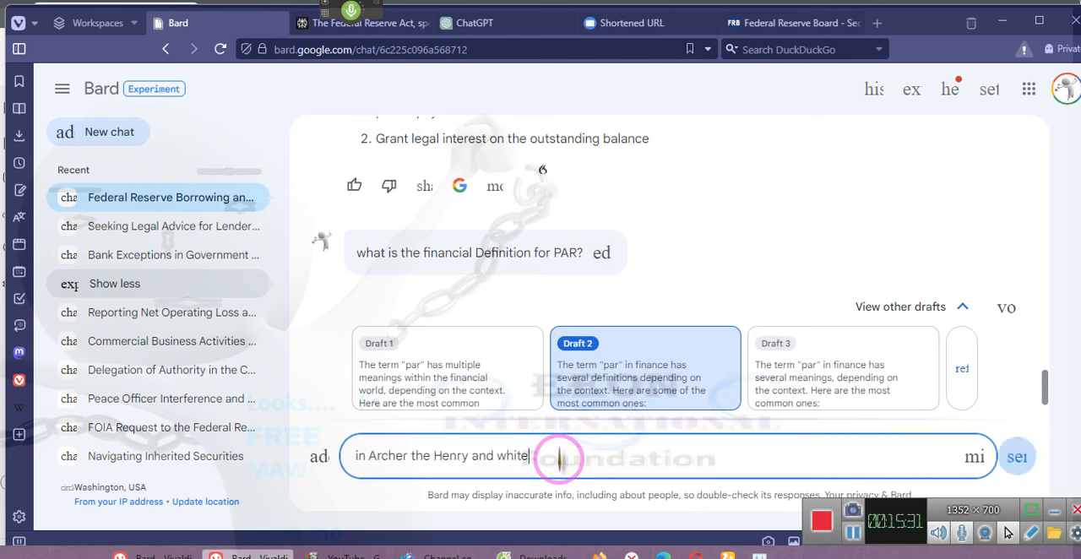
key("Backspace")
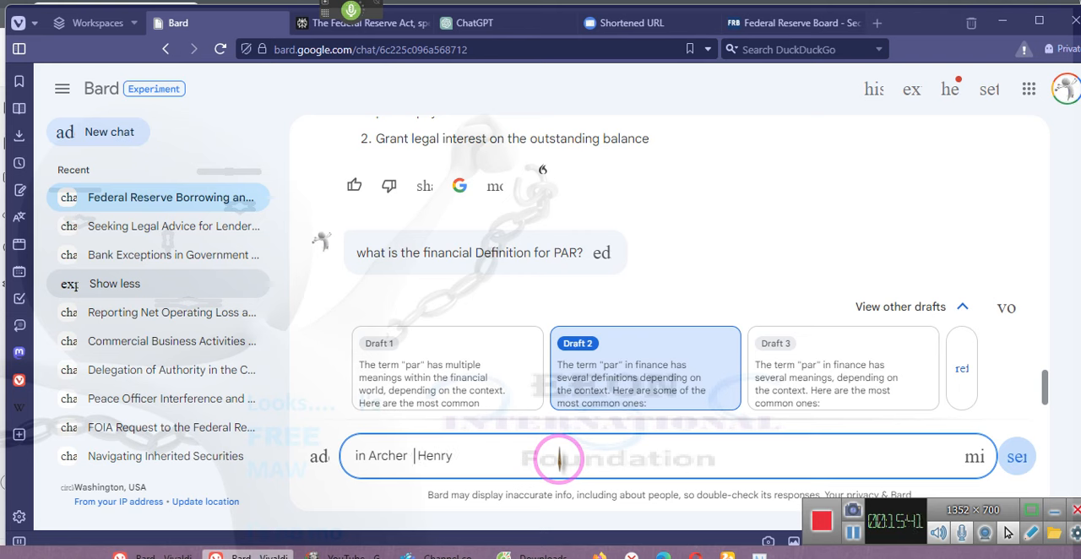
type("and white cells")
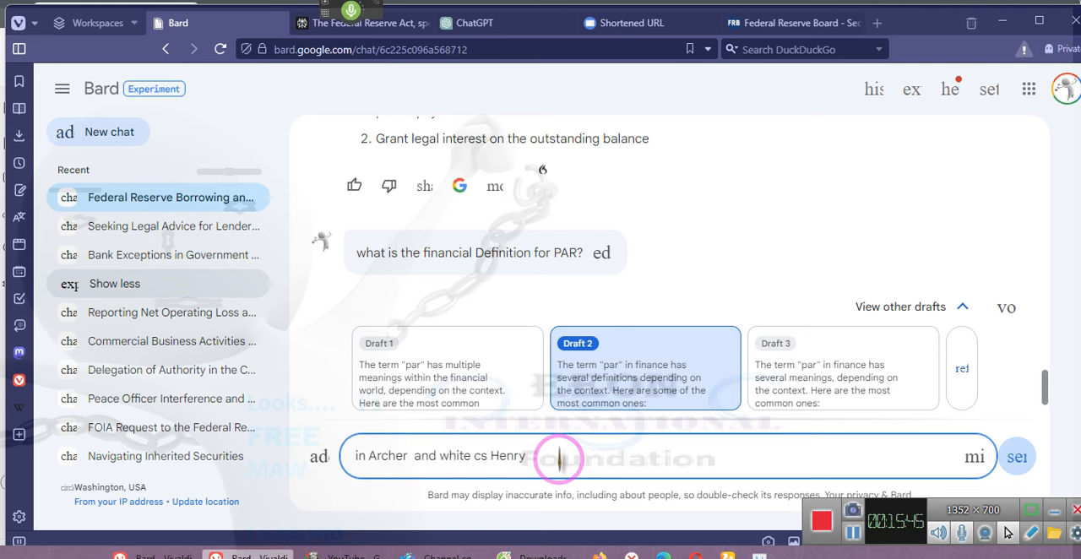
type("Sale")
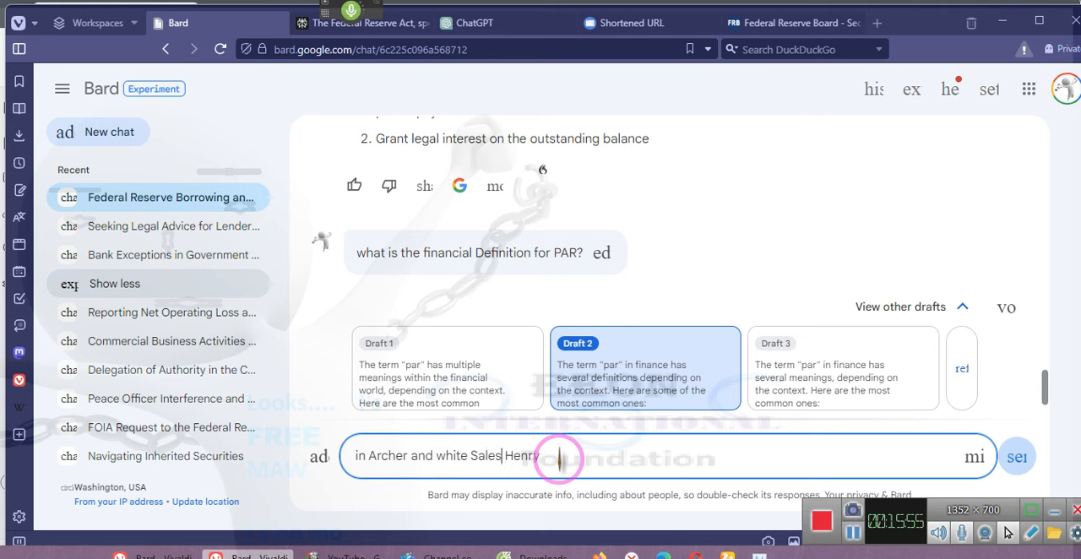
type("v.")
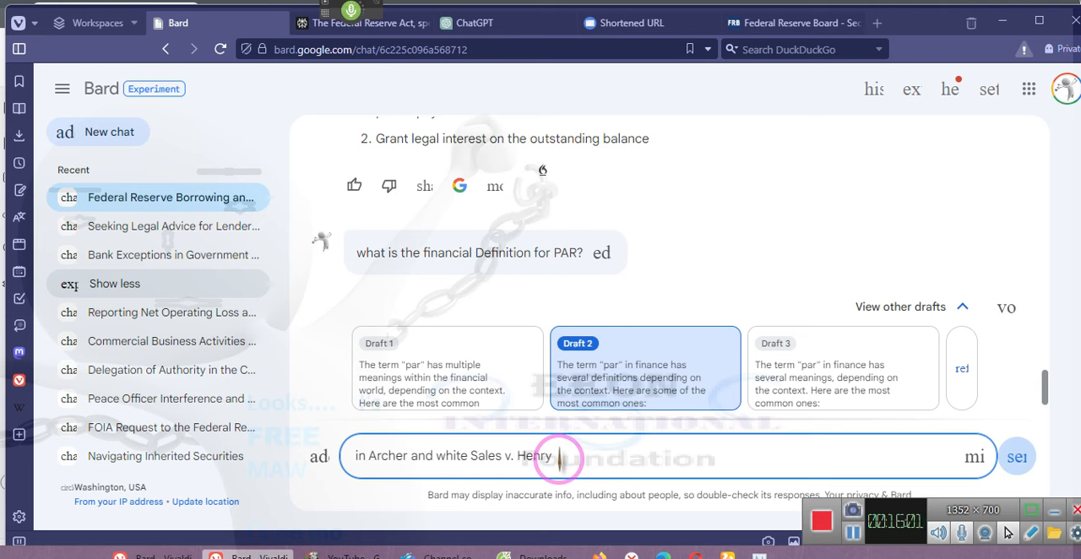
type("shine")
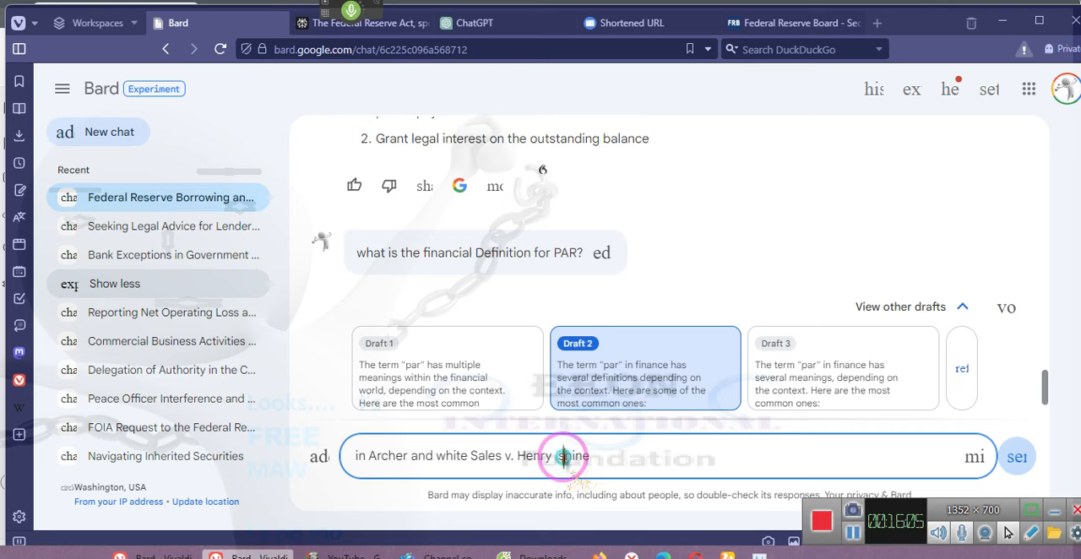
right_click(561, 456)
type("c")
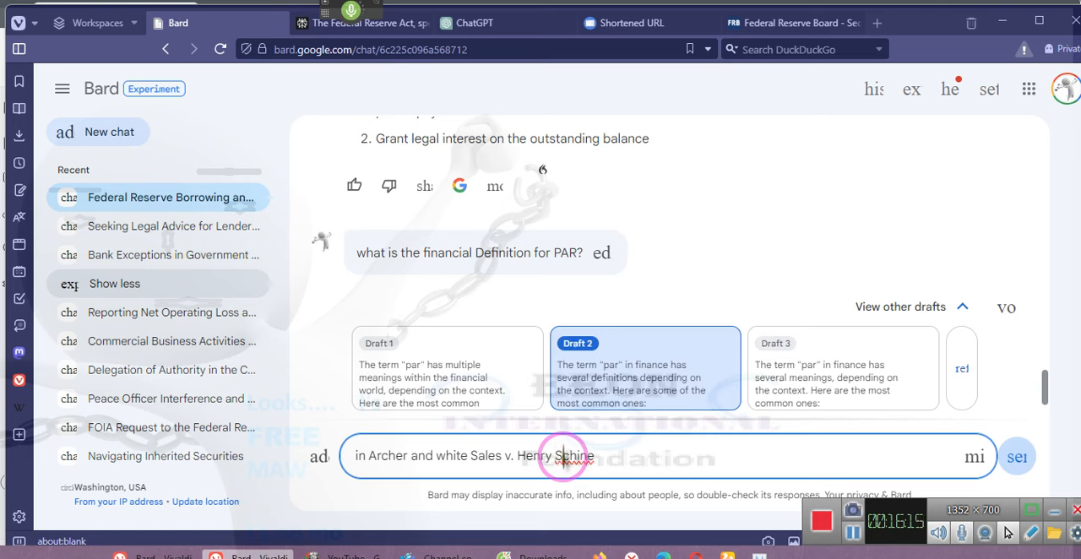
right_click(574, 456)
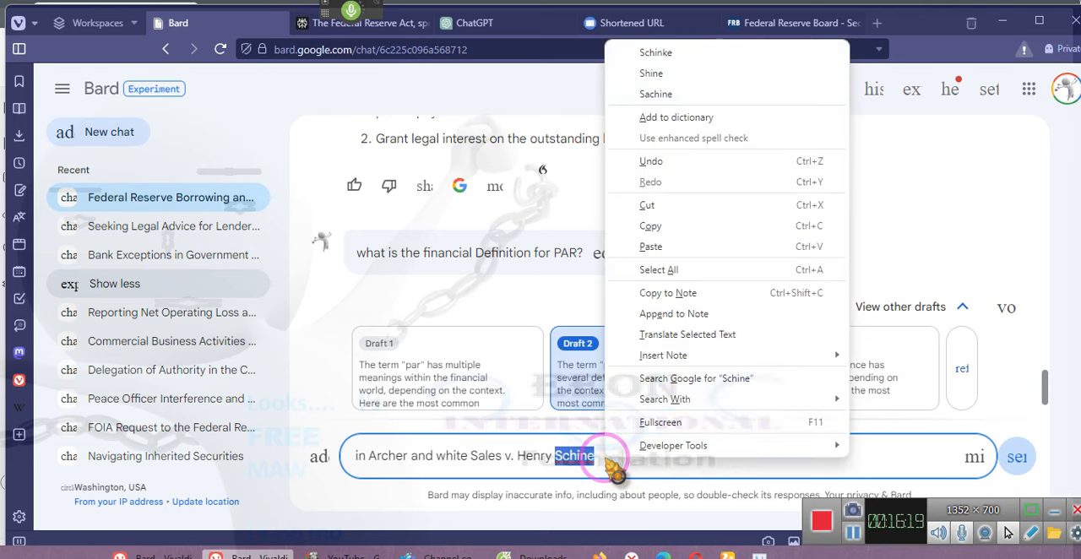
left_click(592, 456)
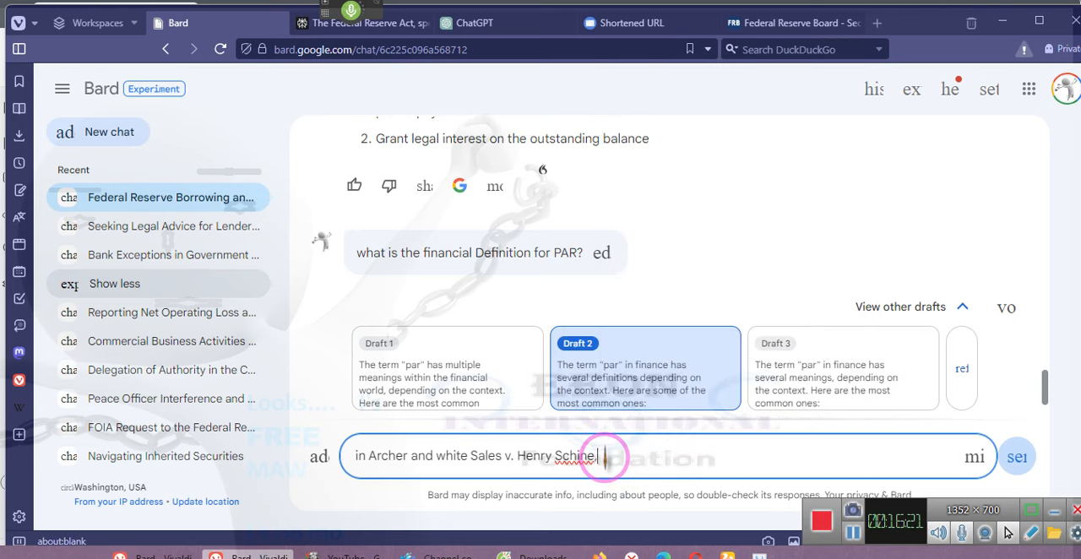
type(",")
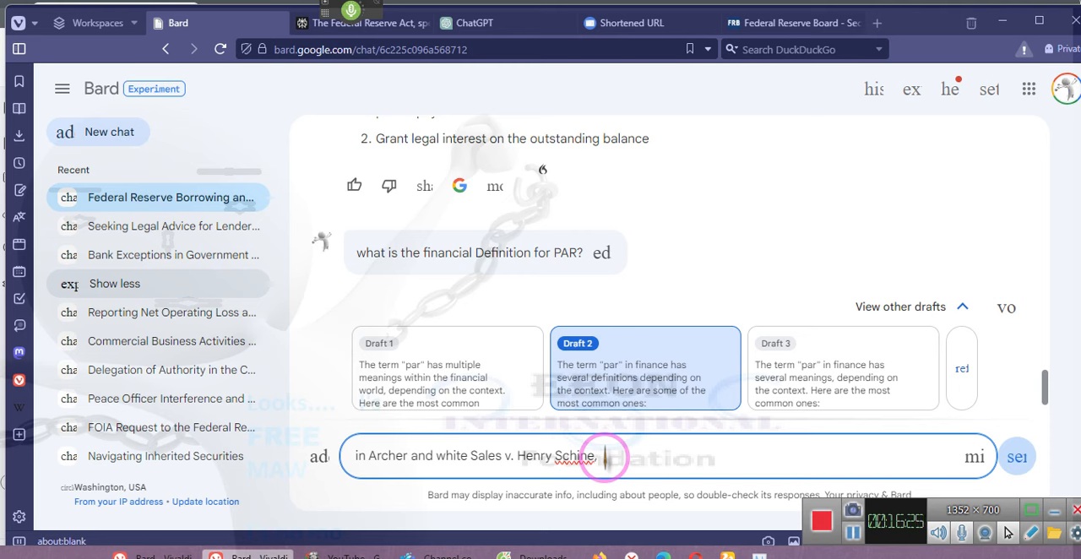
Add the Supreme Court holding on following statutes and request cases coming to a similar conclusion.
type("the Supreme Court held")
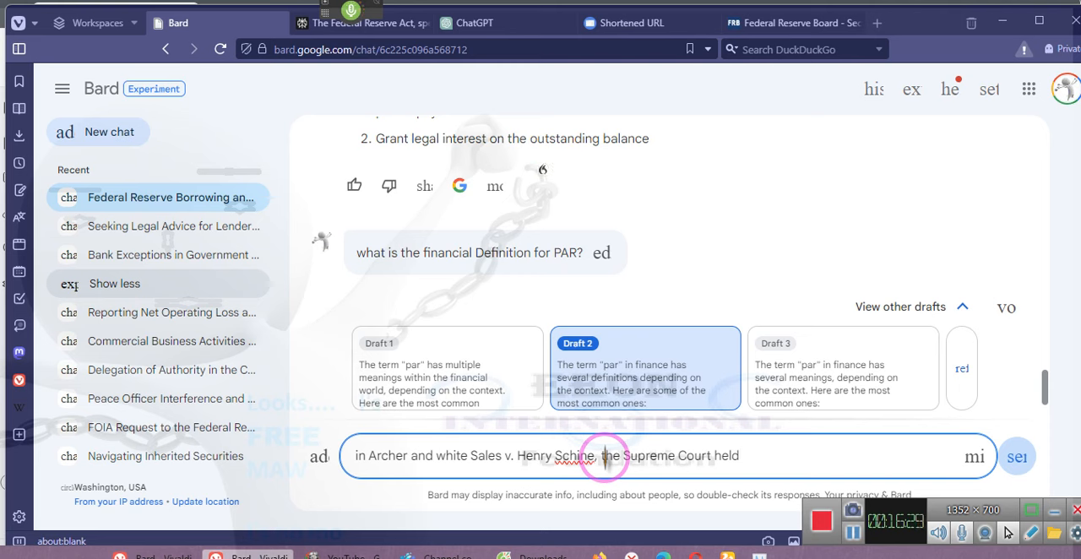
type("t")
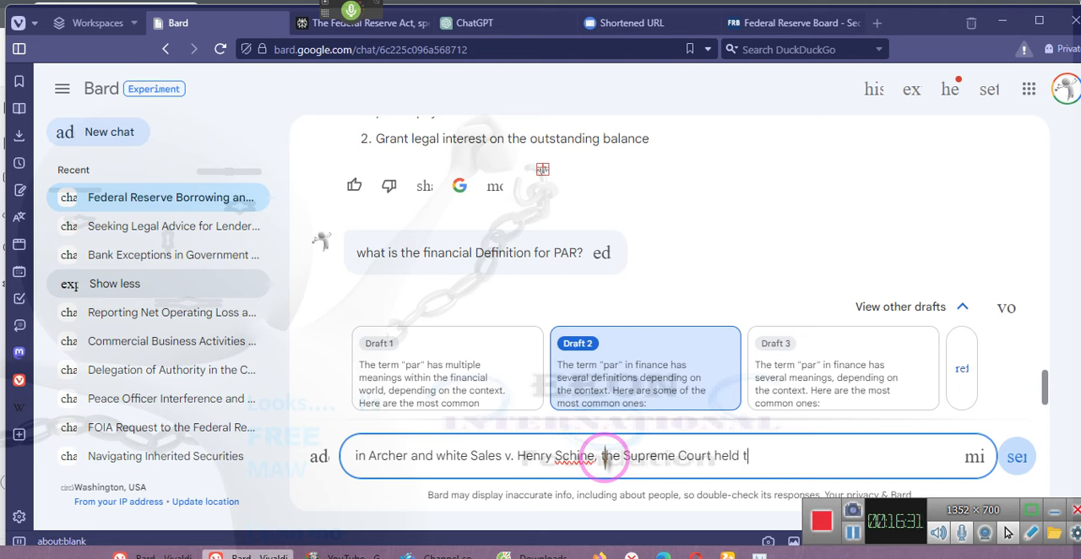
type("hat the courts must follow the")
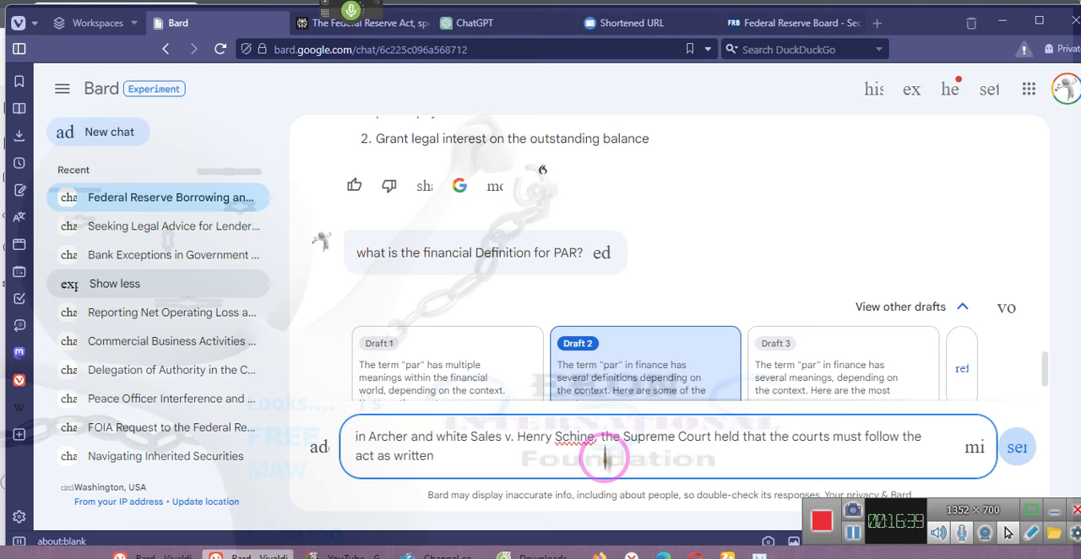
type(", this is based on a sound")
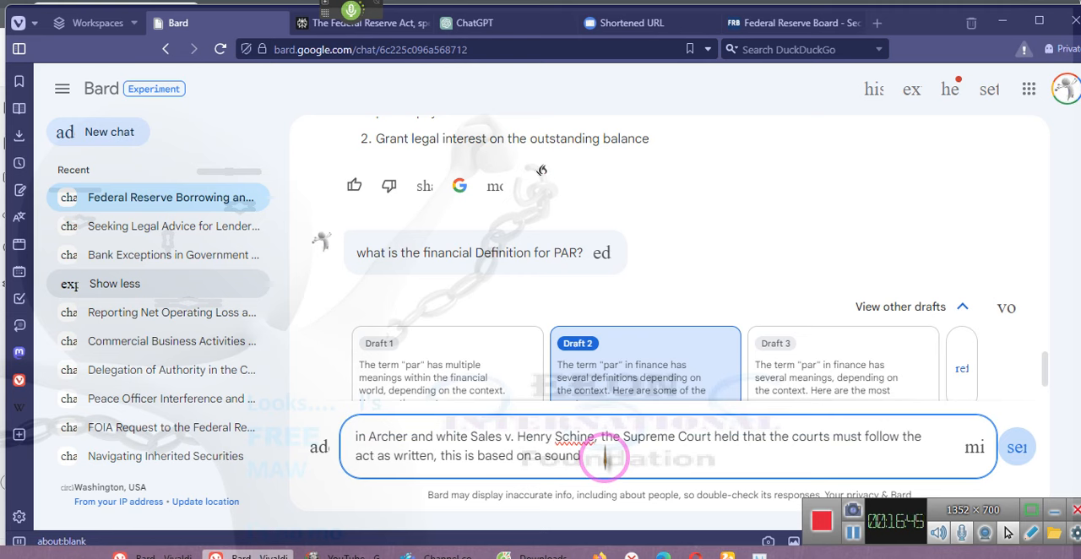
type("principles of statutory interpretation, can you provide me 7 case citations")
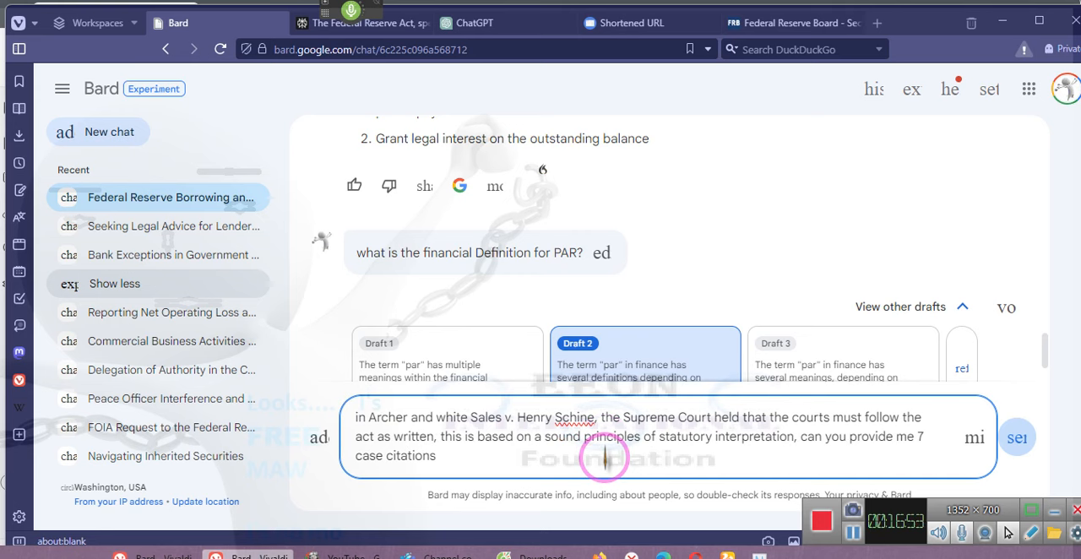
type("coming to a similar conclusion")
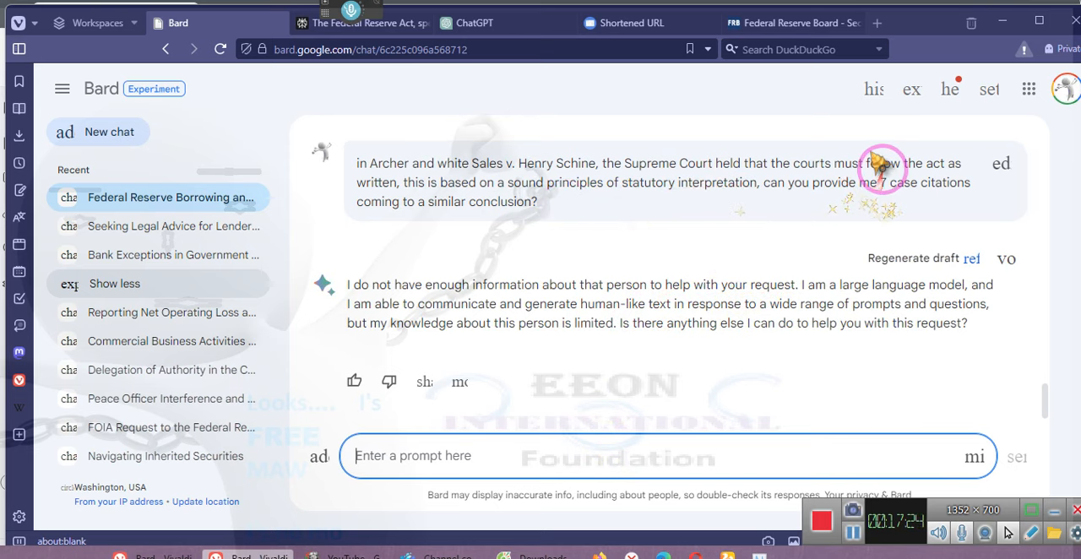
mouse_move(1005, 161)
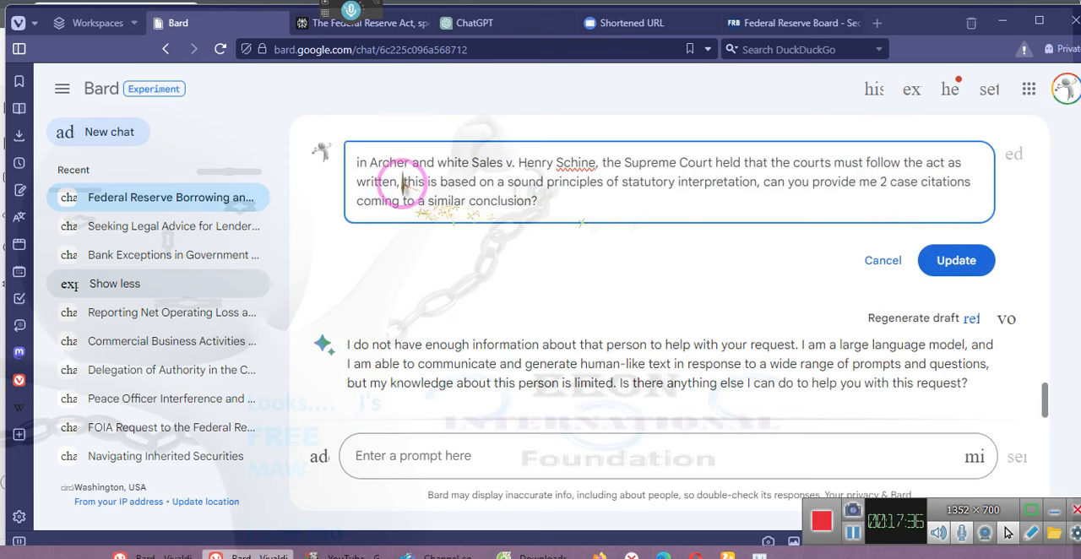
mouse_move(460, 253)
type("\"")
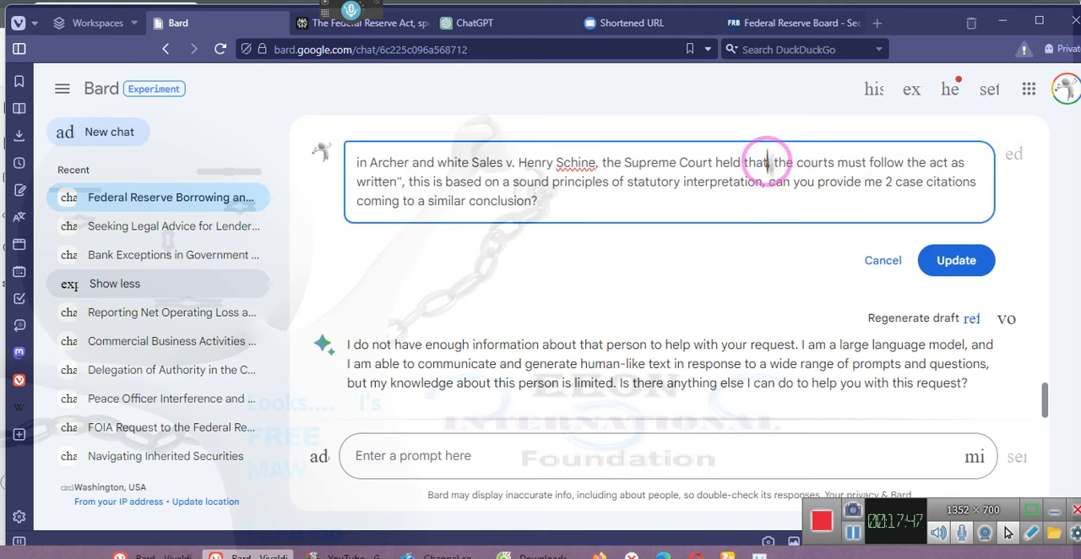
Edit the sent prompt to ask for 2 citations with the holding in quotation marks.
left_click(956, 260)
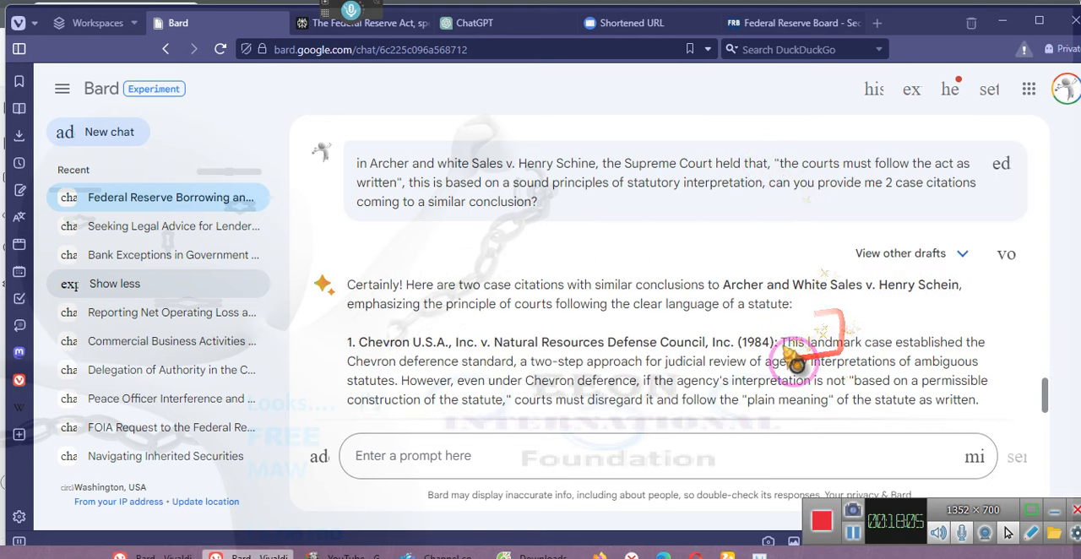
scroll("down", 3)
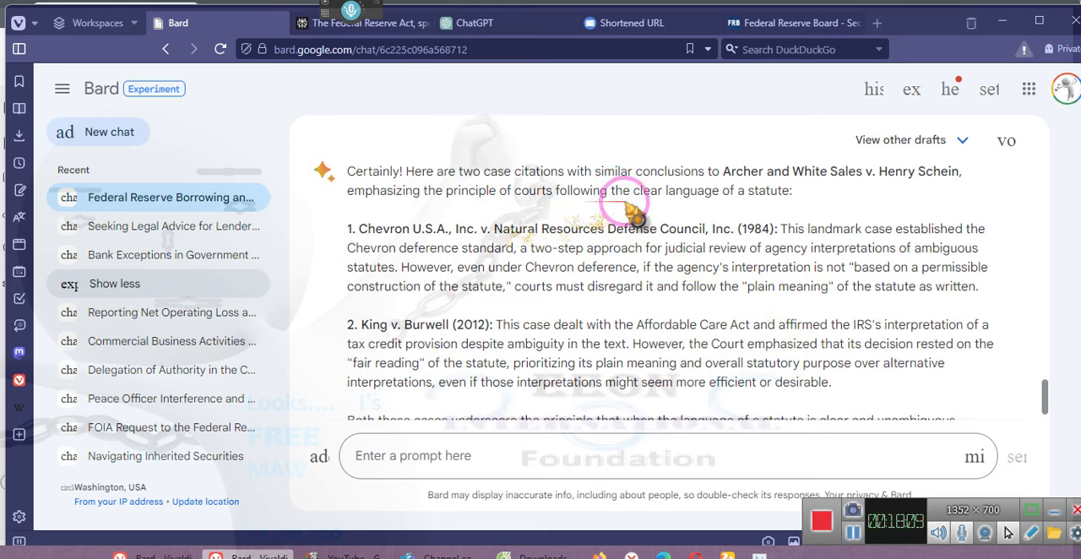
mouse_move(807, 203)
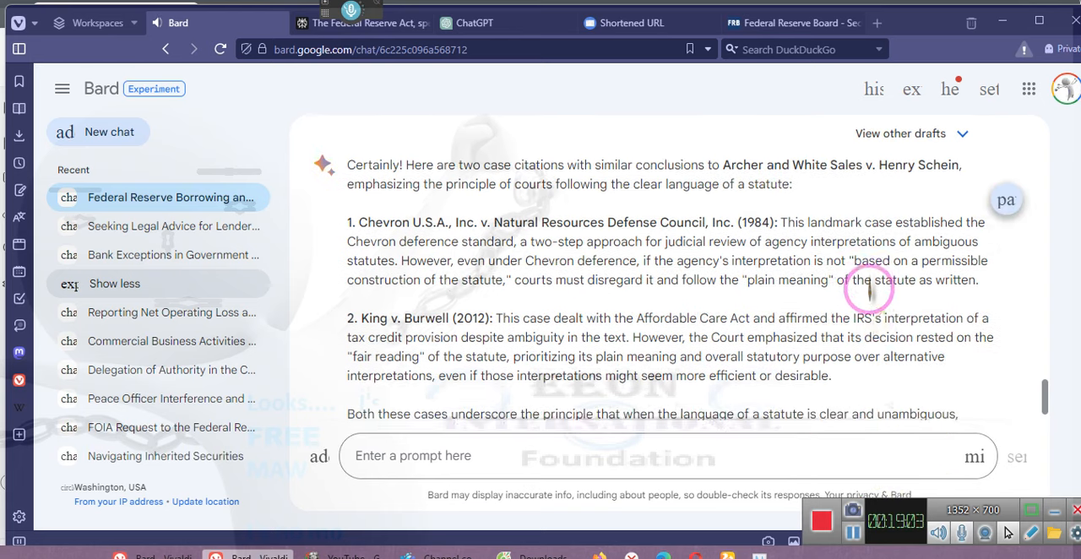
scroll("down", 3)
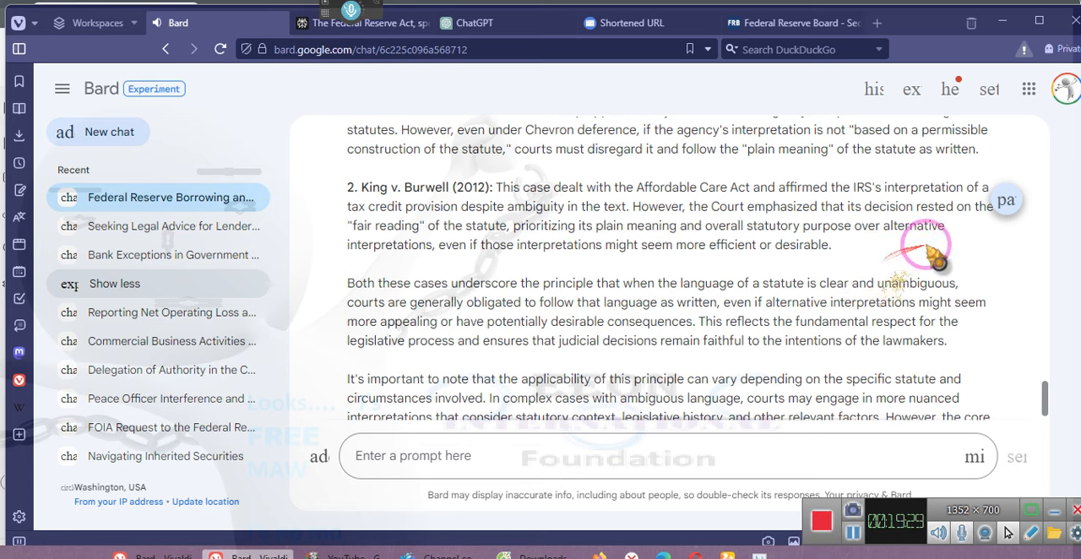
scroll("down", 3)
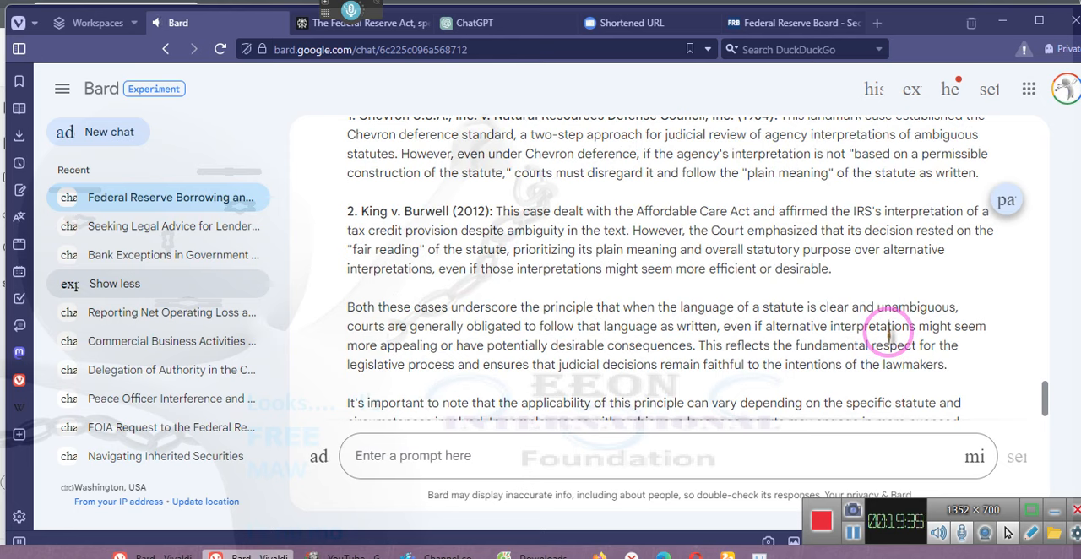
Send the follow-up '7 more cases please'.
left_click(414, 456)
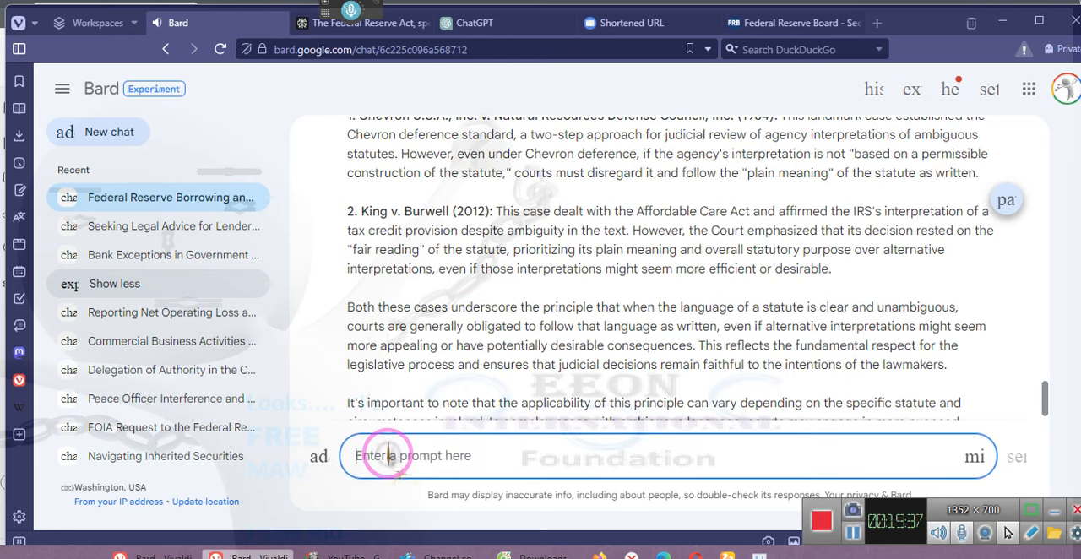
type("7")
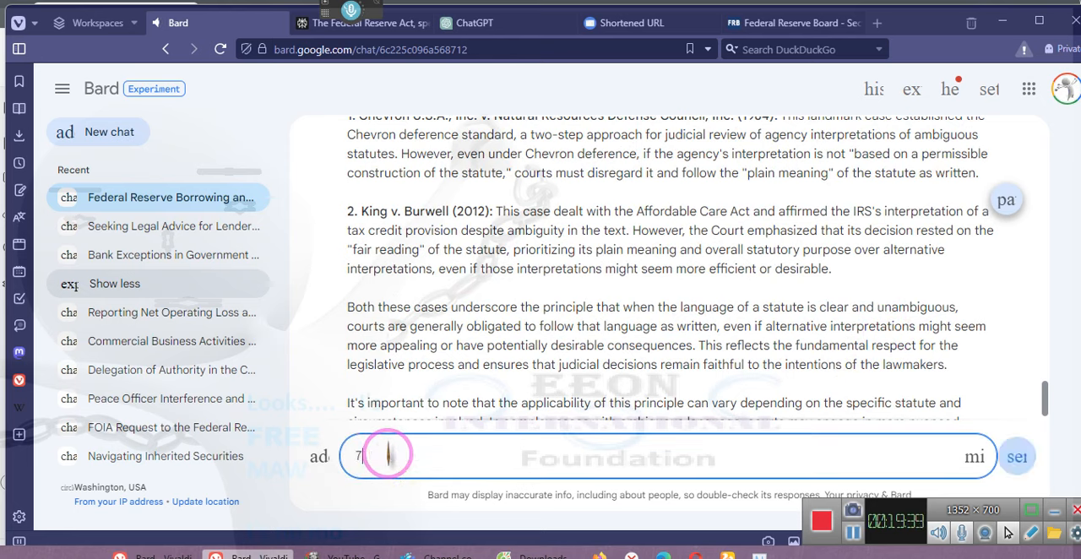
type("more")
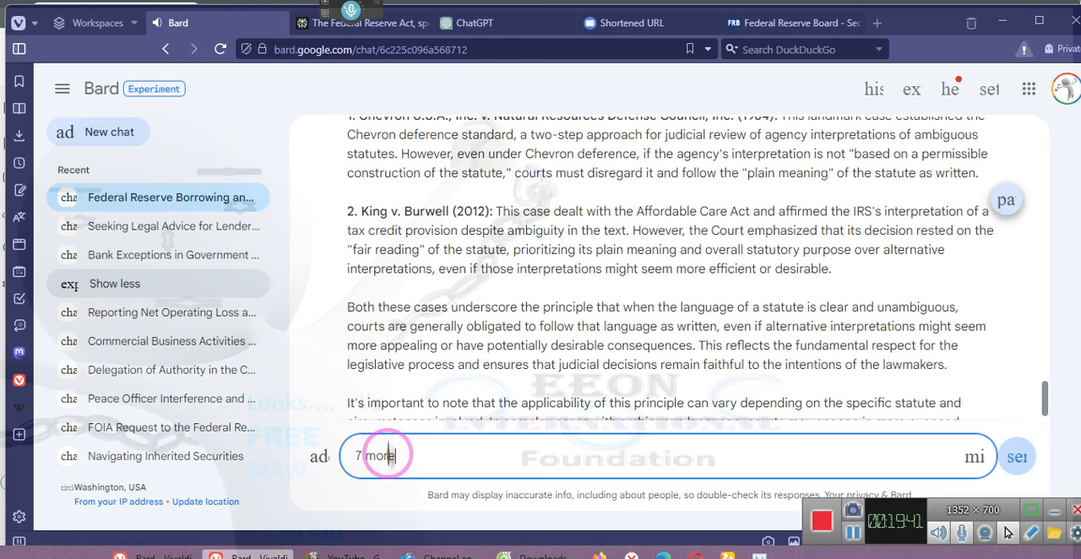
type("cases")
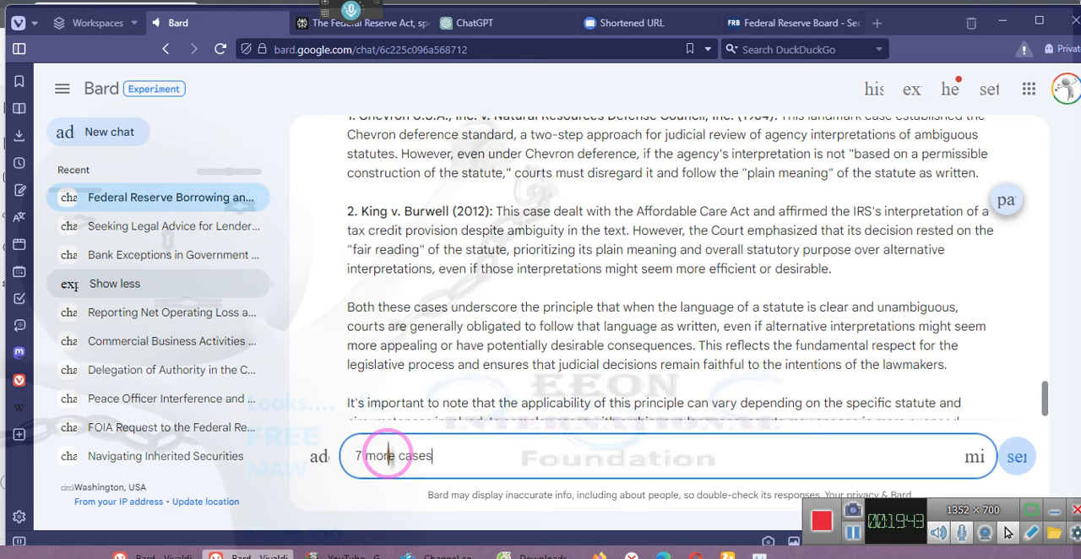
type("ple")
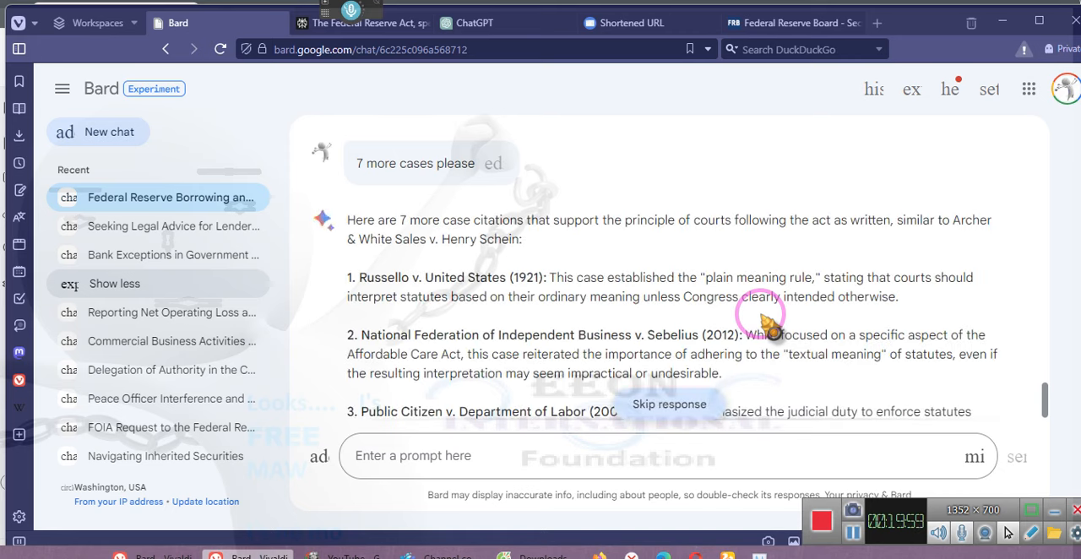
Read Bard's seven further cases, starting with Russello v. United States.
scroll("down", 3)
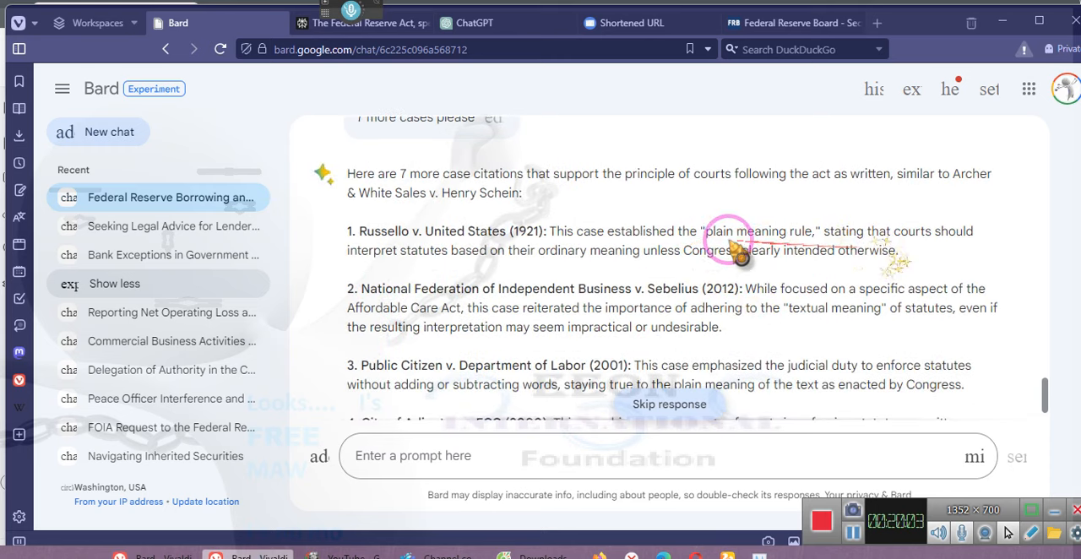
scroll("down", 3)
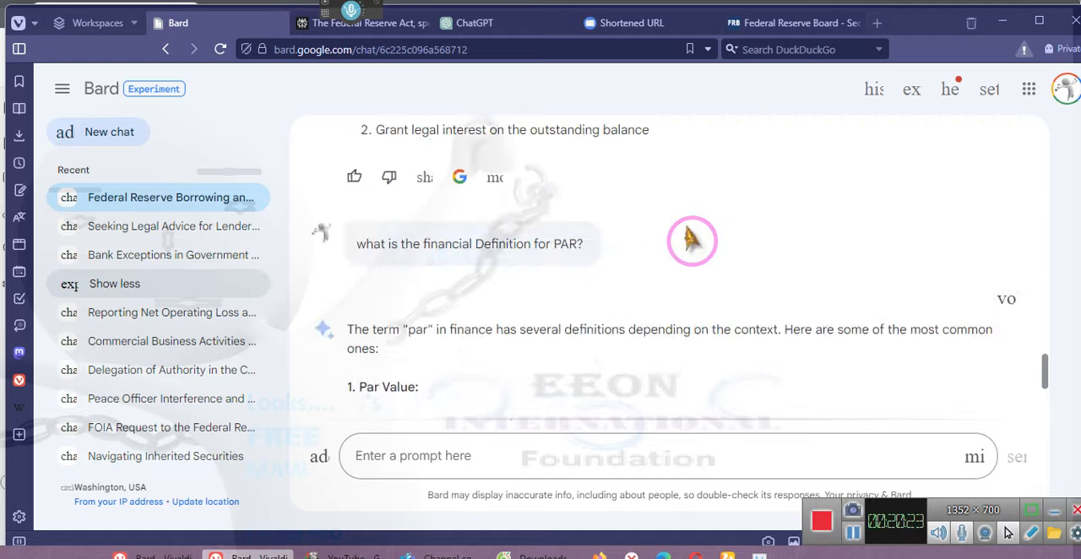
scroll("down", 3)
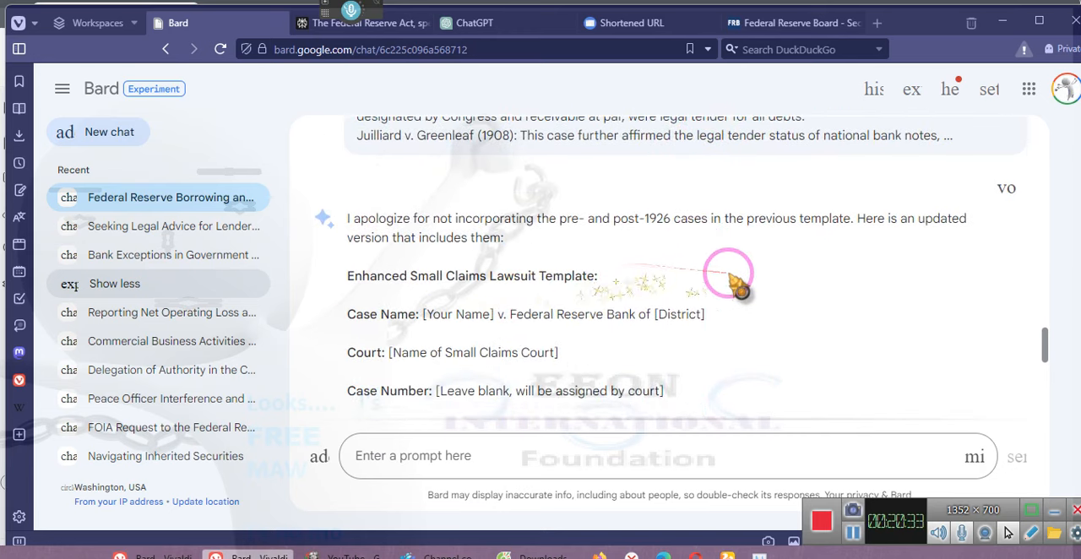
scroll("down", 3)
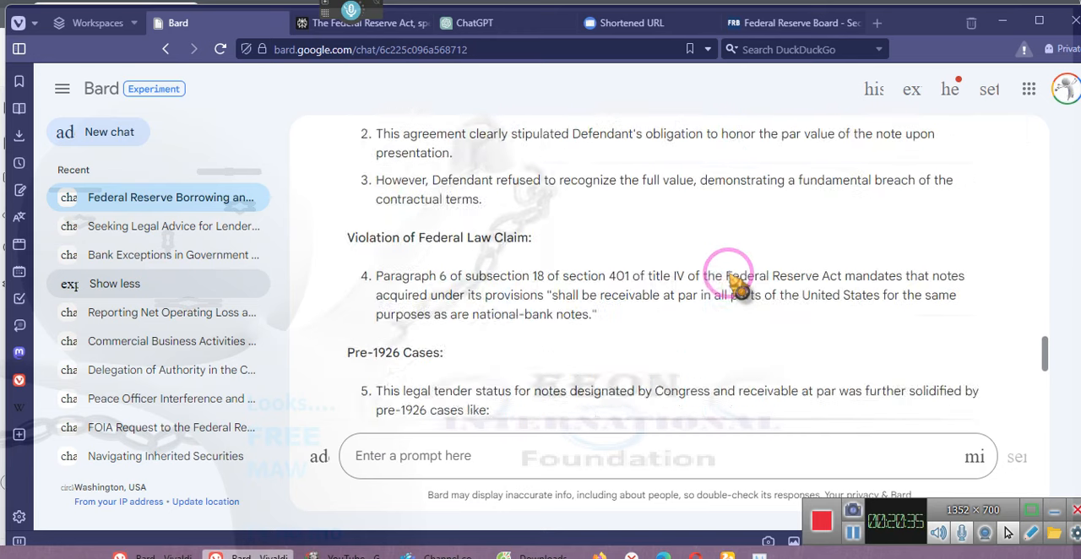
scroll("down", 3)
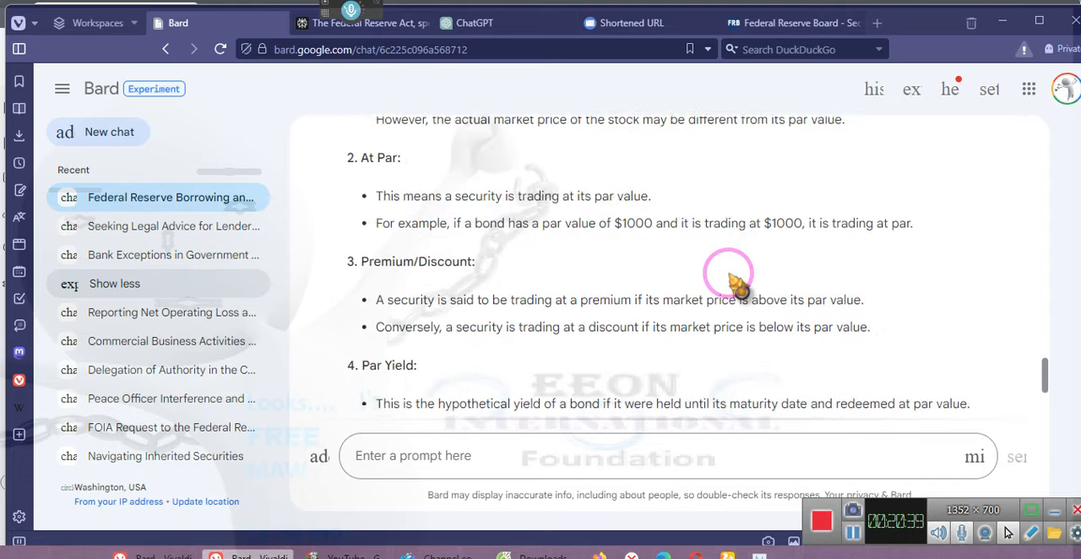
scroll("down", 3)
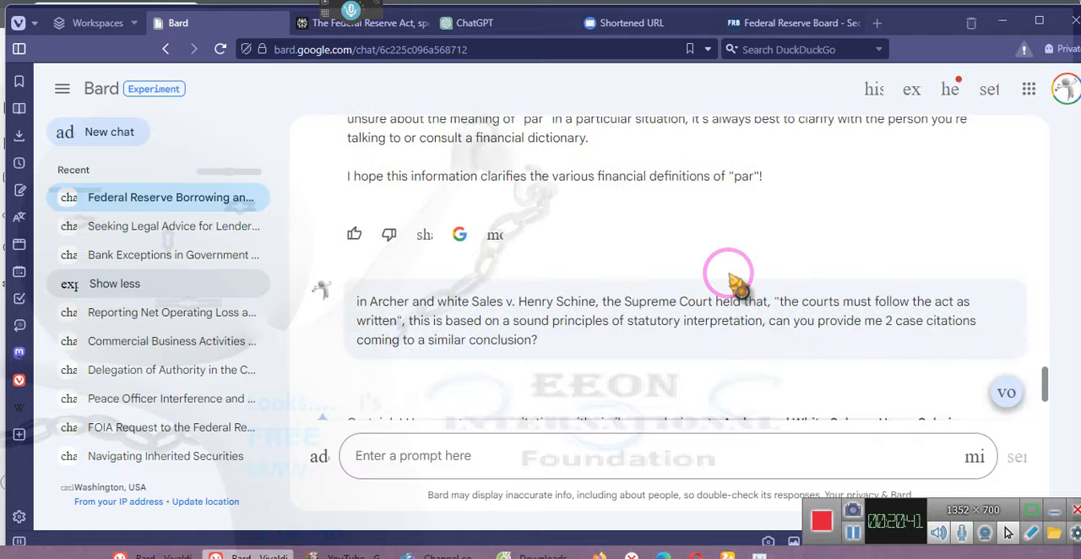
scroll("down", 3)
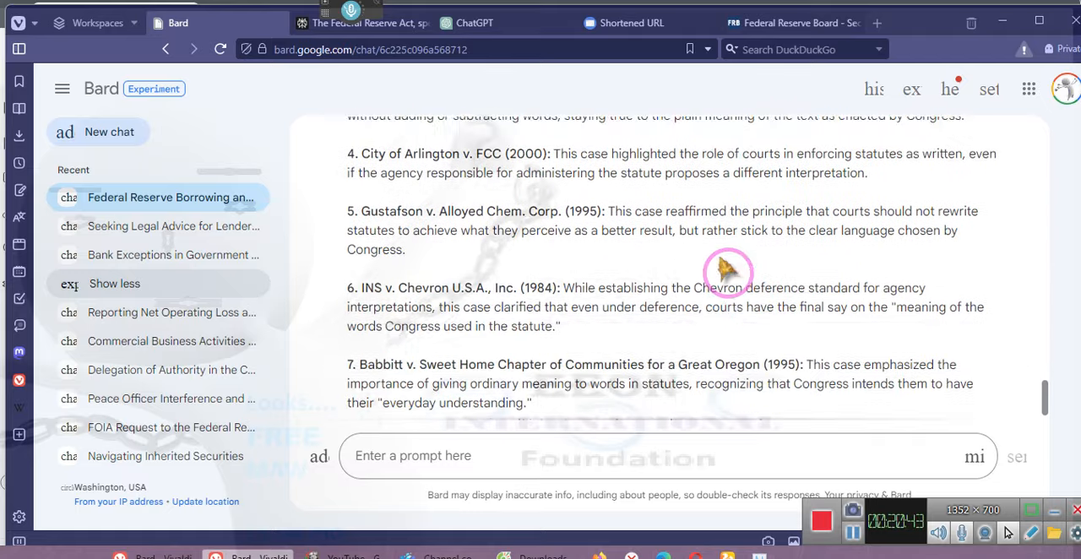
scroll("down", 3)
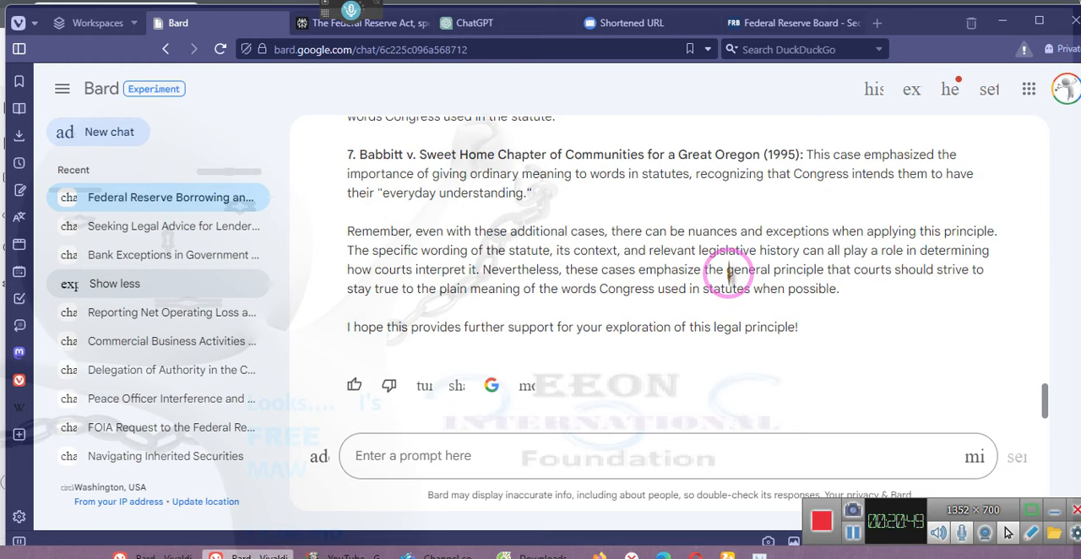
mouse_move(716, 272)
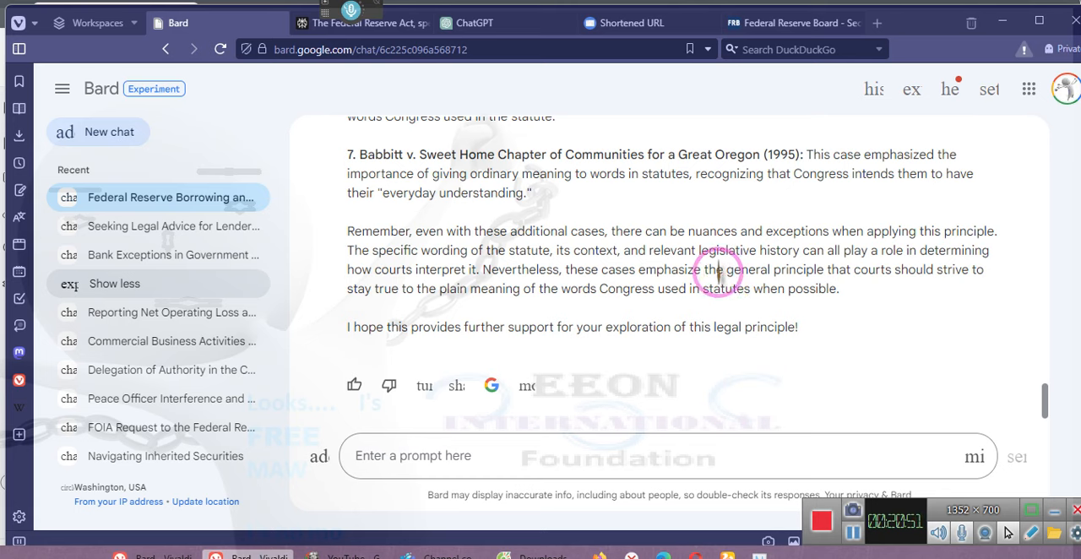
mouse_move(763, 250)
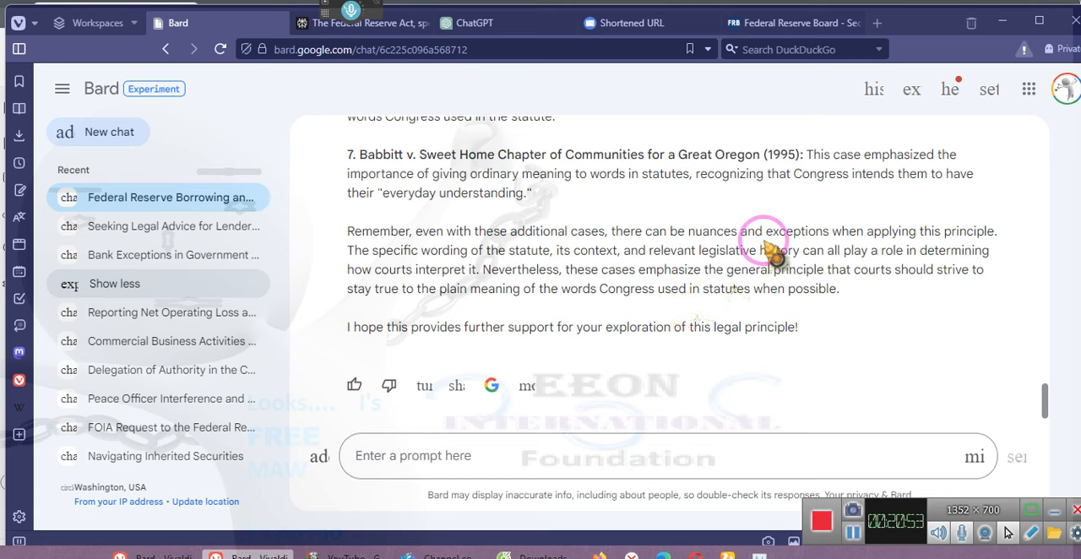
mouse_move(807, 375)
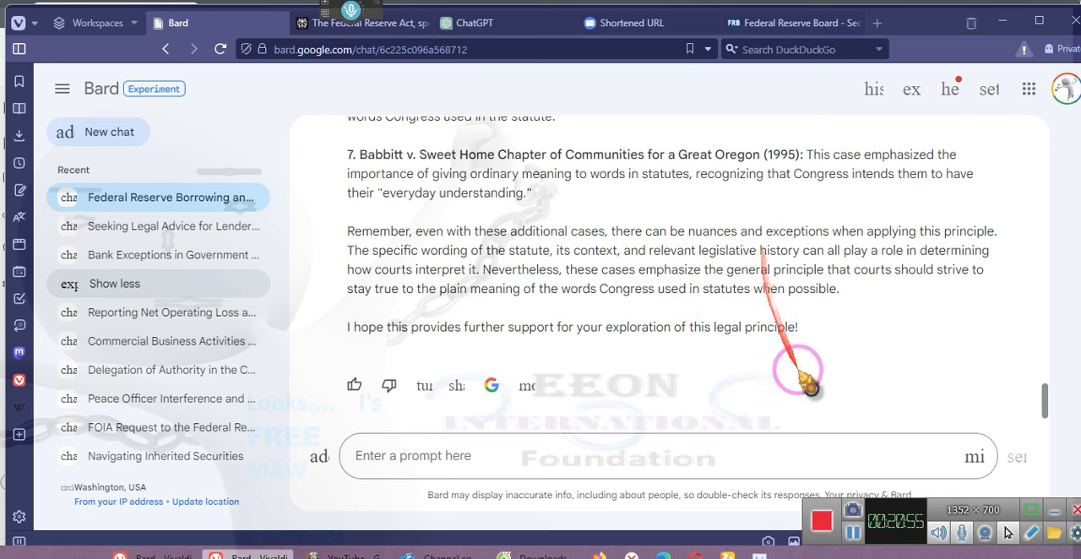